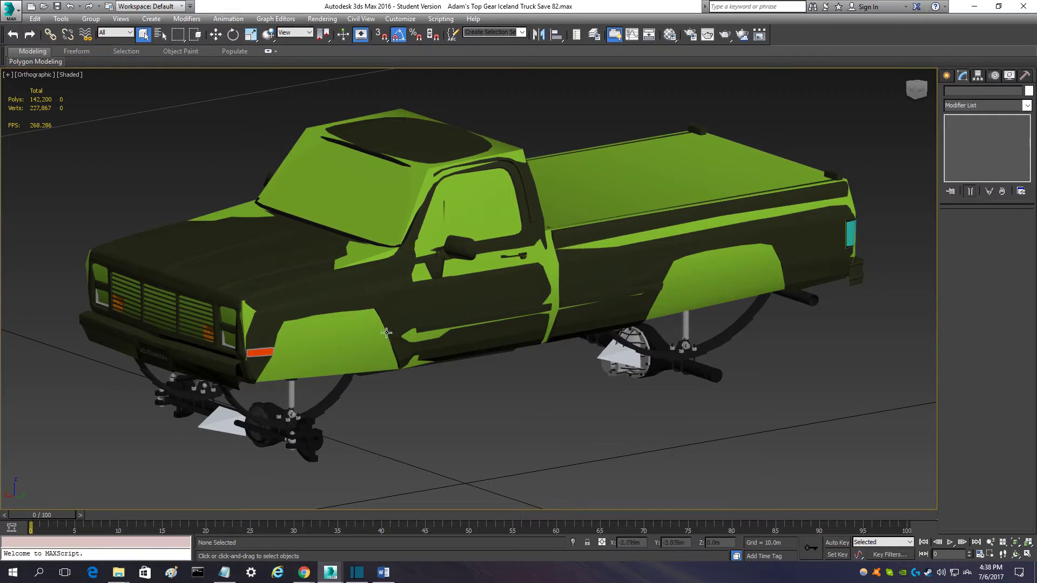
mouse_move(519, 448)
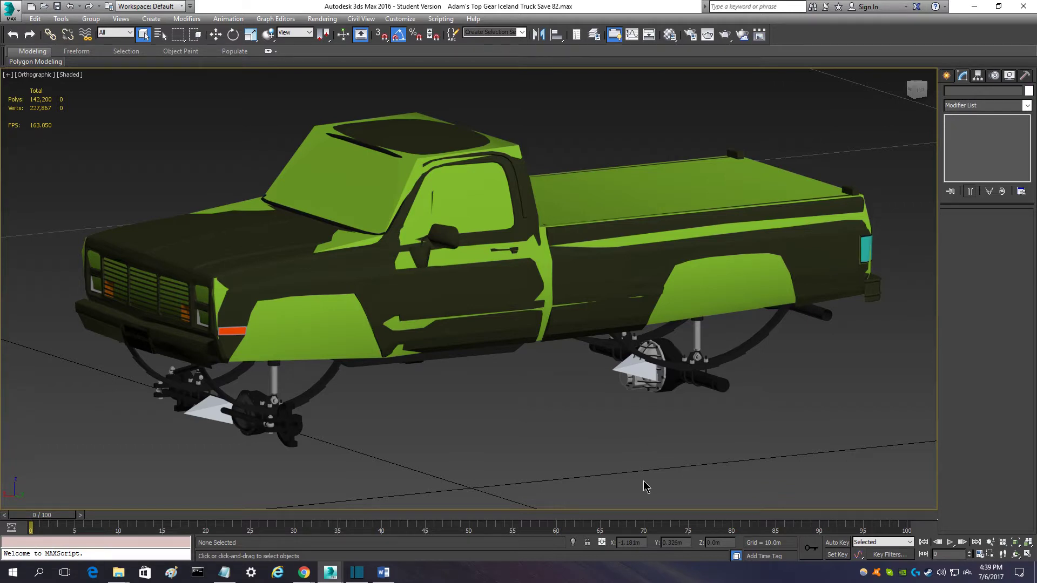
mouse_move(577, 456)
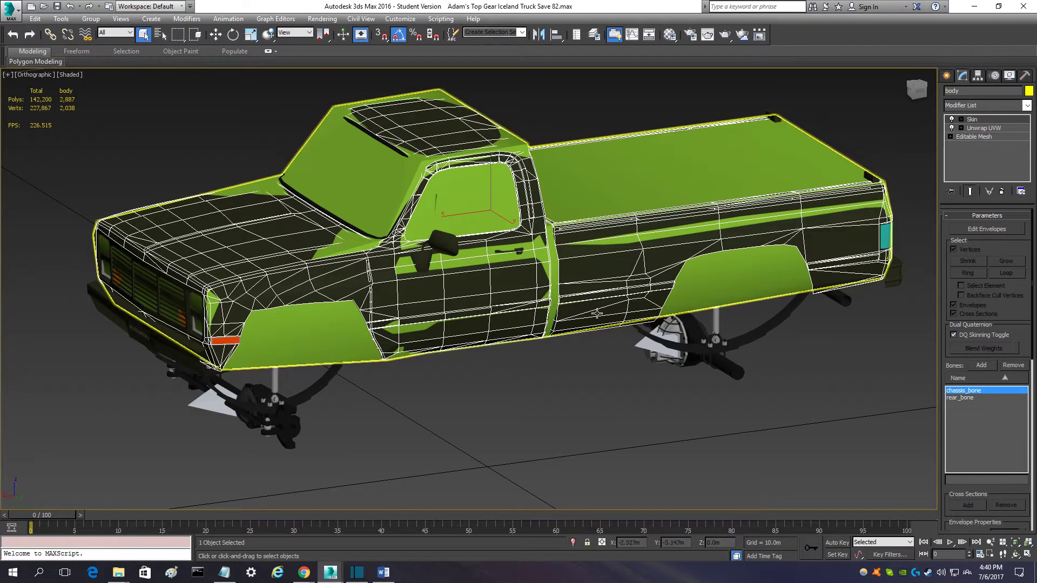
Step: Visit the Utilities panel and return to the body_stuff object's modifier stack
left_click(1022, 76)
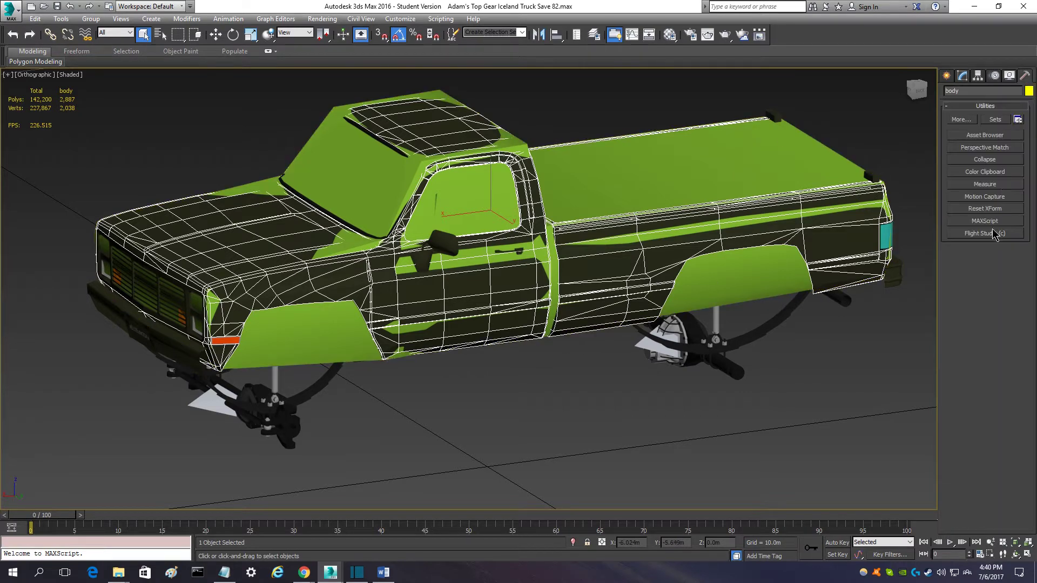
mouse_move(585, 414)
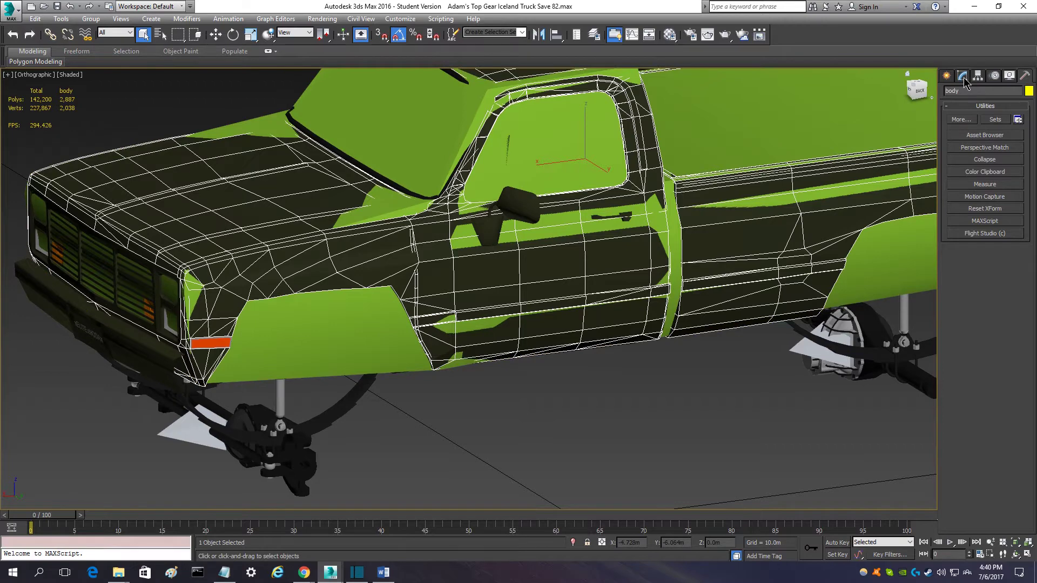
left_click(962, 75)
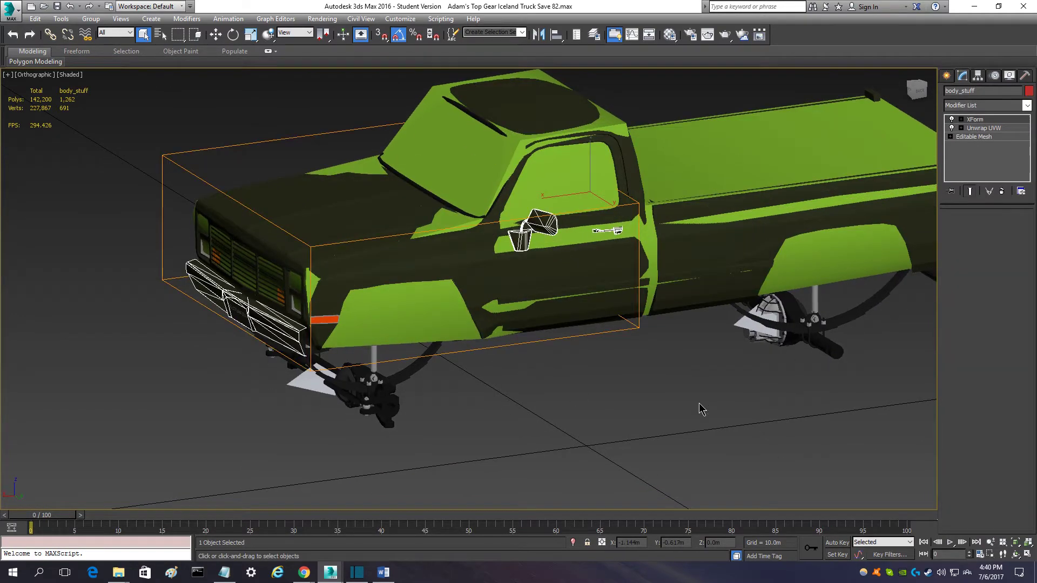
Step: Isolate body_stuff, delete its Unwrap UVW modifier and convert it to an Editable Poly
right_click(506, 386)
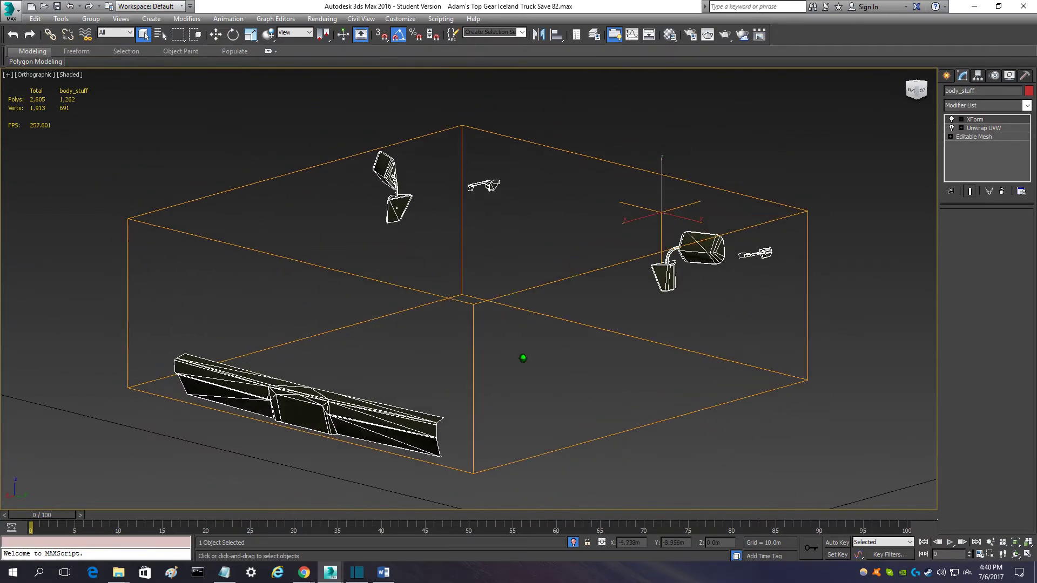
left_click(984, 127)
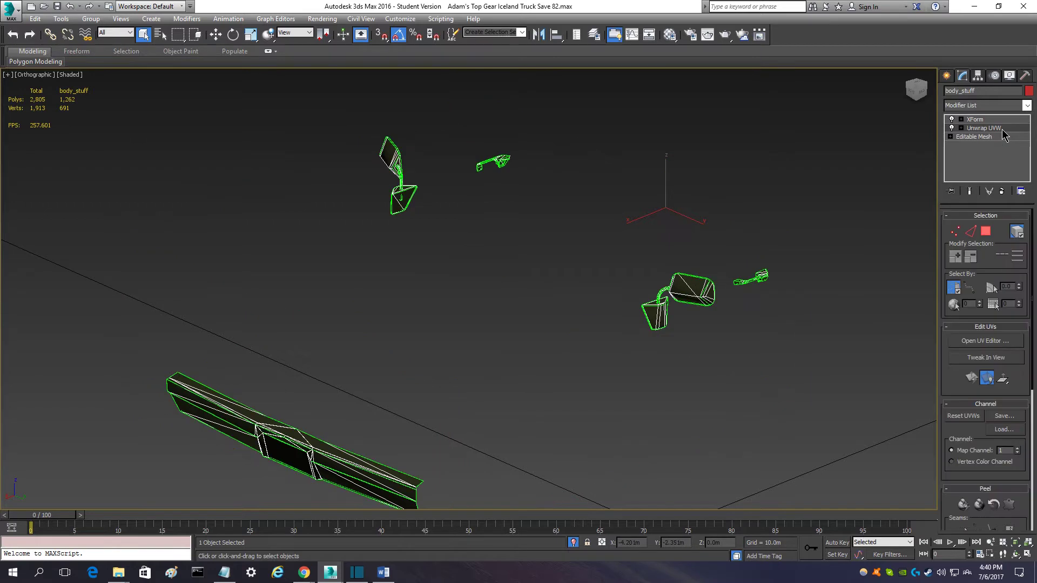
mouse_move(876, 181)
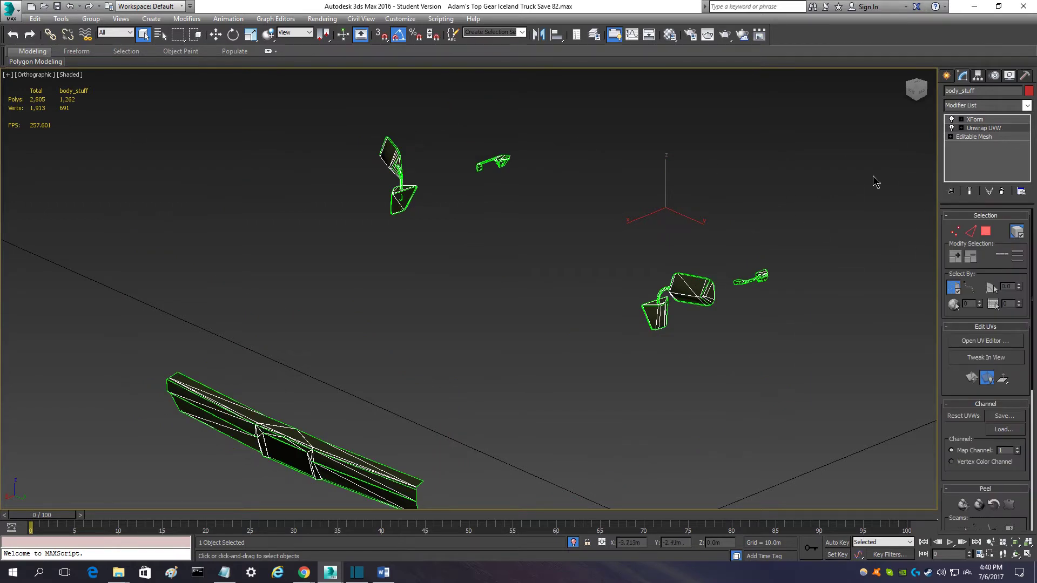
mouse_move(1021, 192)
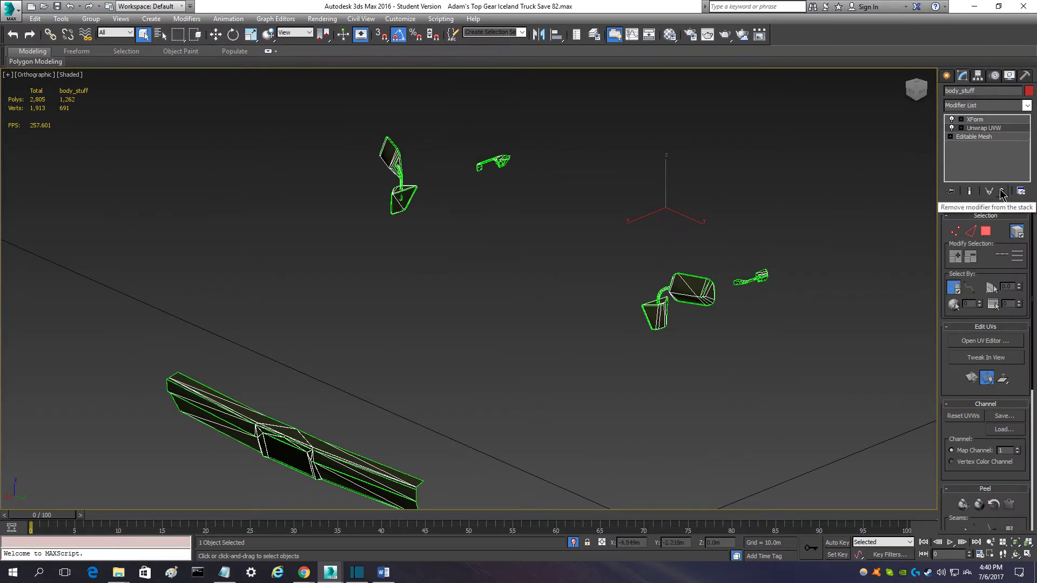
left_click(1021, 192)
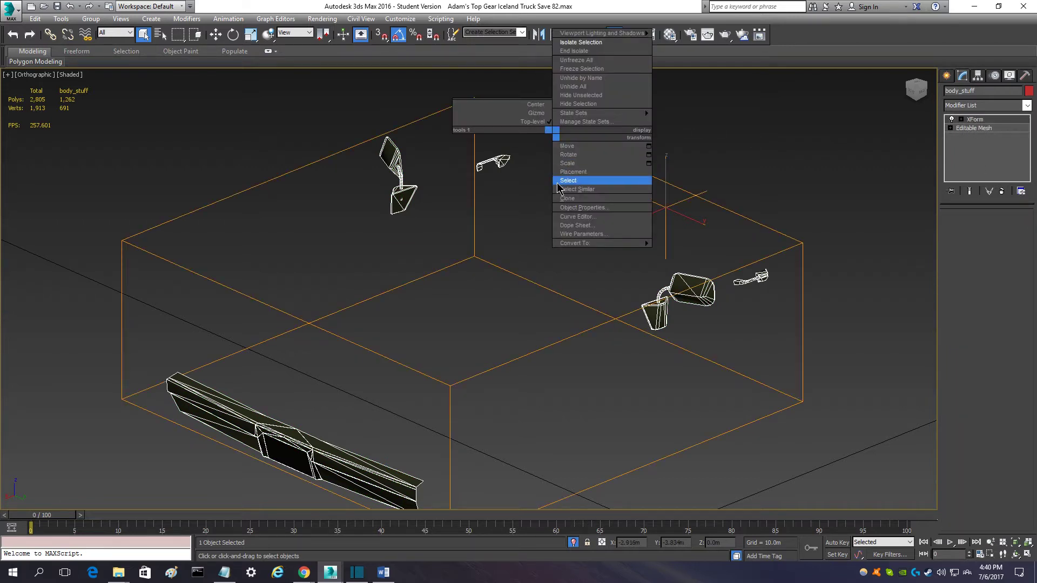
mouse_move(576, 243)
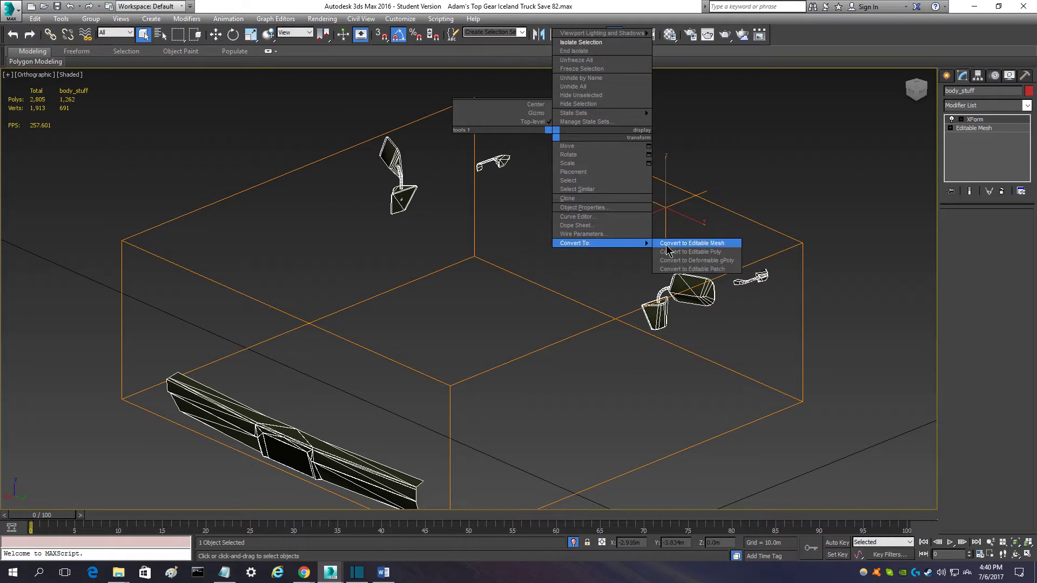
mouse_move(688, 252)
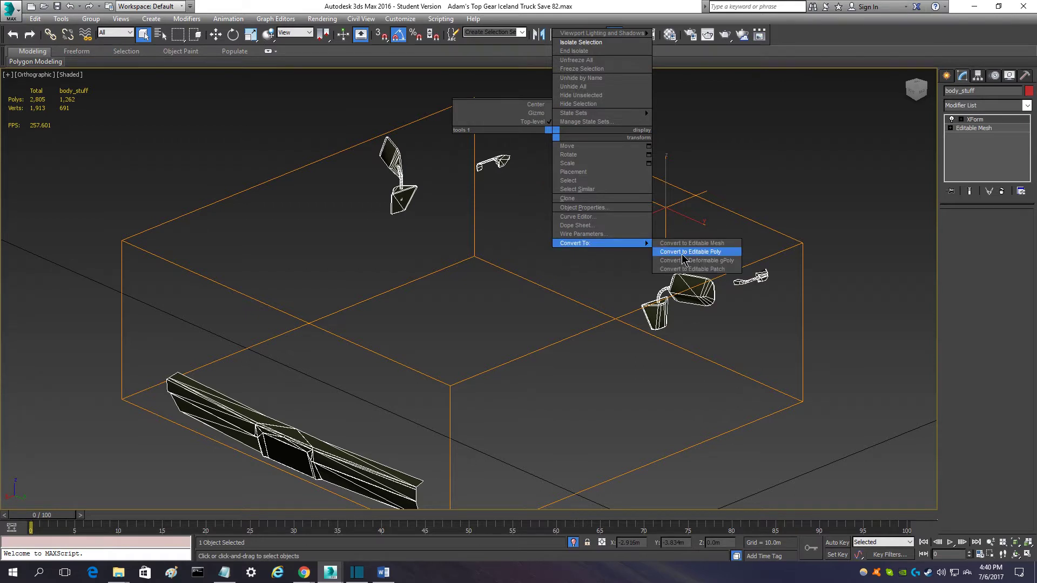
left_click(690, 251)
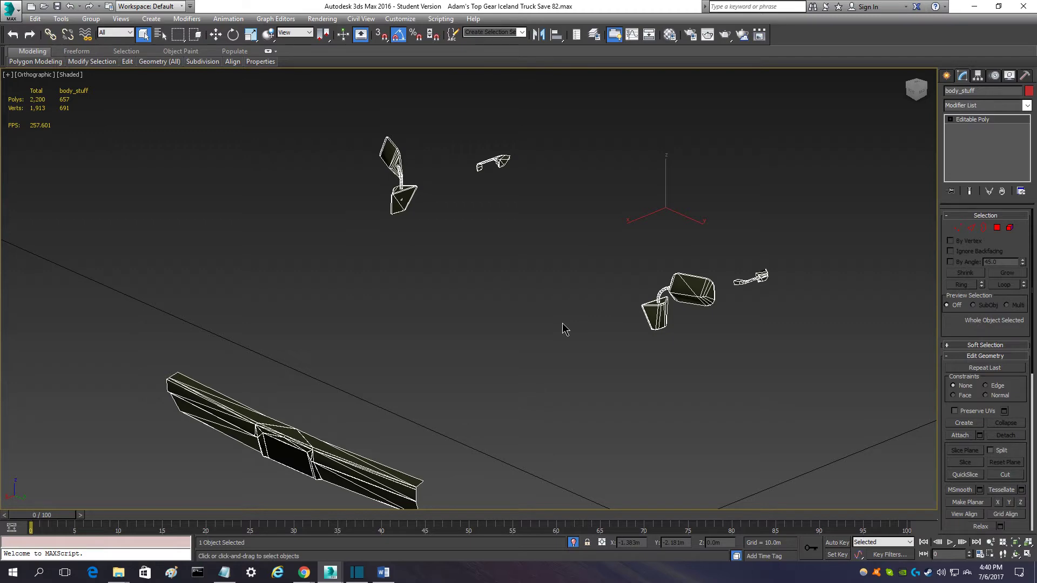
mouse_move(519, 350)
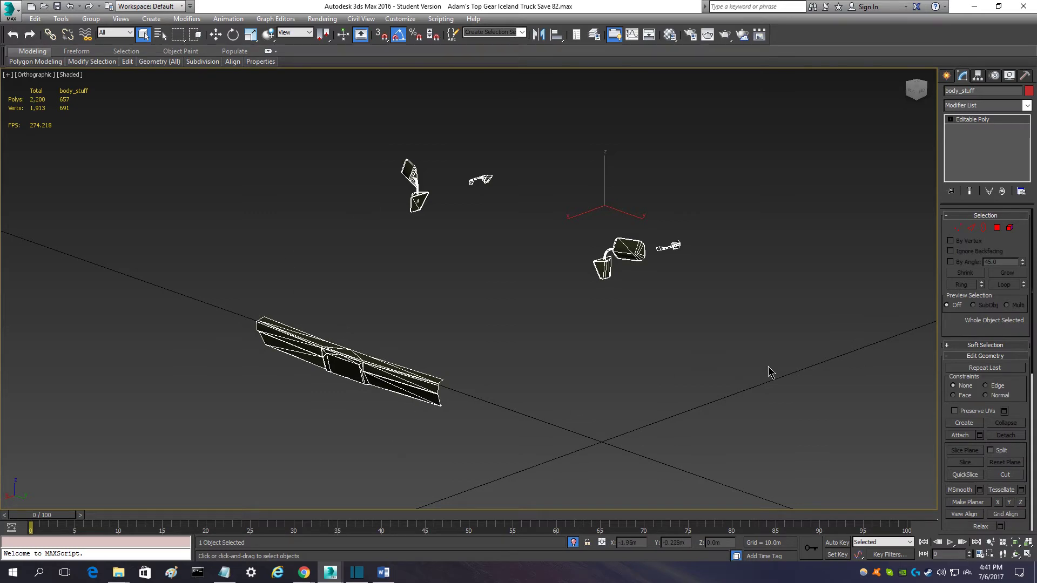
mouse_move(658, 240)
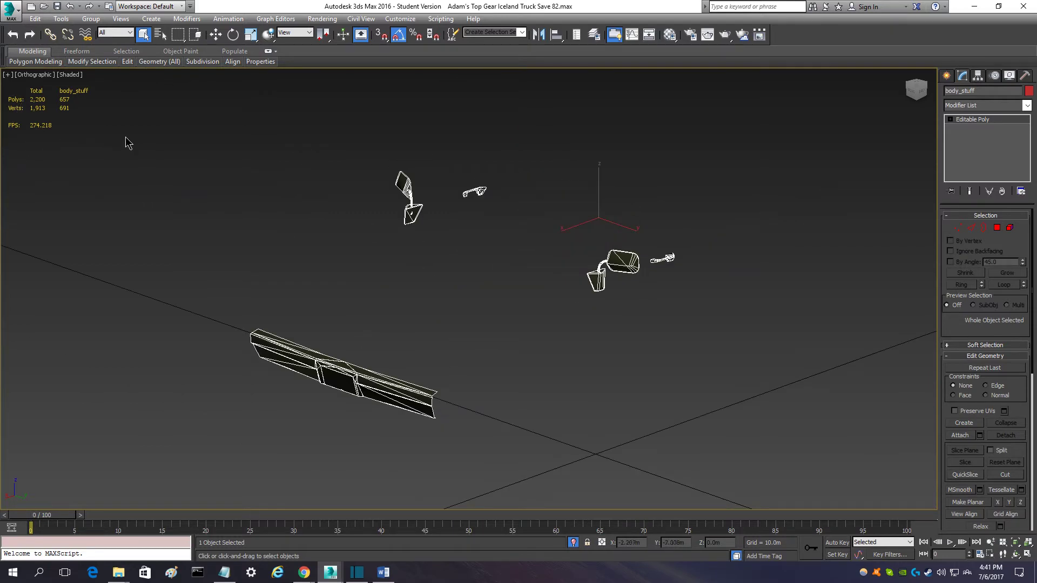
mouse_move(46, 184)
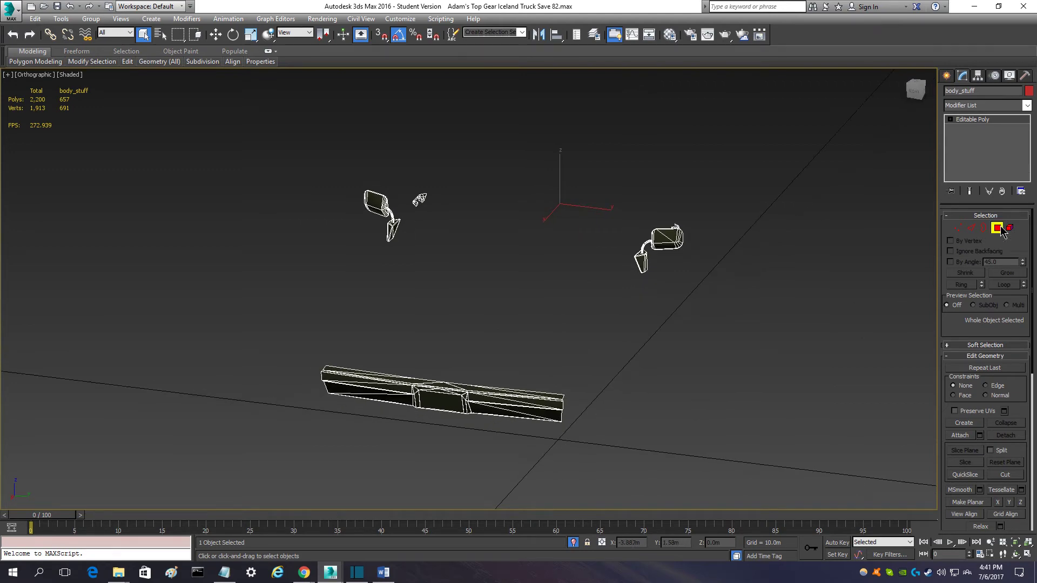
Step: Switch body_stuff to Polygon sub-object level to select the two mirrors' 302 faces
left_click(997, 228)
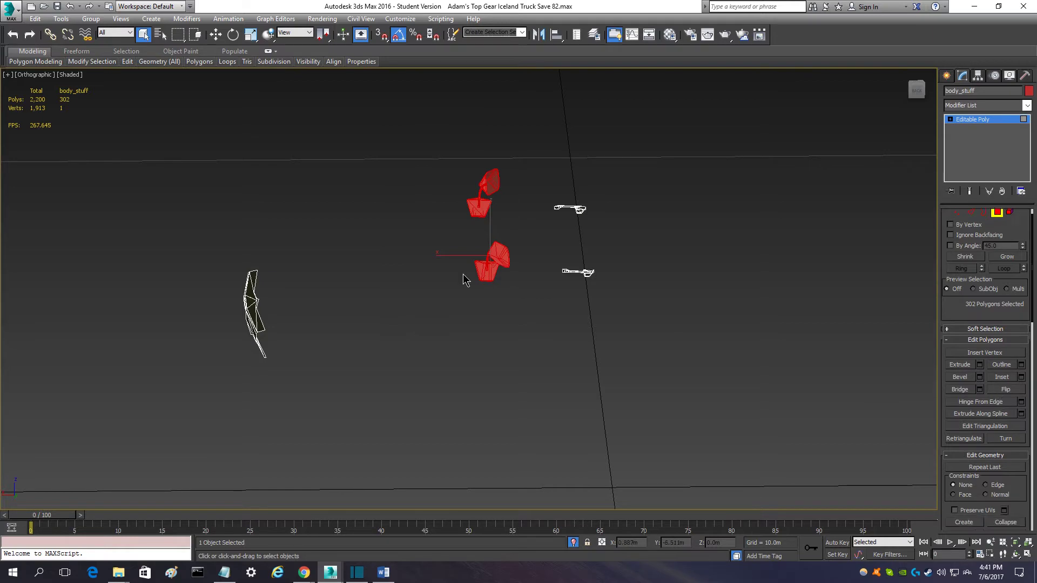
mouse_move(820, 292)
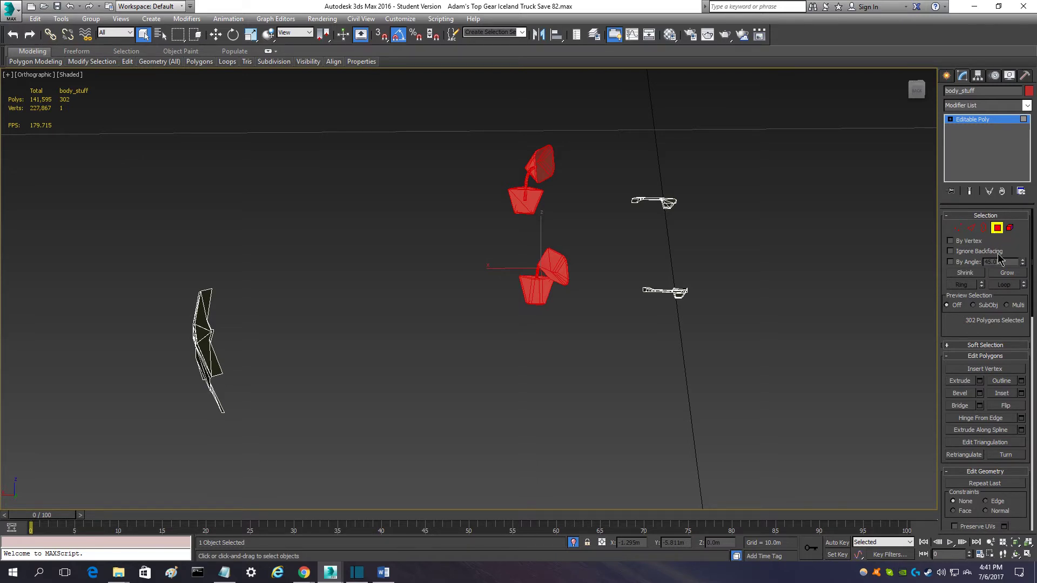
scroll("down", 3)
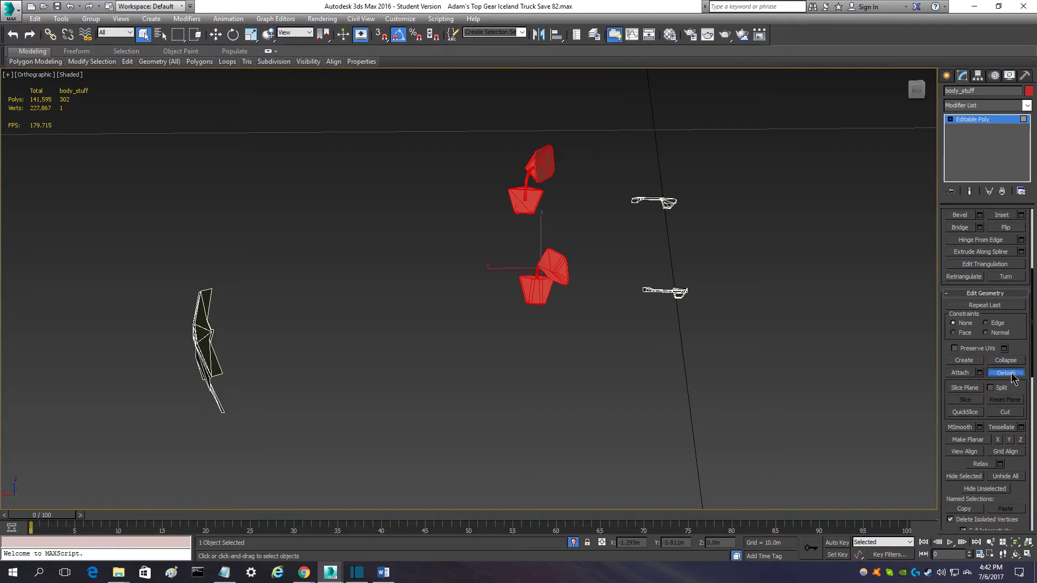
Step: Detach the mirror polygons into a new object named 'door_mirrors'
left_click(1005, 373)
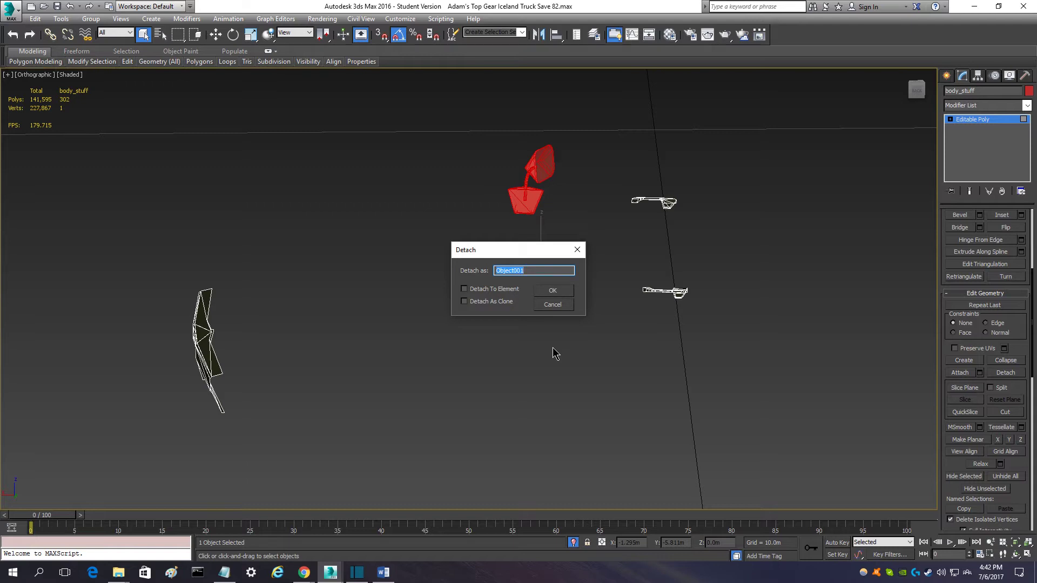
type("mirrors")
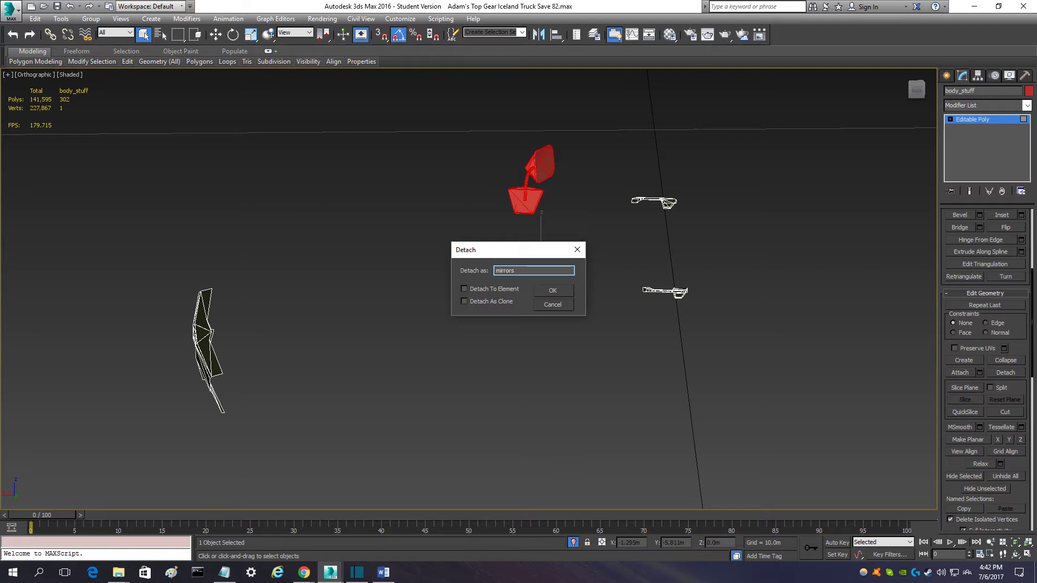
triple_click(532, 270)
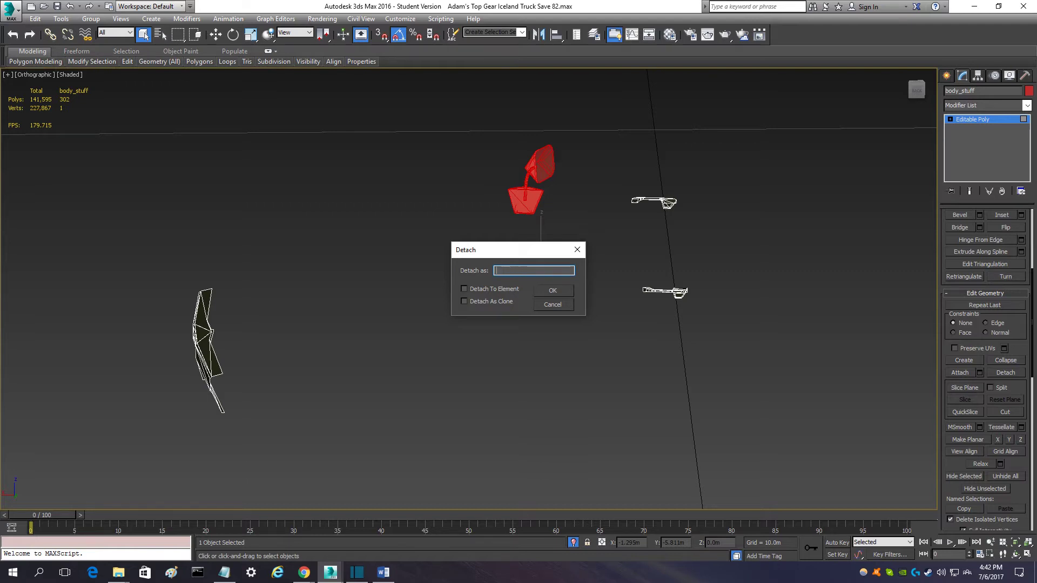
type("d")
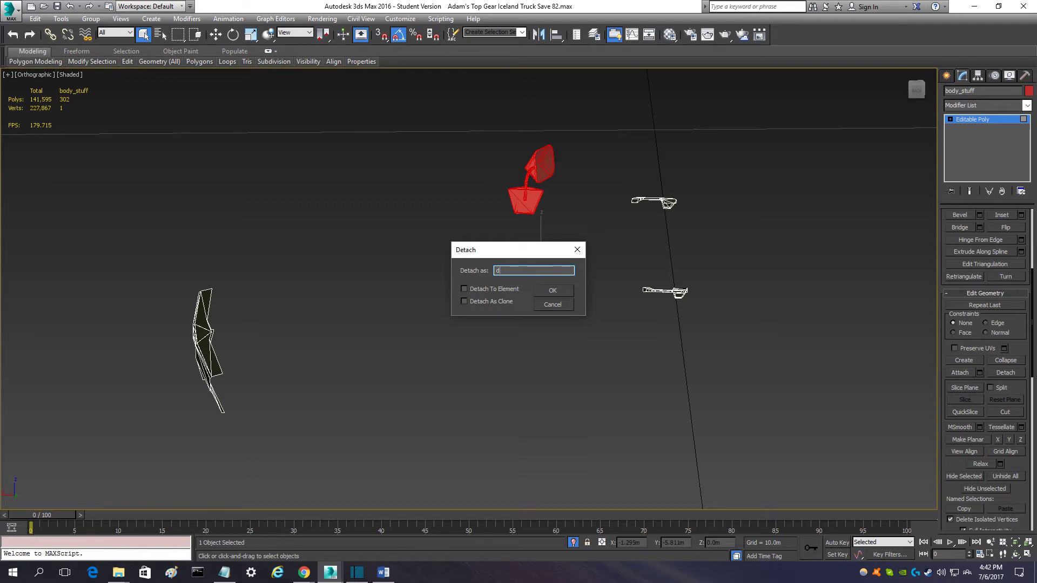
type("door")
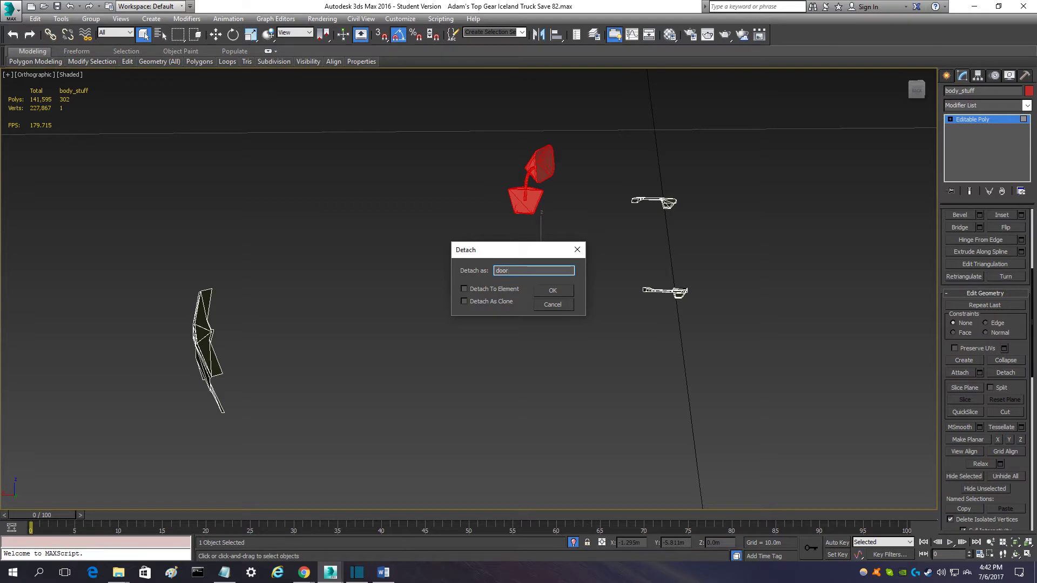
type("_m")
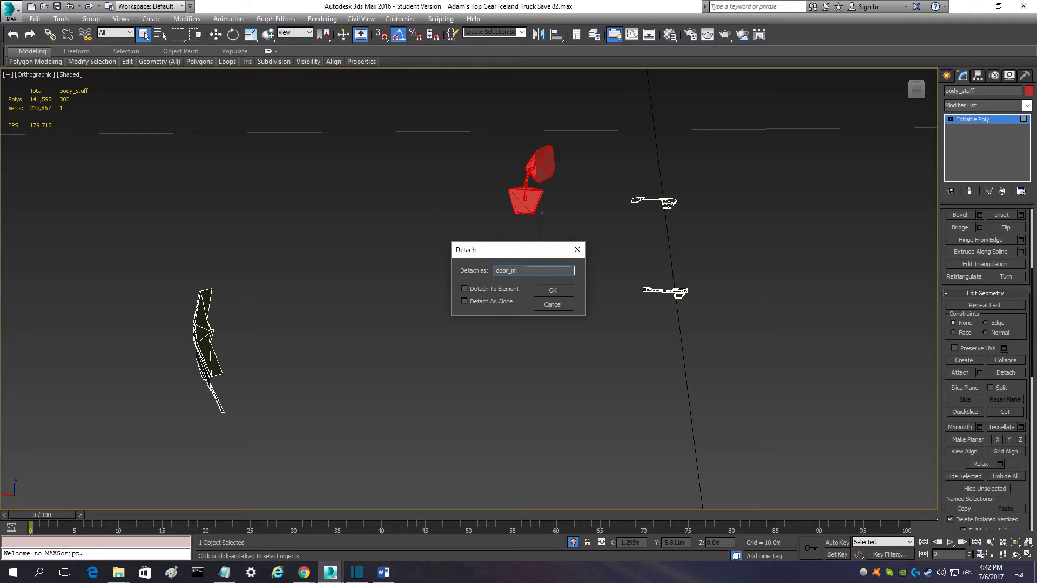
type("irror")
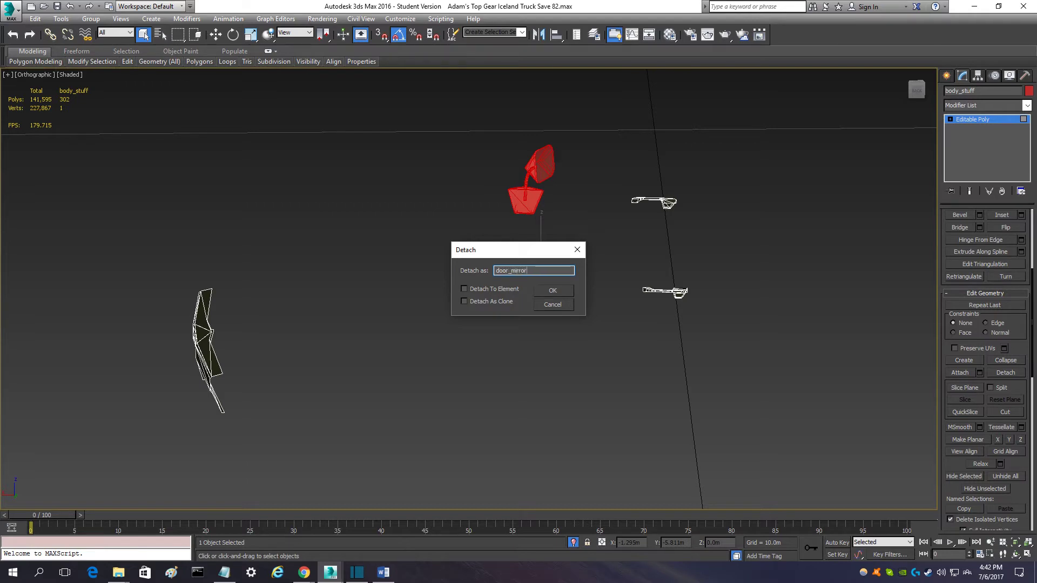
type("s")
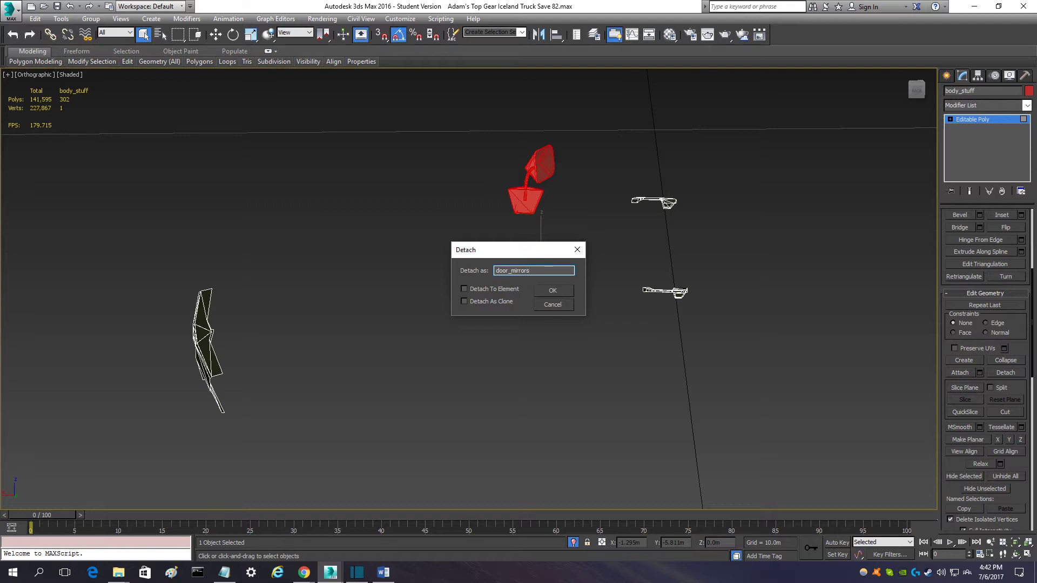
mouse_move(483, 299)
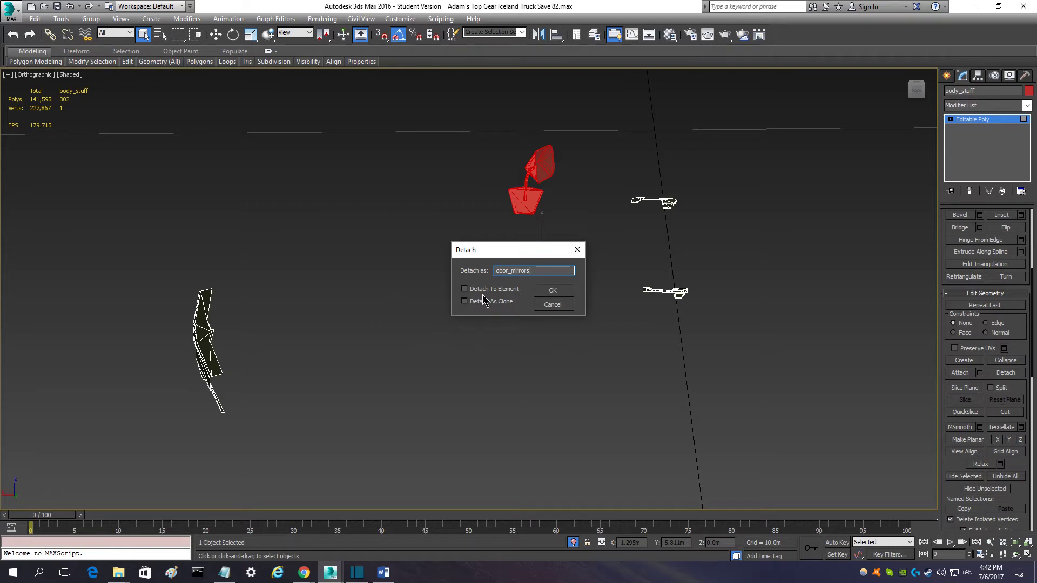
left_click(552, 290)
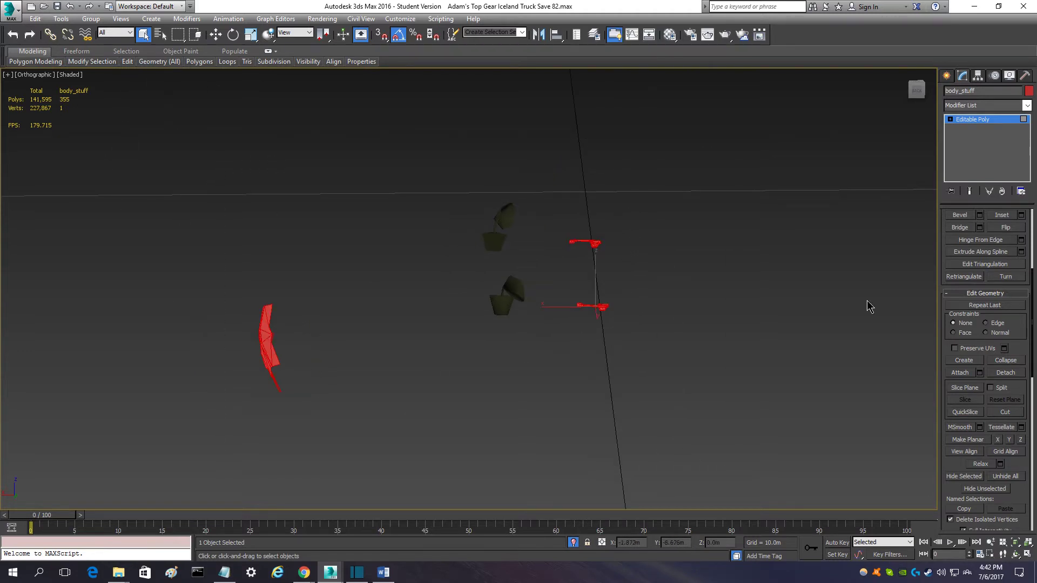
Step: Group body_stuff and door_mirrors under a placeholder group name, then deselect
left_click(629, 337)
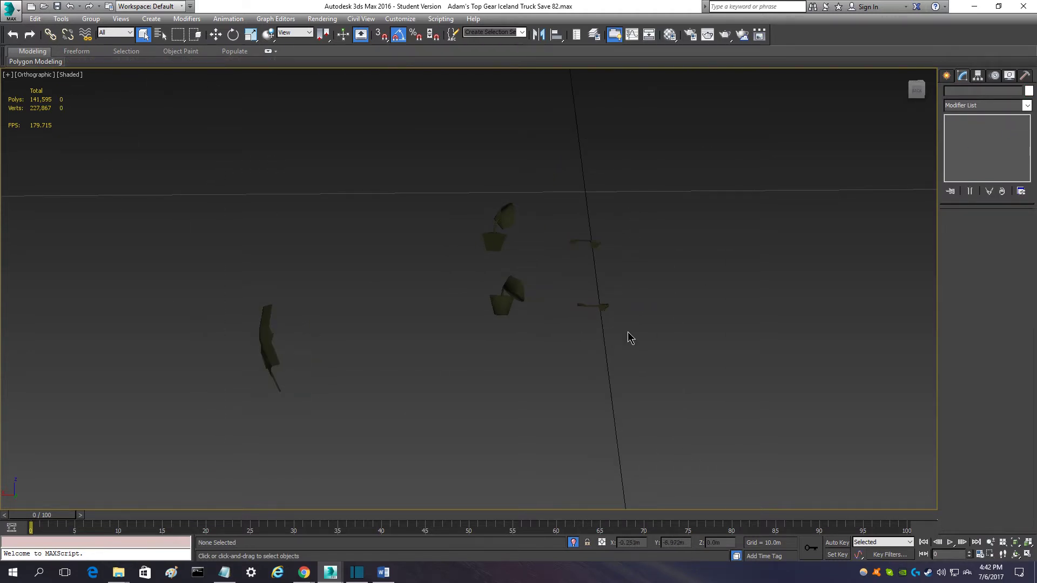
left_click(91, 18)
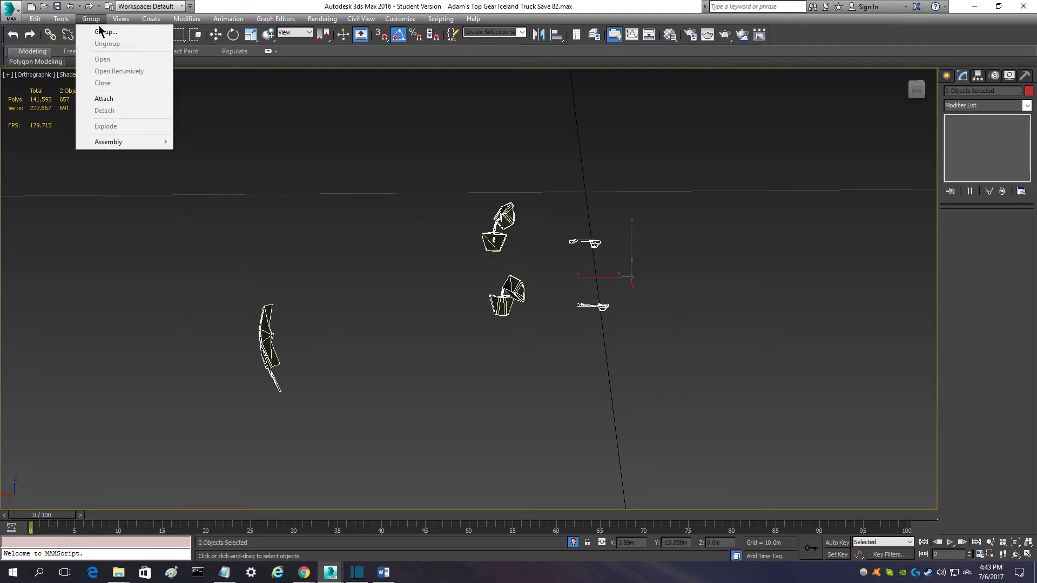
left_click(105, 31)
type("dflkgn_sdzf")
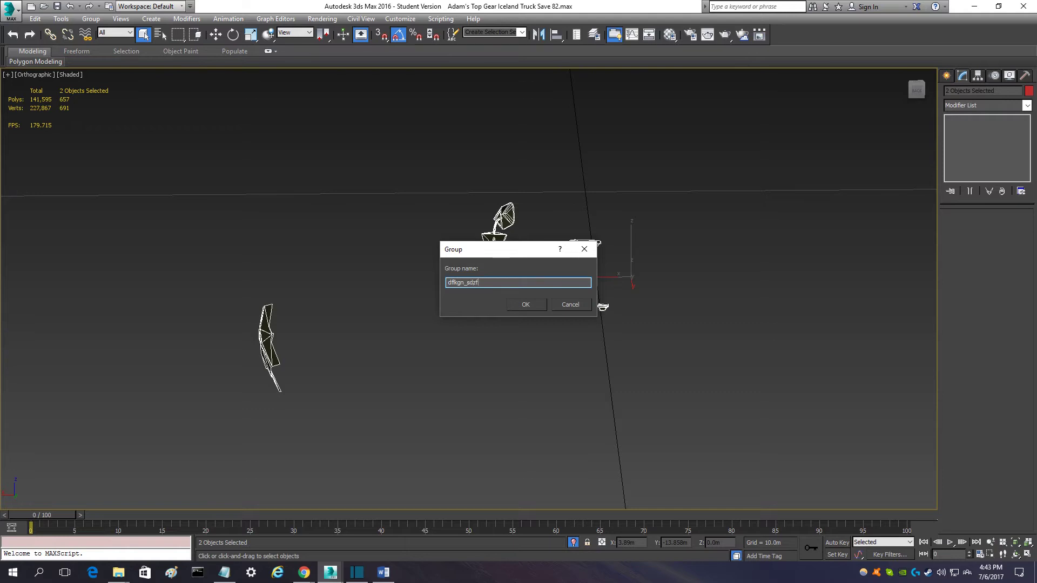
left_click(526, 304)
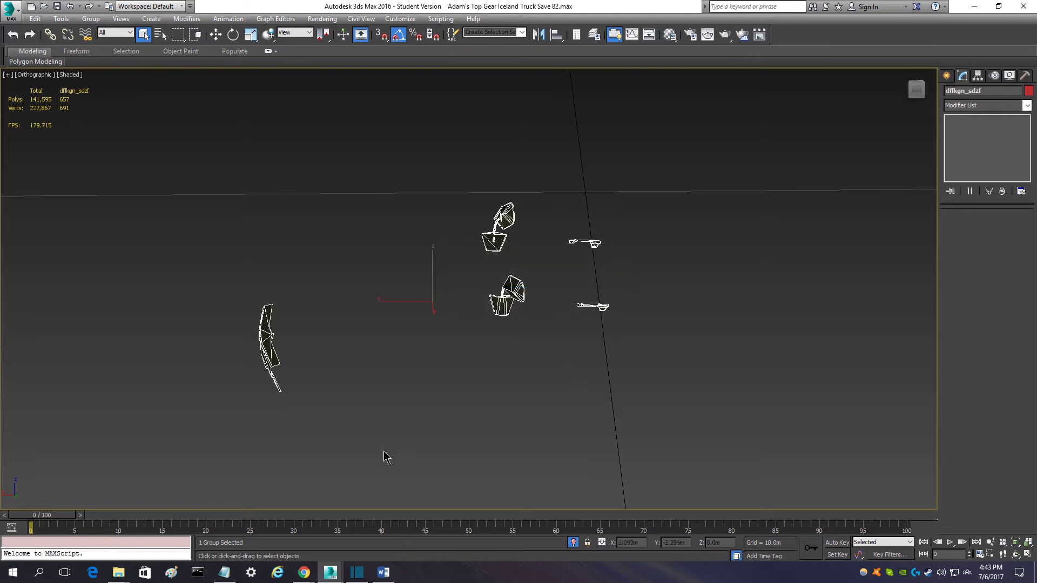
mouse_move(115, 77)
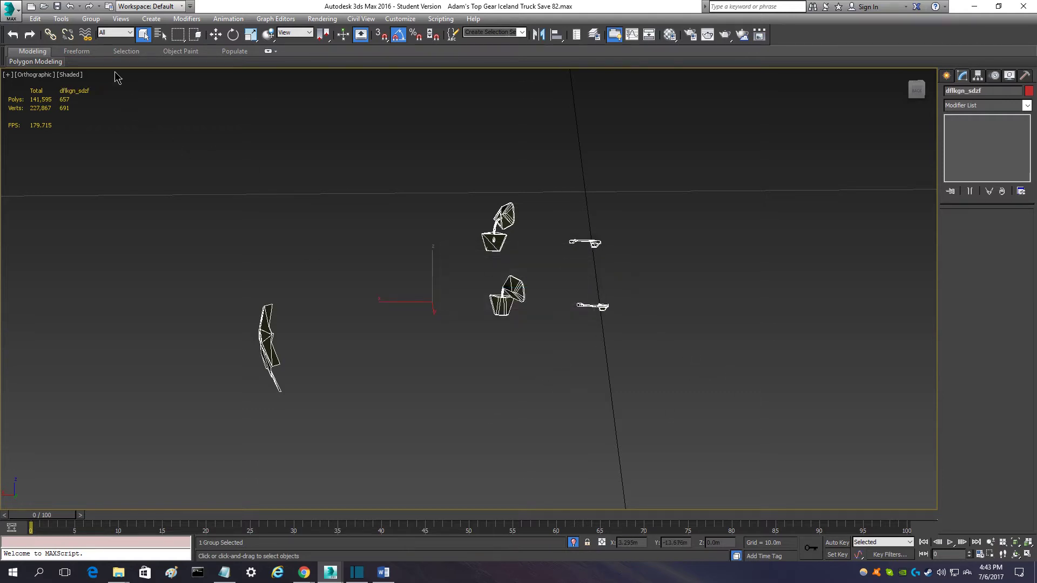
left_click(498, 364)
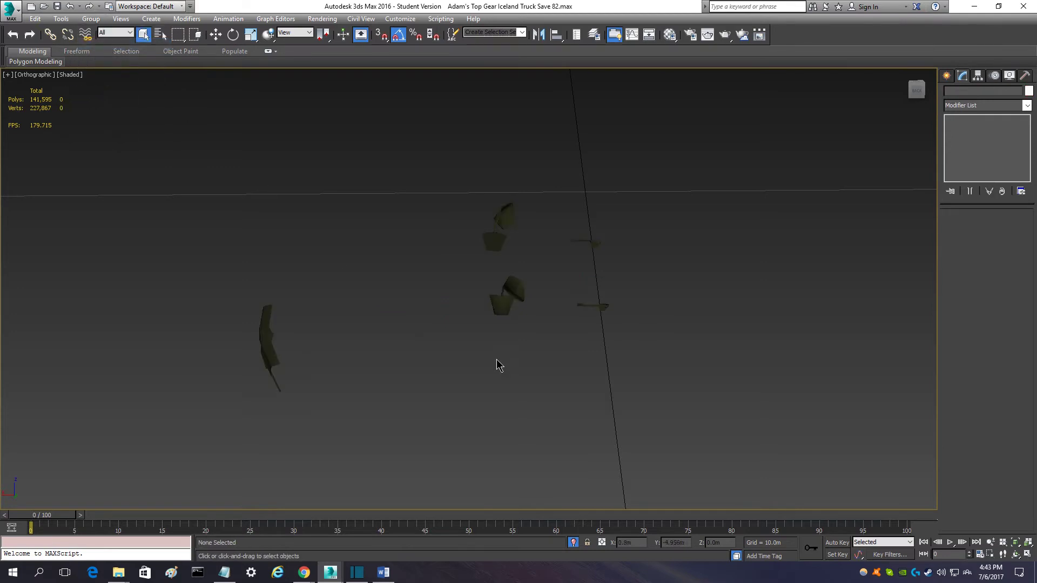
mouse_move(921, 99)
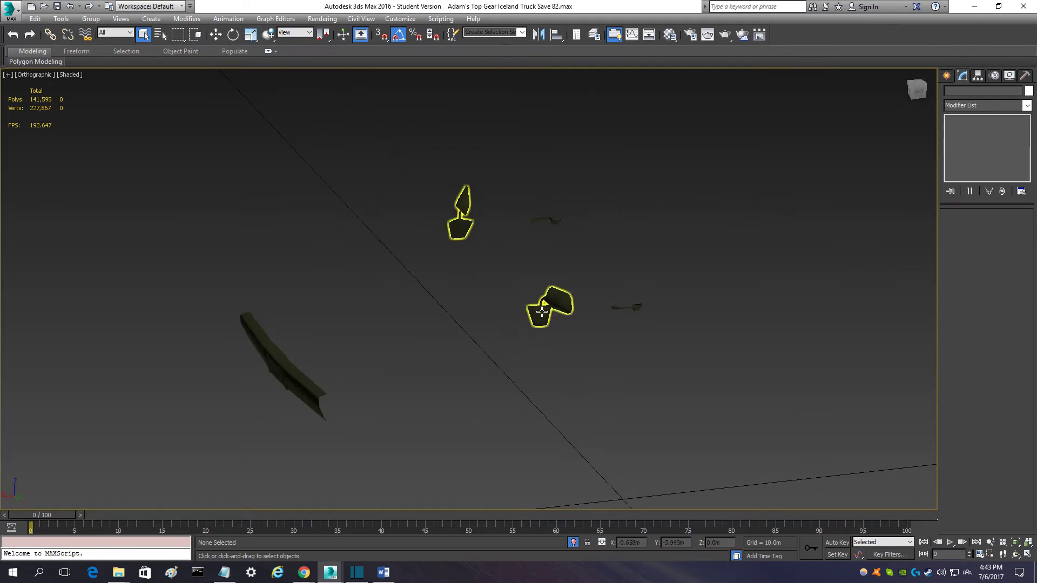
left_click(535, 428)
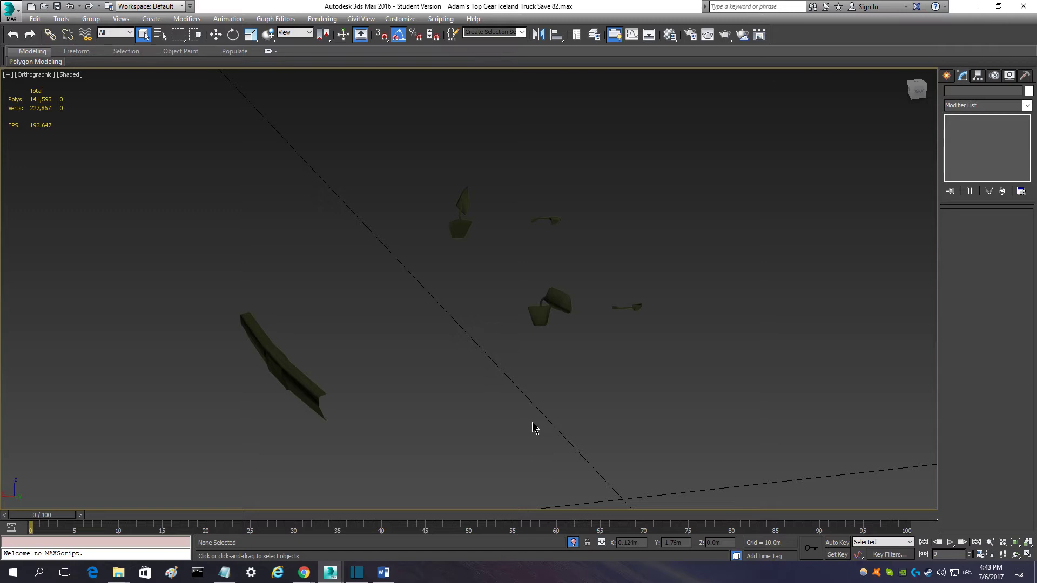
mouse_move(534, 306)
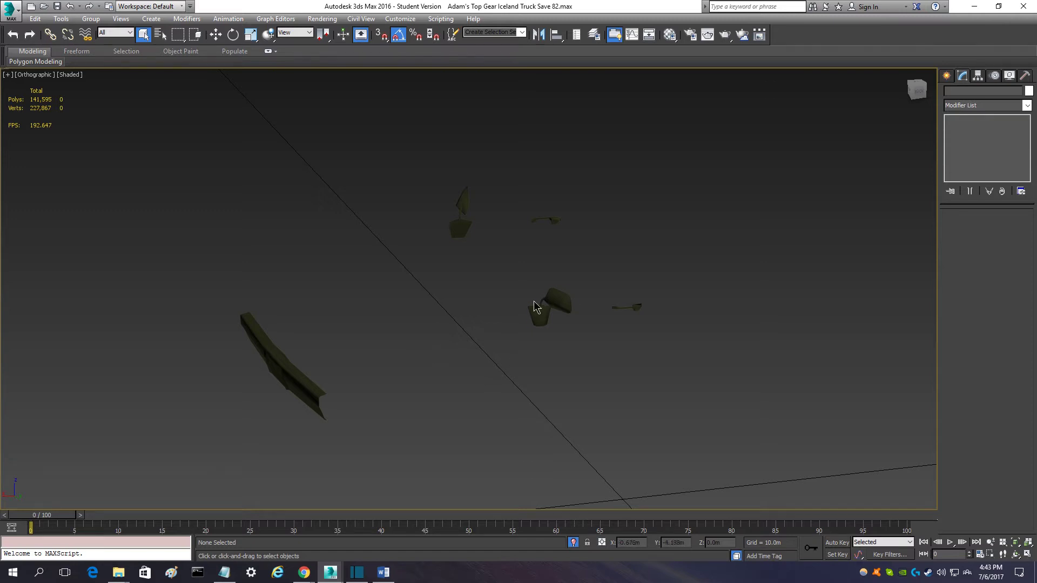
Step: Collapse door_mirrors to an Editable Mesh with the Utilities Collapse tool
left_click(549, 308)
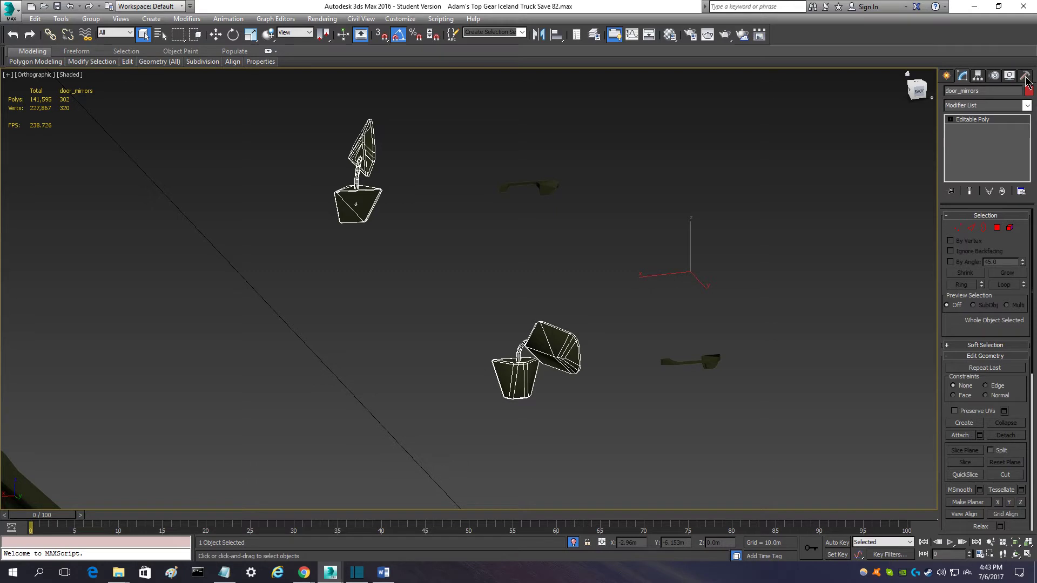
left_click(1027, 76)
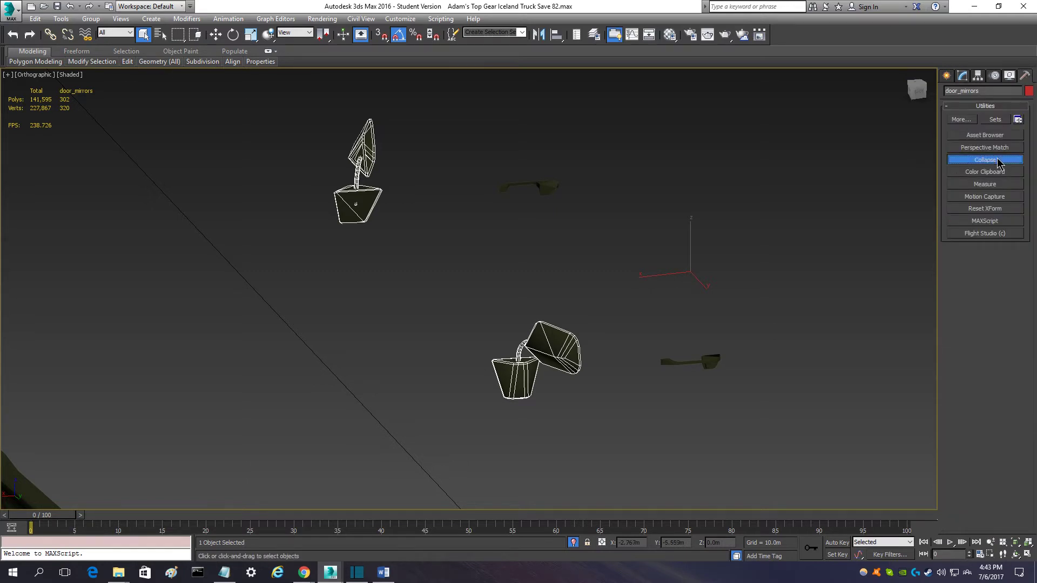
left_click(985, 160)
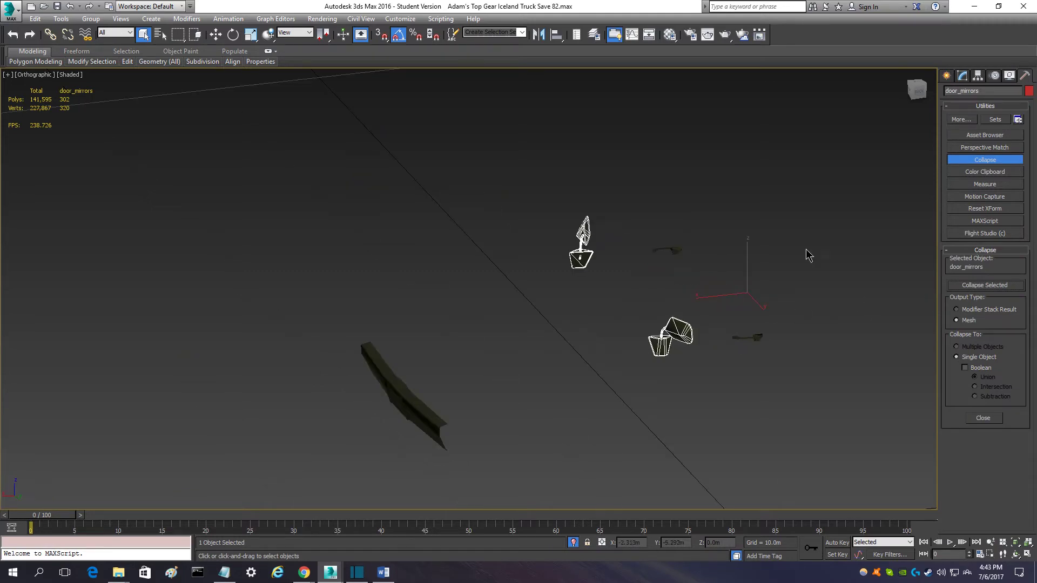
mouse_move(552, 243)
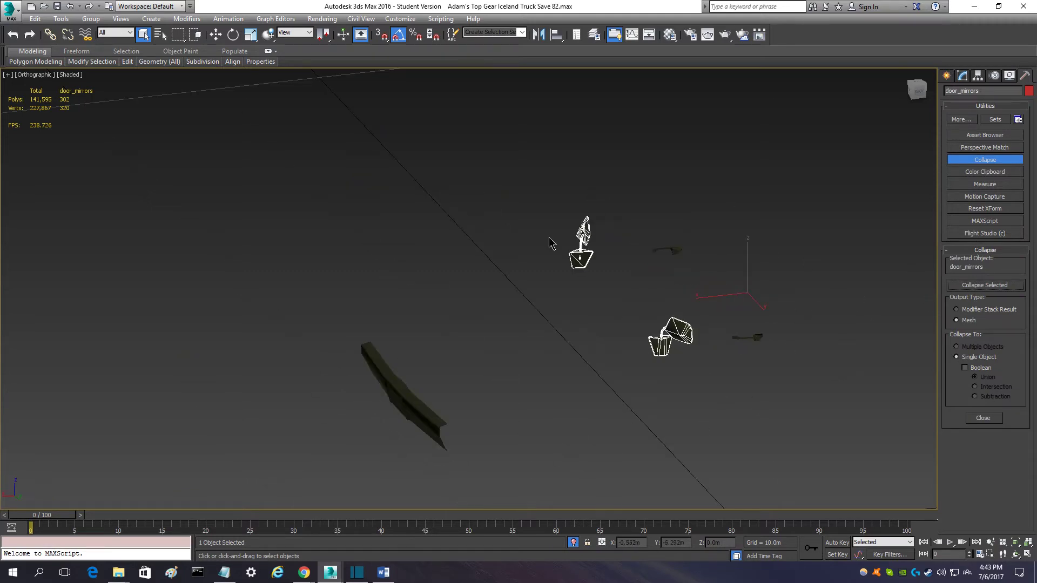
mouse_move(820, 305)
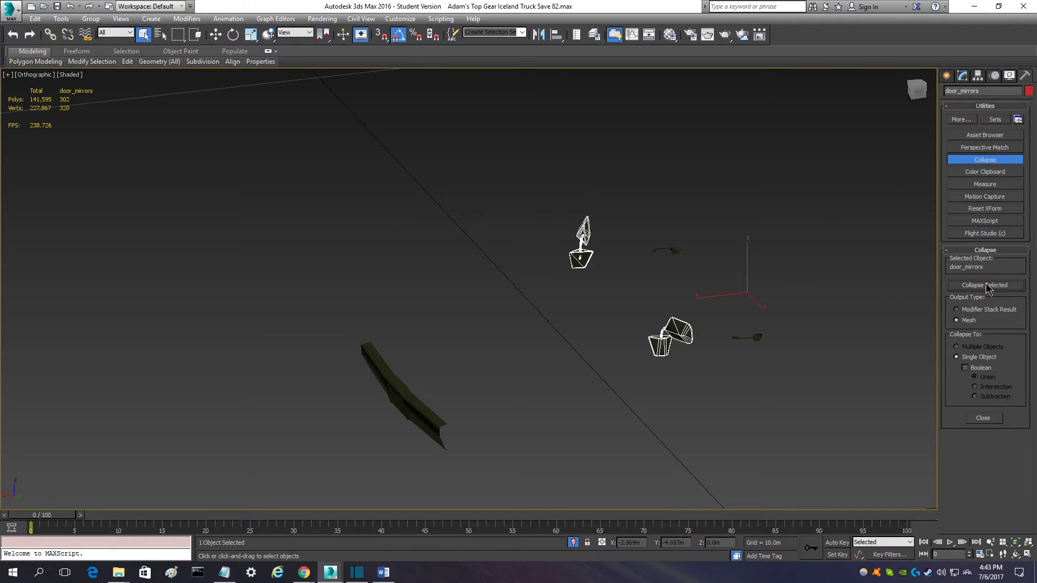
left_click(986, 285)
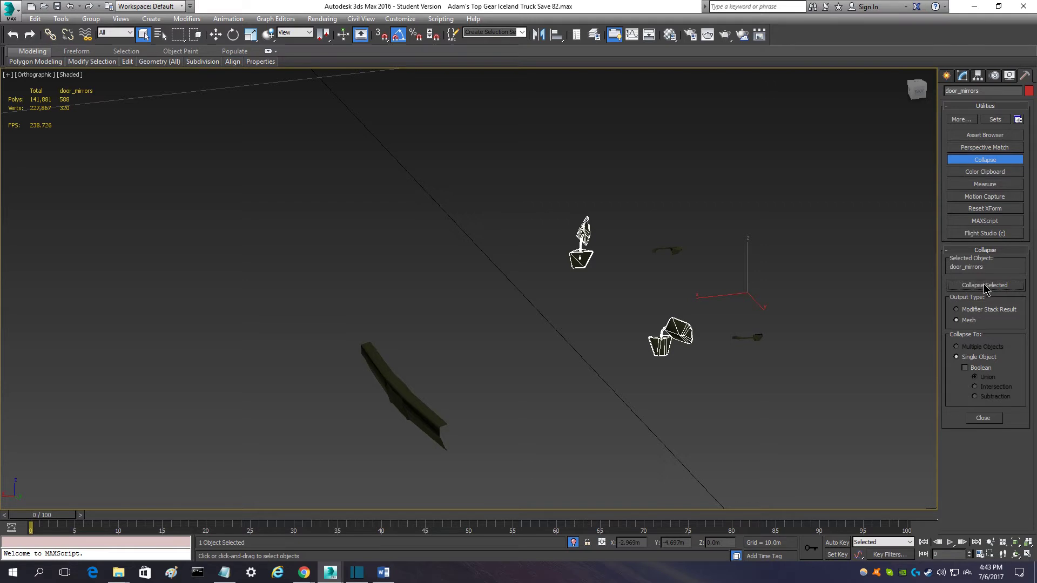
left_click(984, 285)
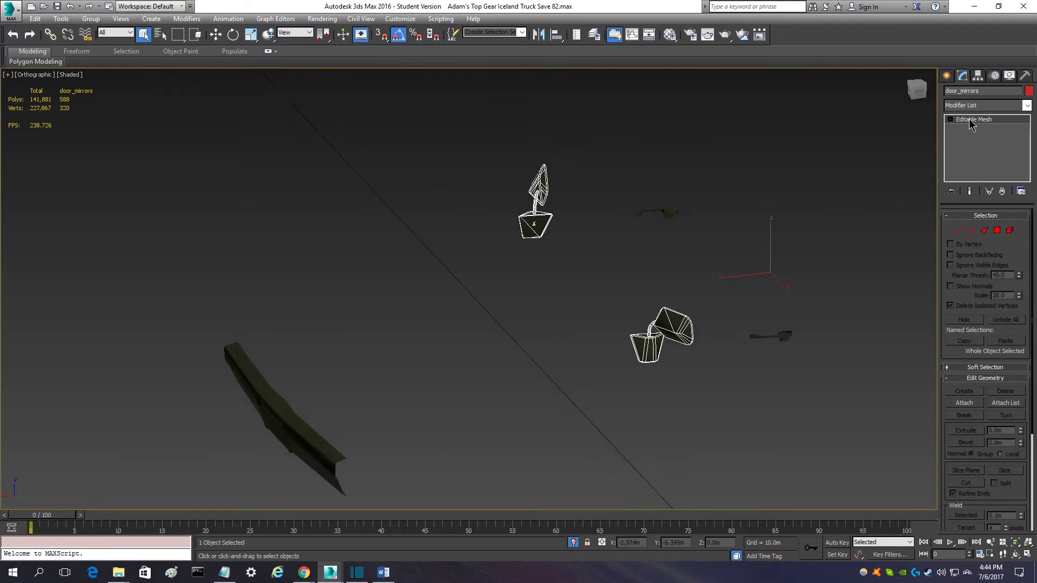
mouse_move(971, 129)
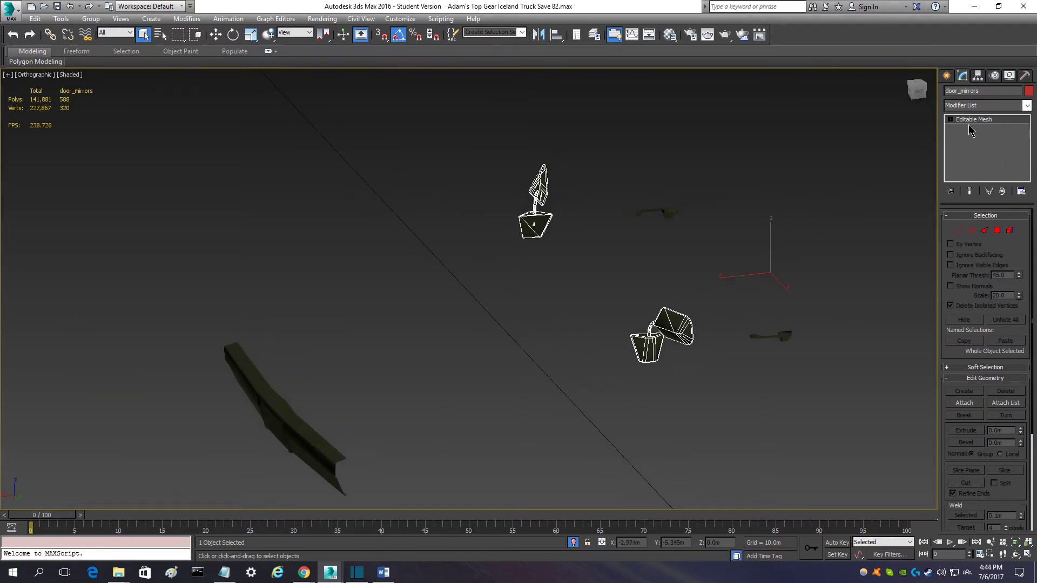
Step: Browse the modifier list for door_mirrors down toward Unwrap UVW
left_click(983, 105)
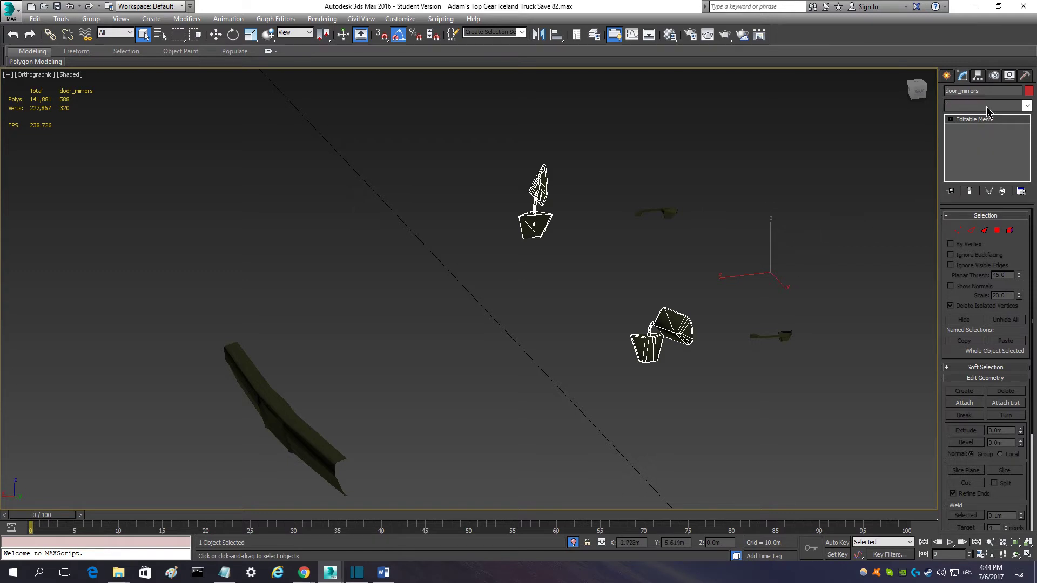
left_click(1024, 105)
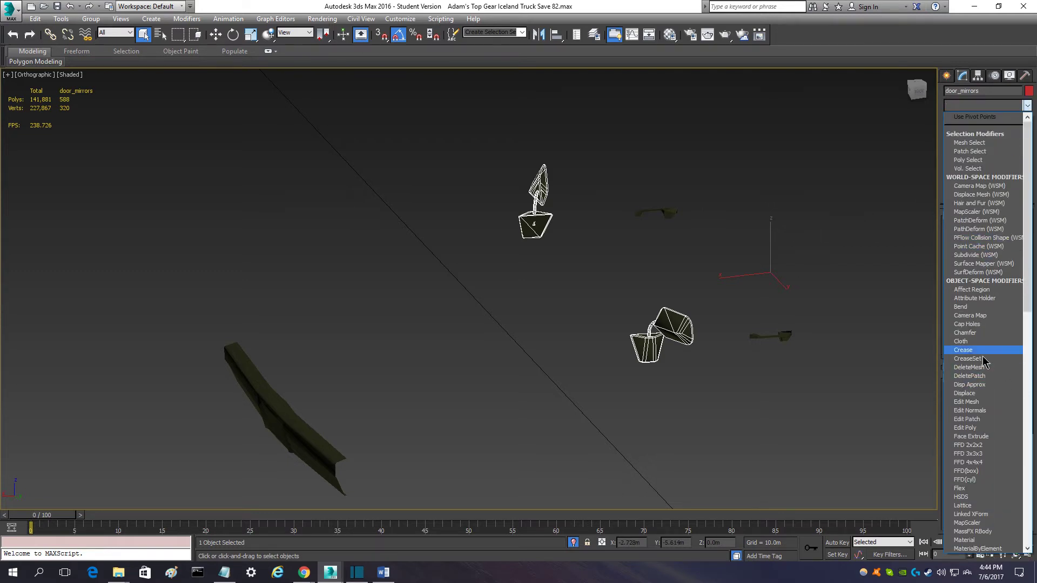
mouse_move(1003, 139)
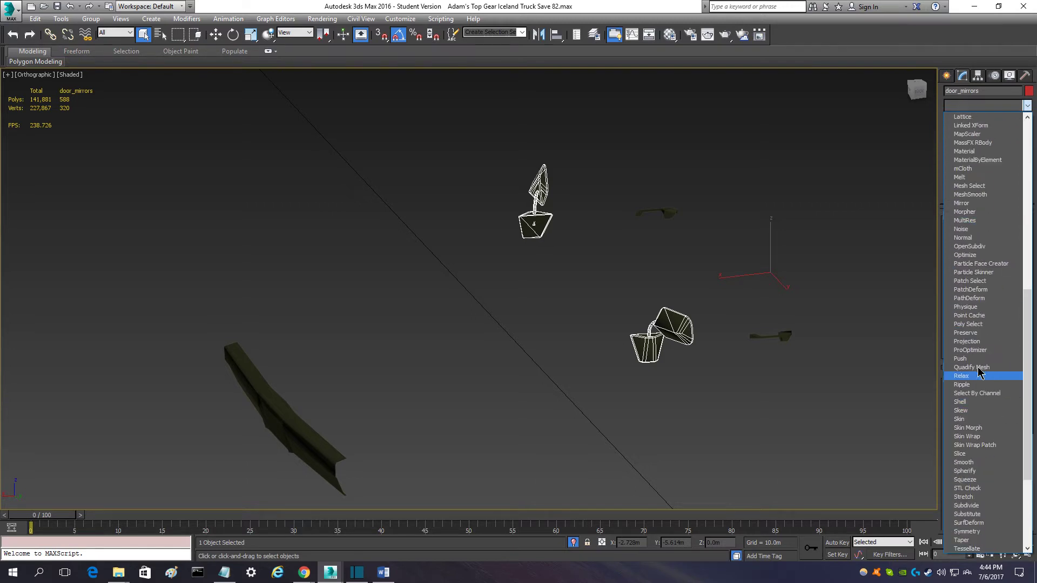
mouse_move(965, 480)
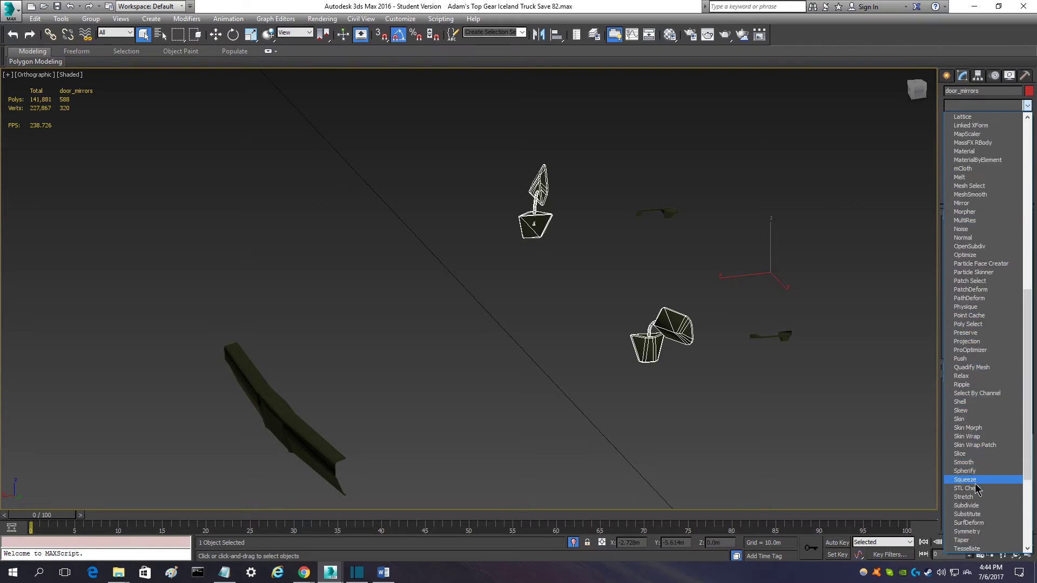
scroll("down", 3)
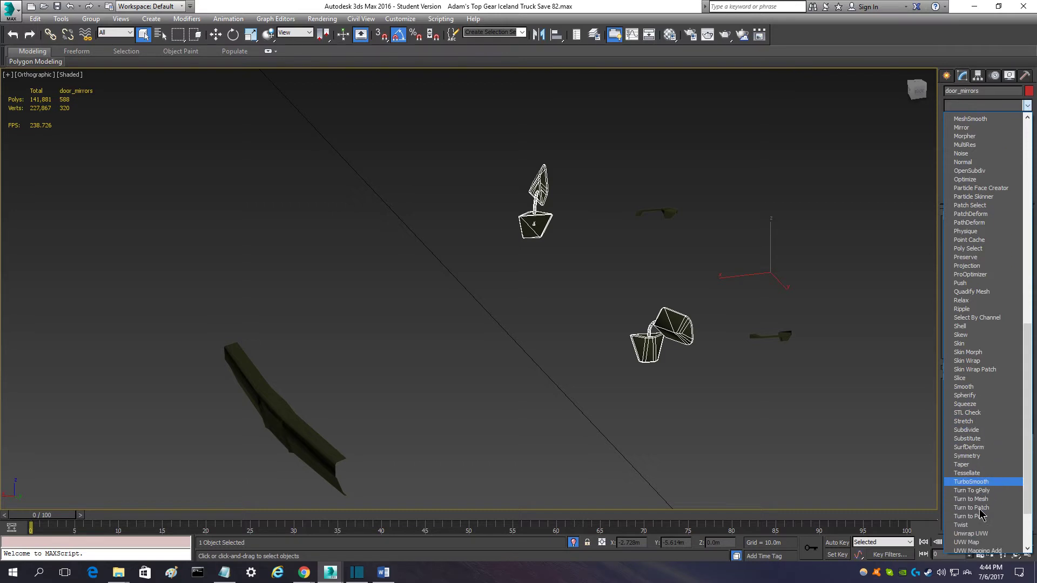
scroll("down", 3)
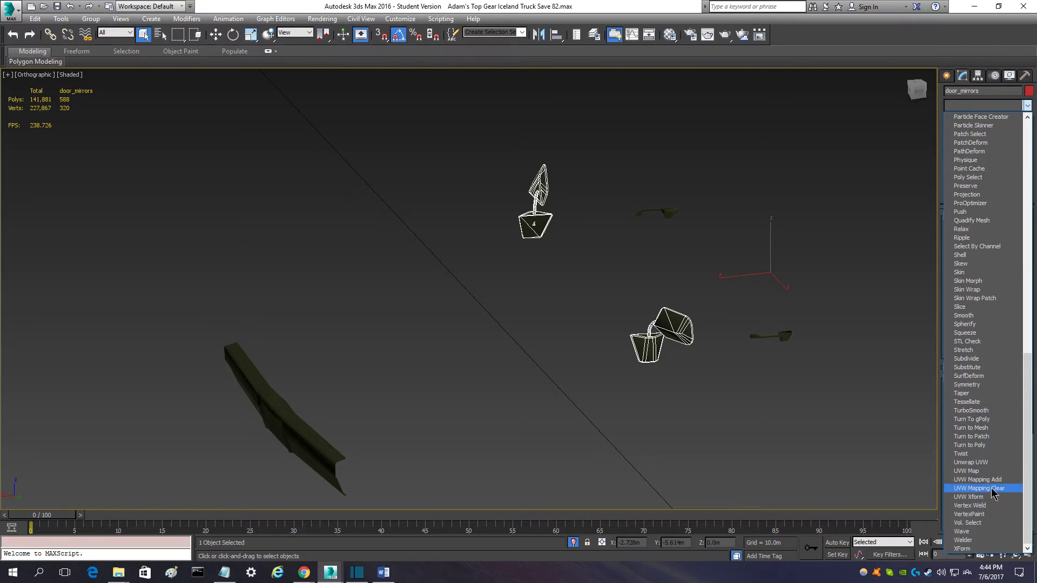
mouse_move(972, 465)
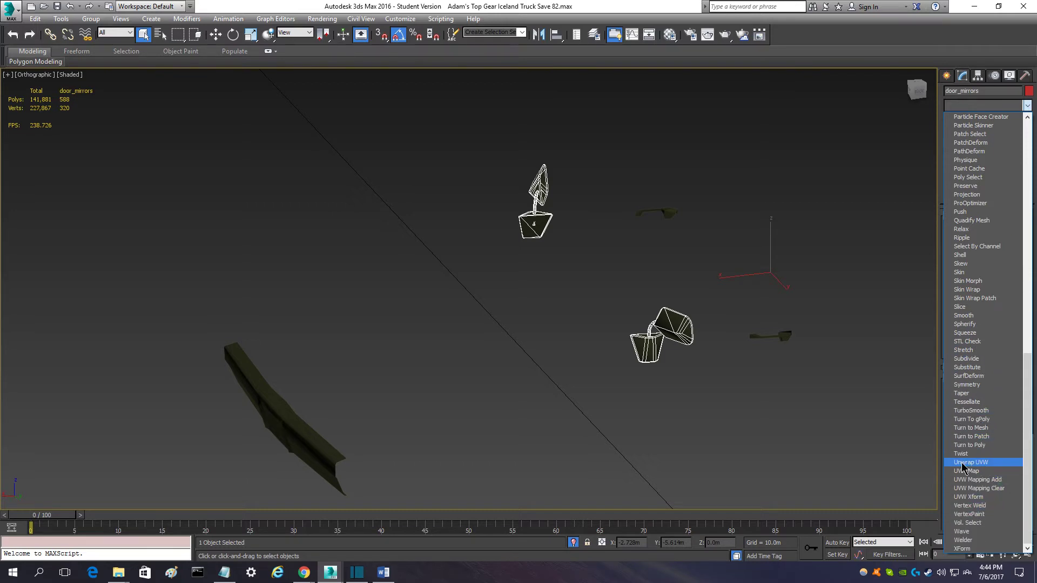
Step: Add Unwrap UVW to door_mirrors and select all its faces at Polygon level by element
left_click(973, 462)
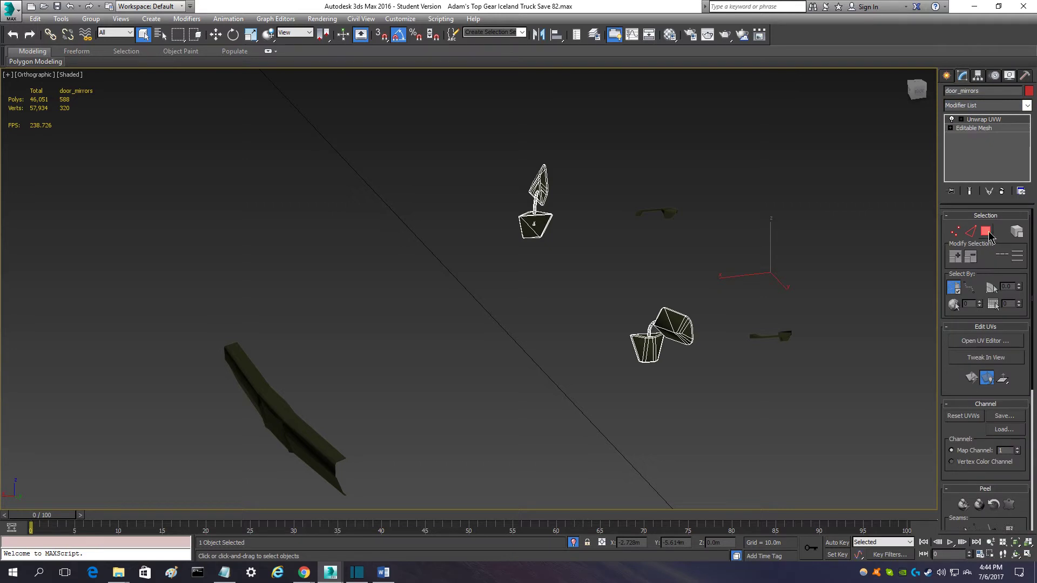
mouse_move(987, 232)
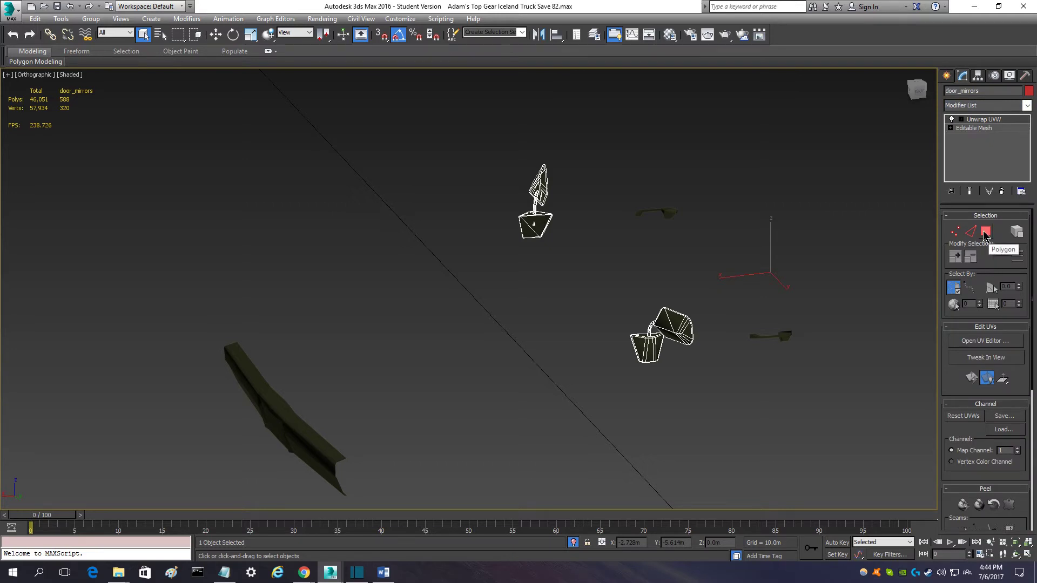
left_click(985, 119)
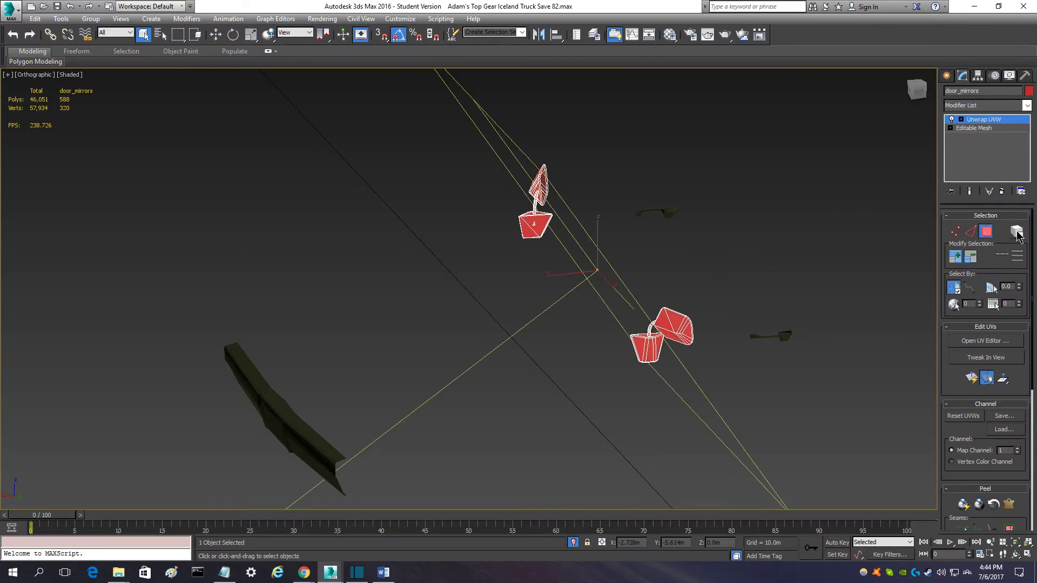
mouse_move(1017, 233)
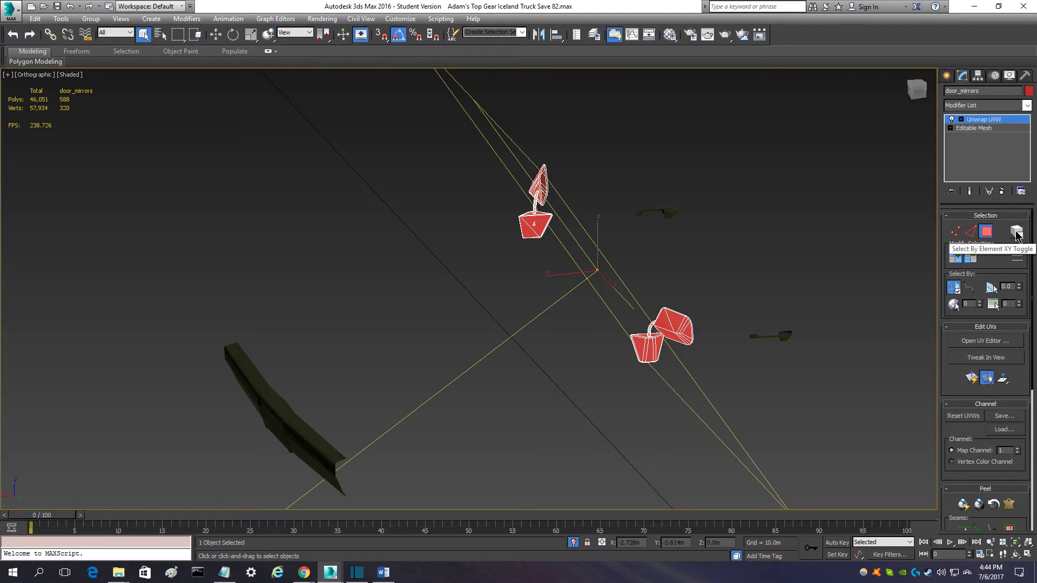
mouse_move(1016, 232)
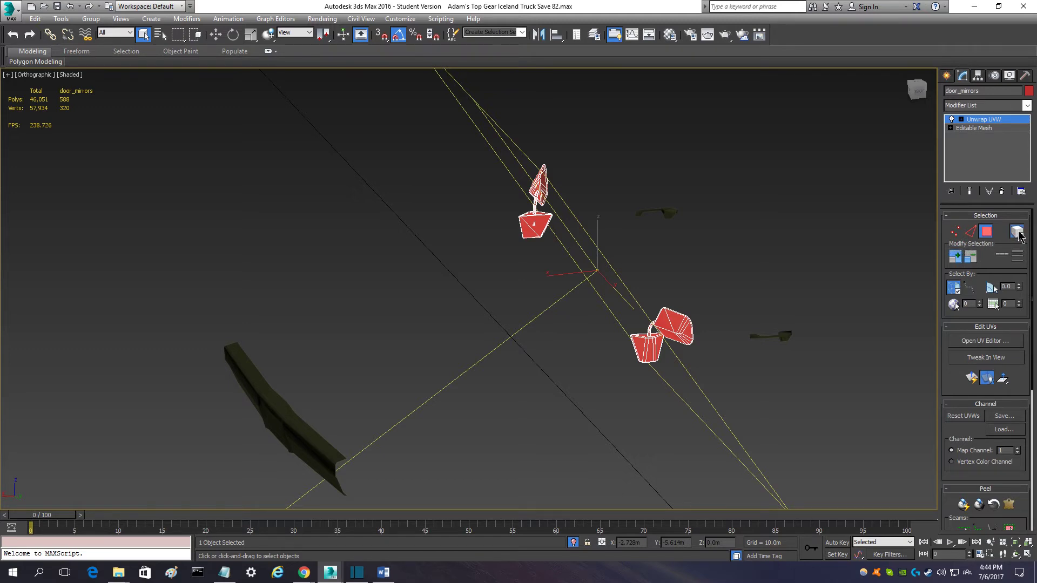
left_click(1018, 231)
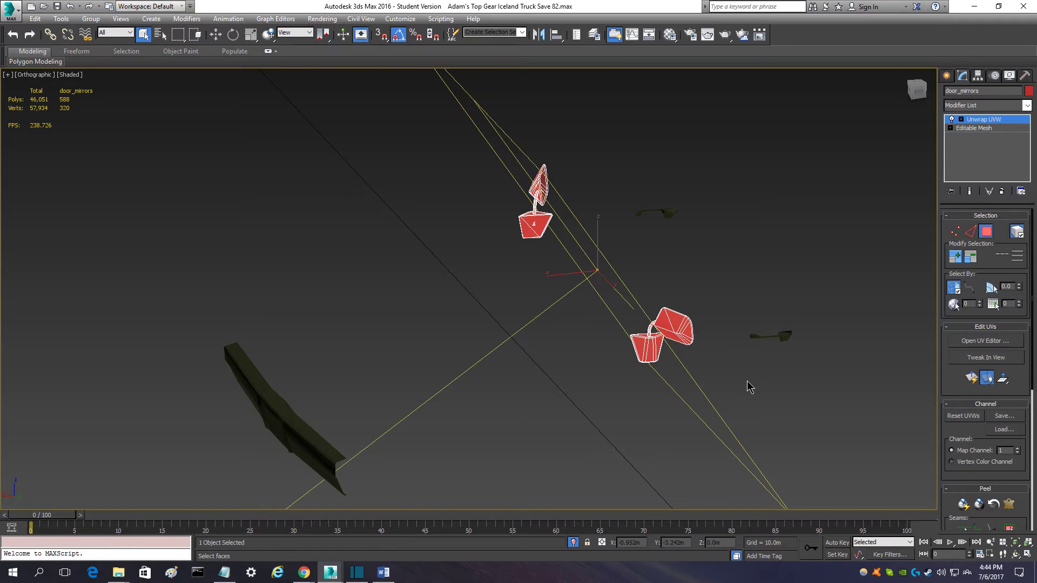
mouse_move(521, 315)
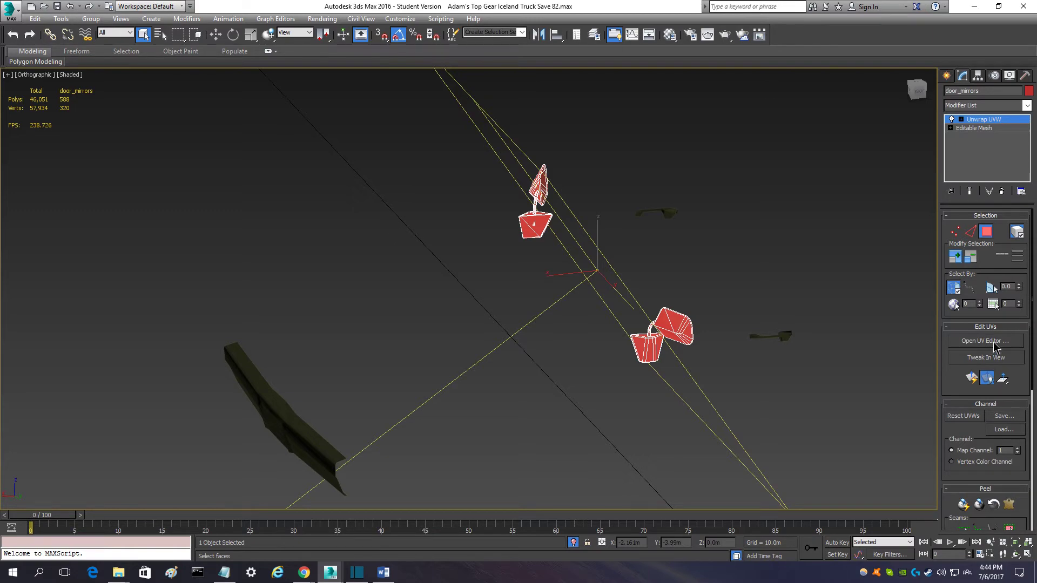
Step: Apply Normal Mapping set to Box Mapping to the mirror faces in the UV editor
left_click(985, 341)
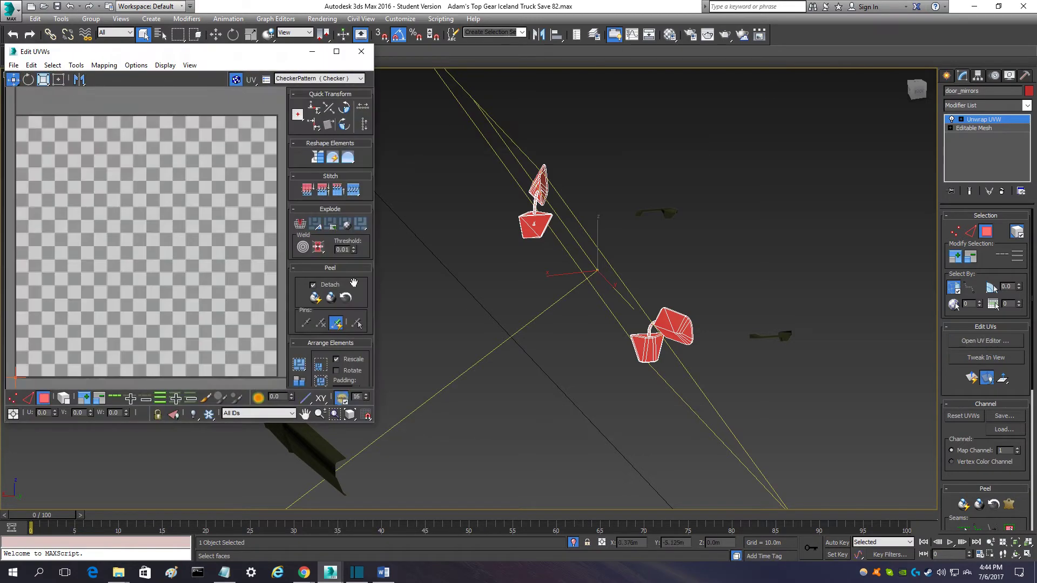
left_click(103, 64)
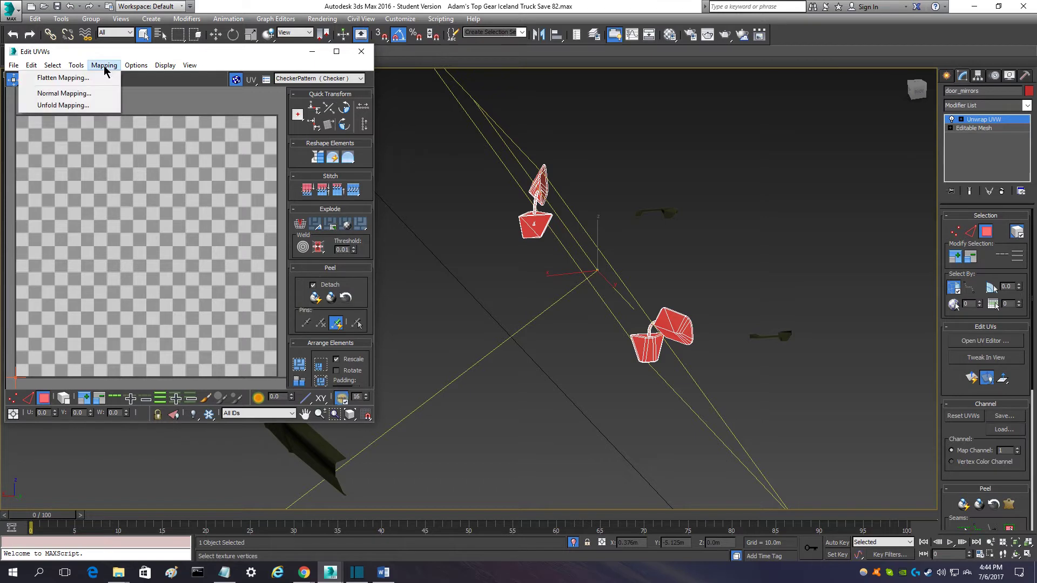
left_click(64, 93)
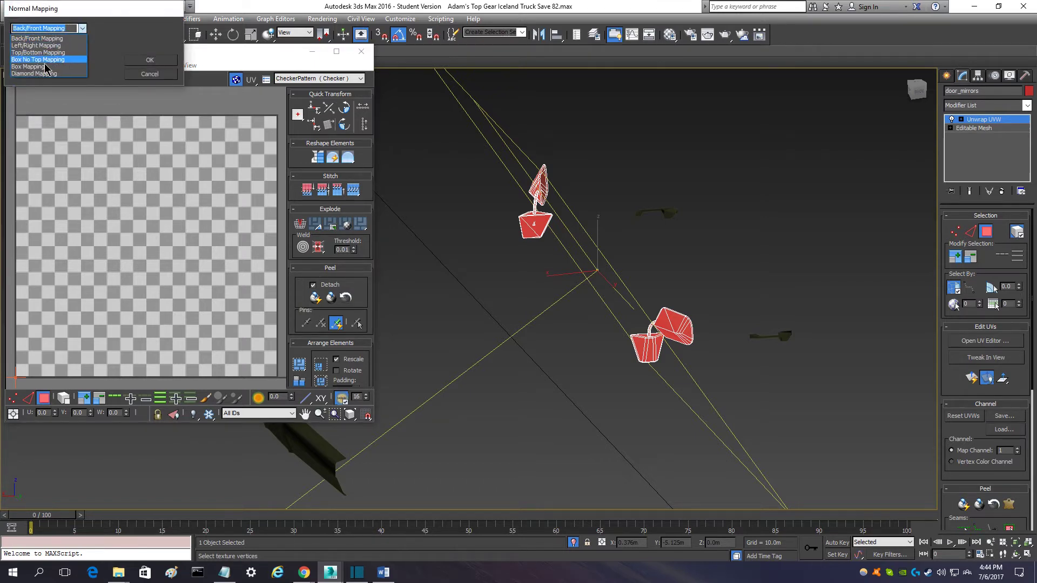
mouse_move(59, 66)
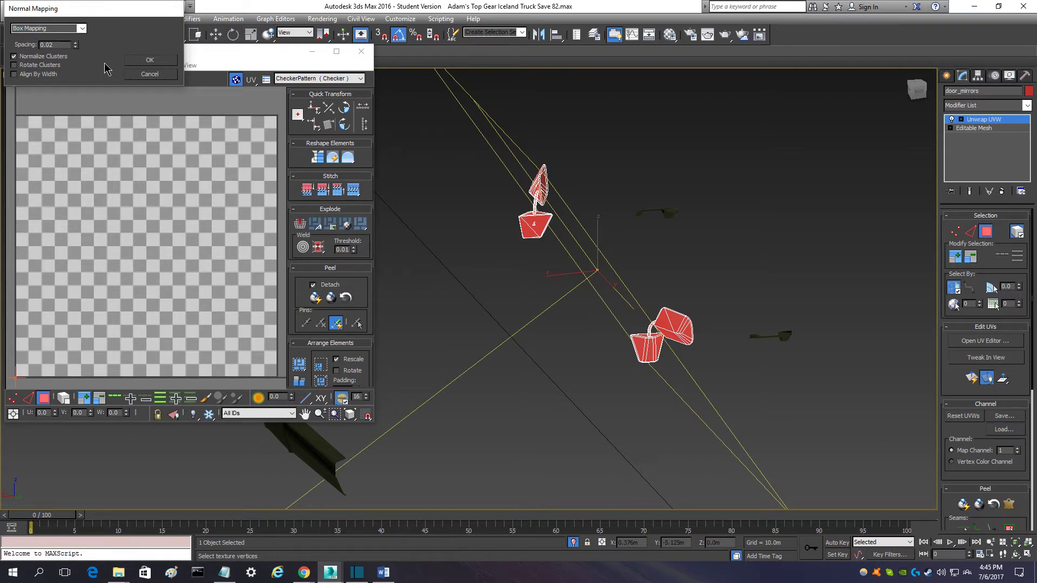
left_click(149, 59)
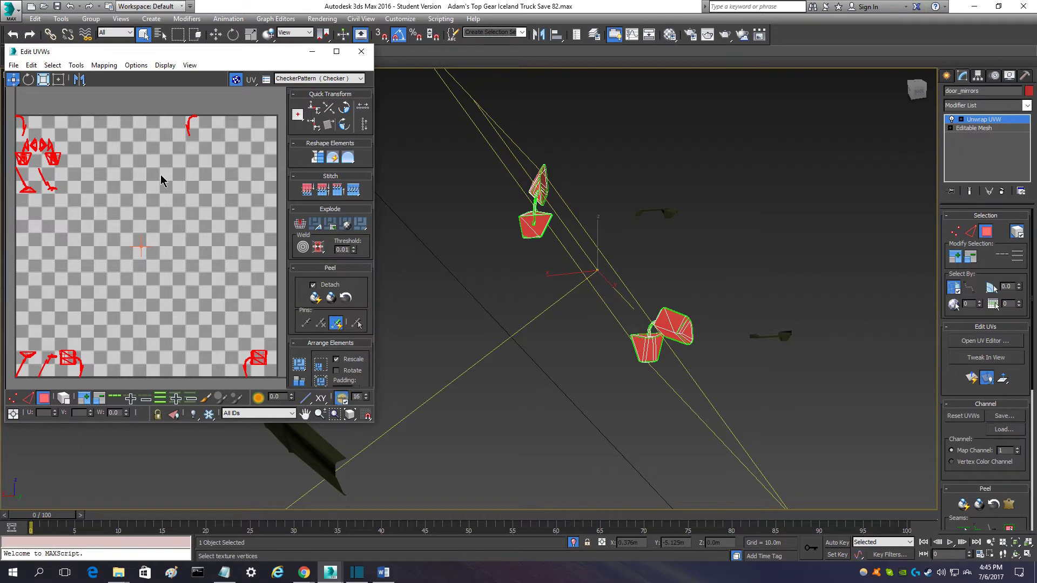
mouse_move(61, 157)
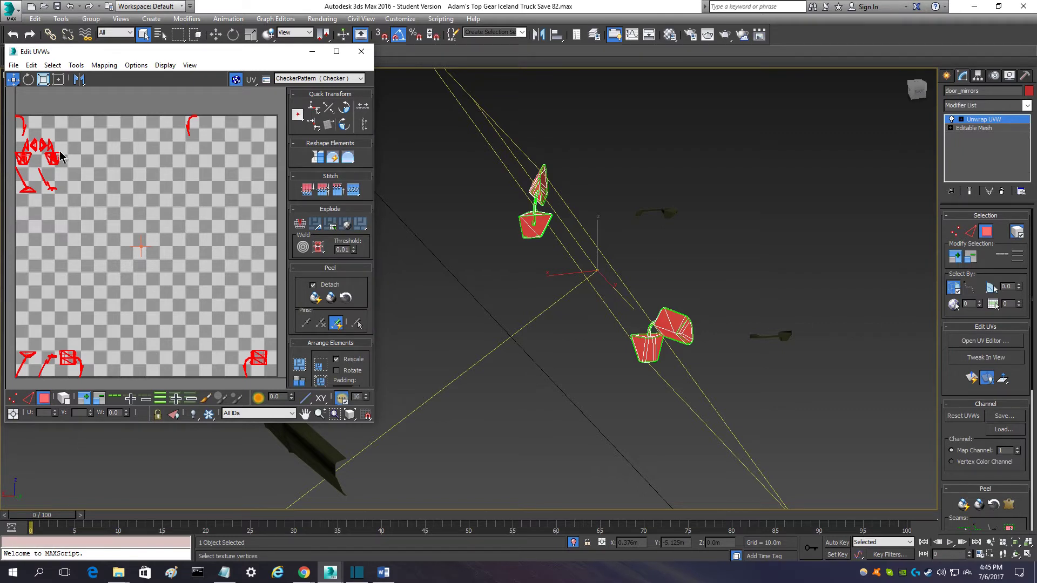
mouse_move(52, 135)
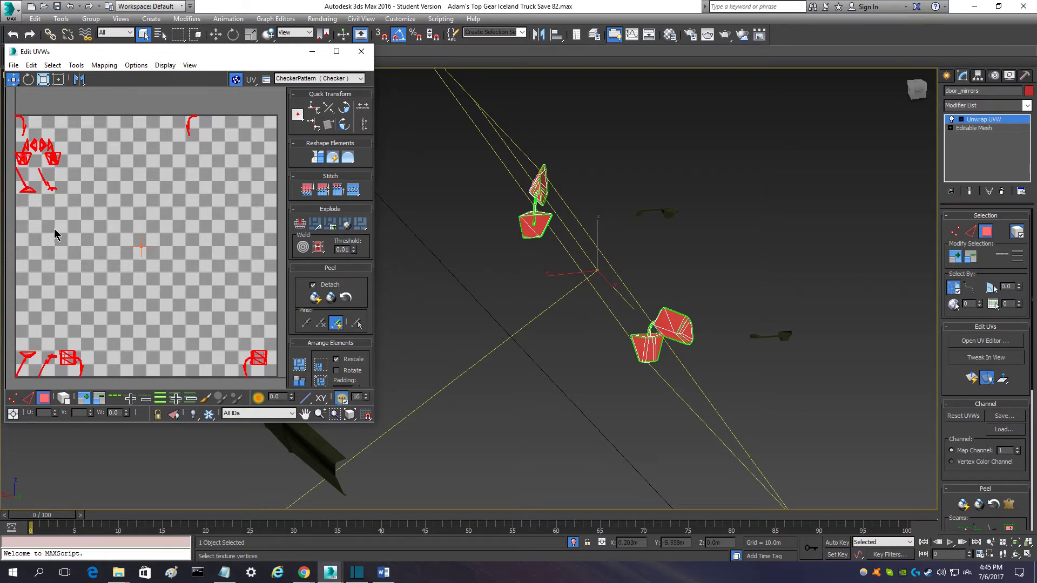
mouse_move(129, 220)
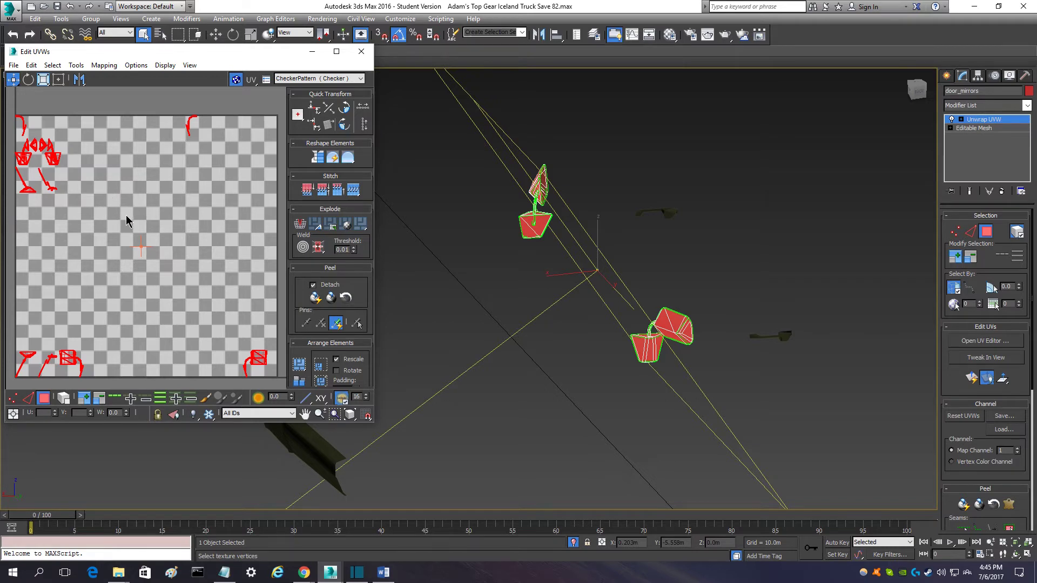
mouse_move(283, 252)
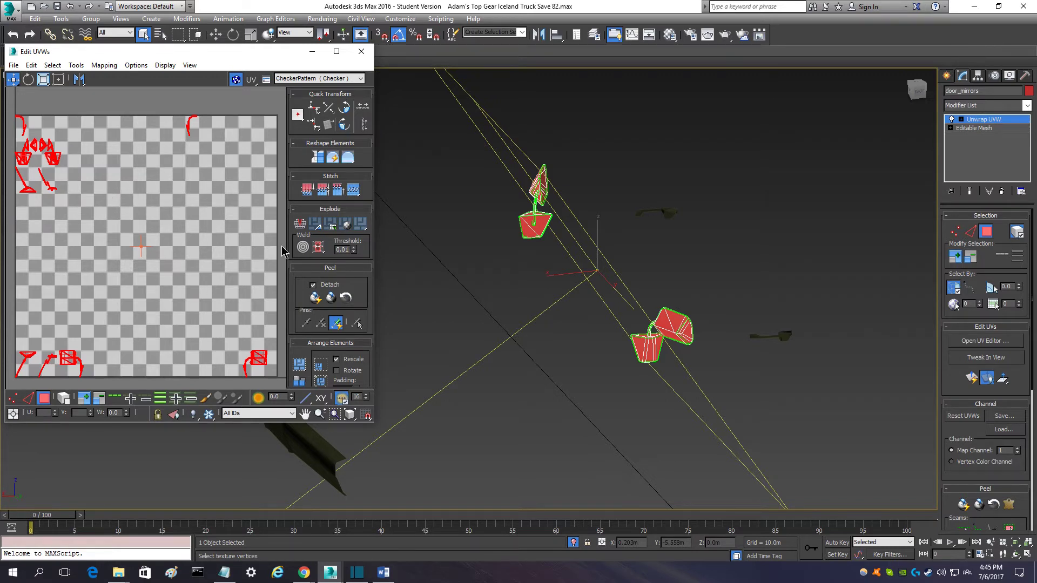
mouse_move(170, 257)
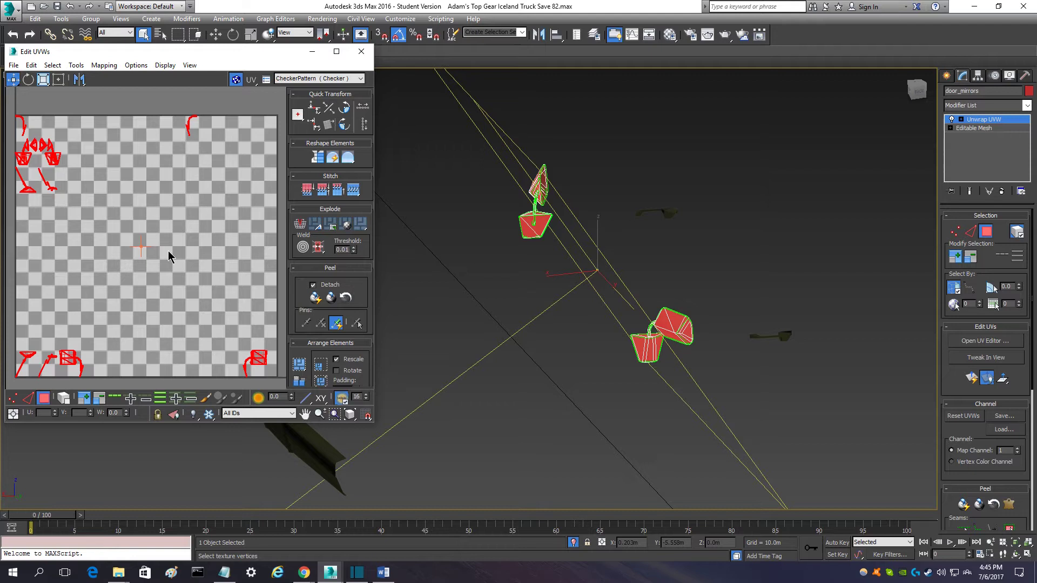
mouse_move(190, 265)
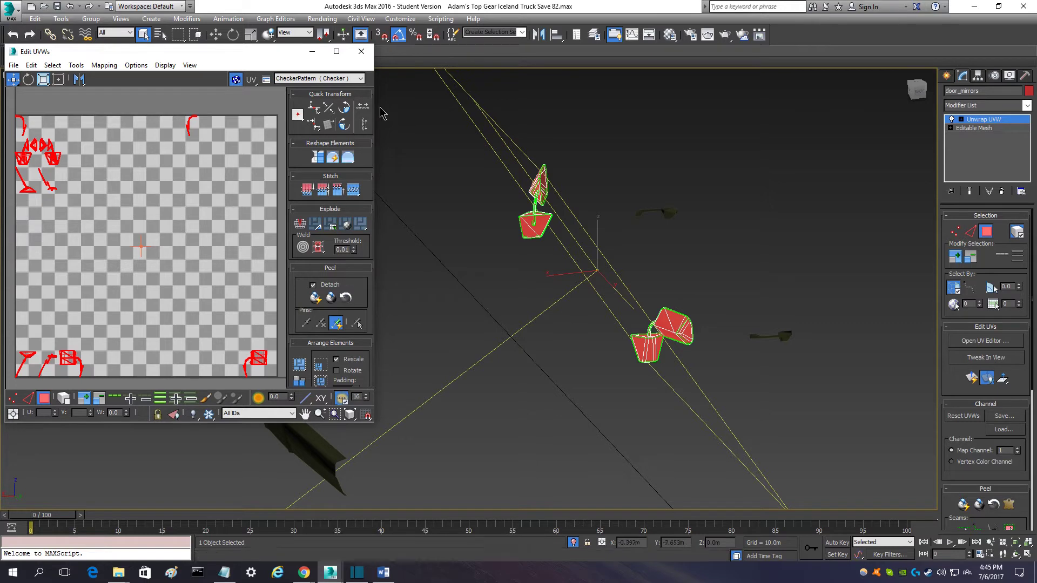
Step: Close the Edit UVWs window and return door_mirrors to object level
left_click(361, 52)
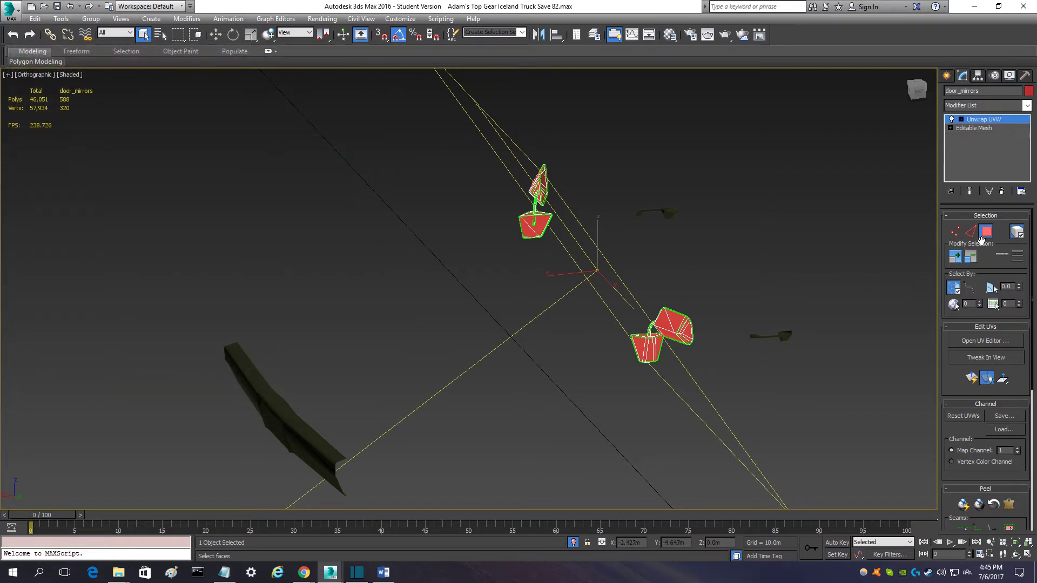
mouse_move(1017, 233)
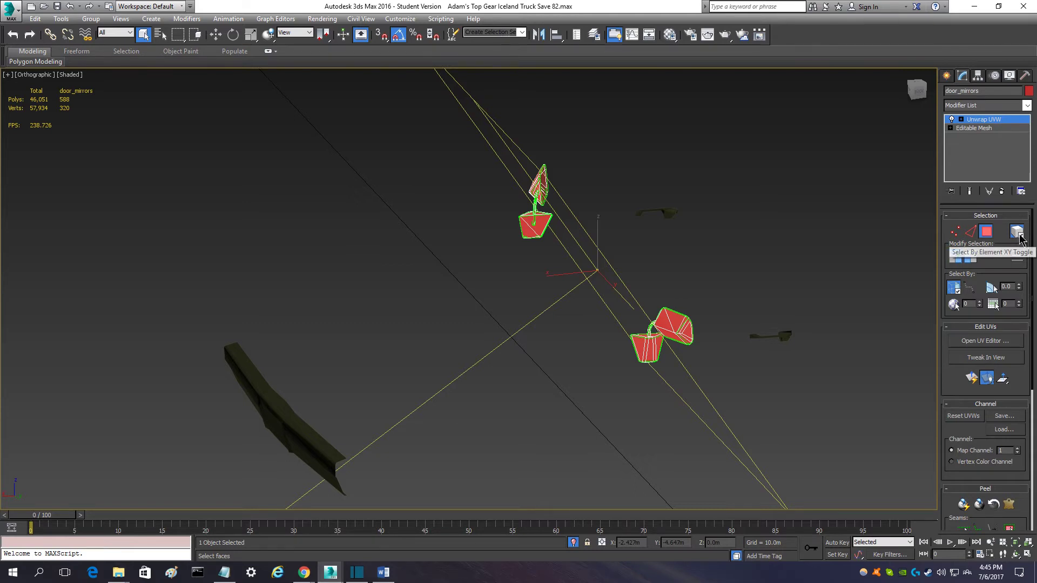
mouse_move(1021, 238)
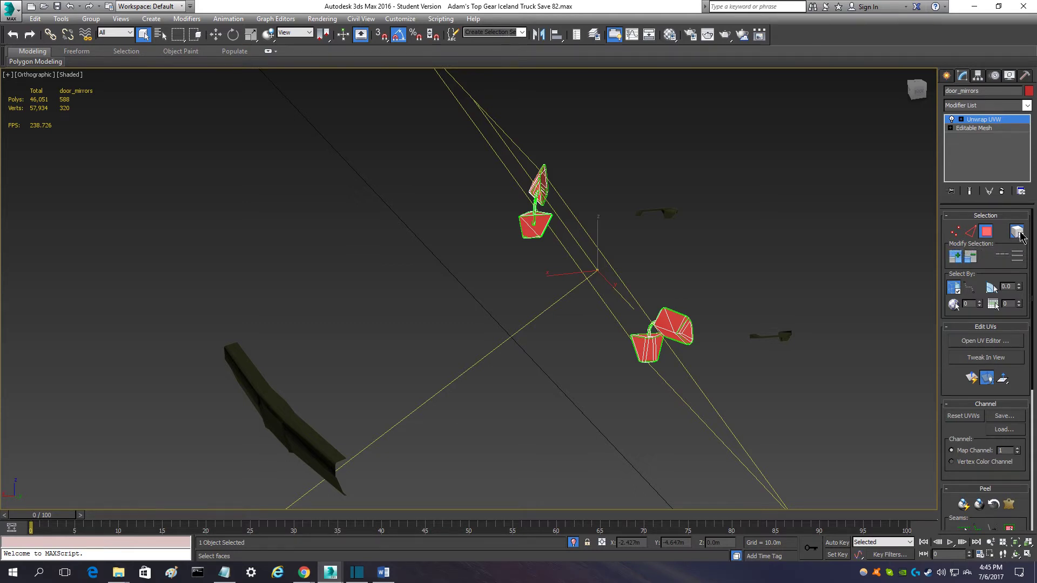
mouse_move(986, 232)
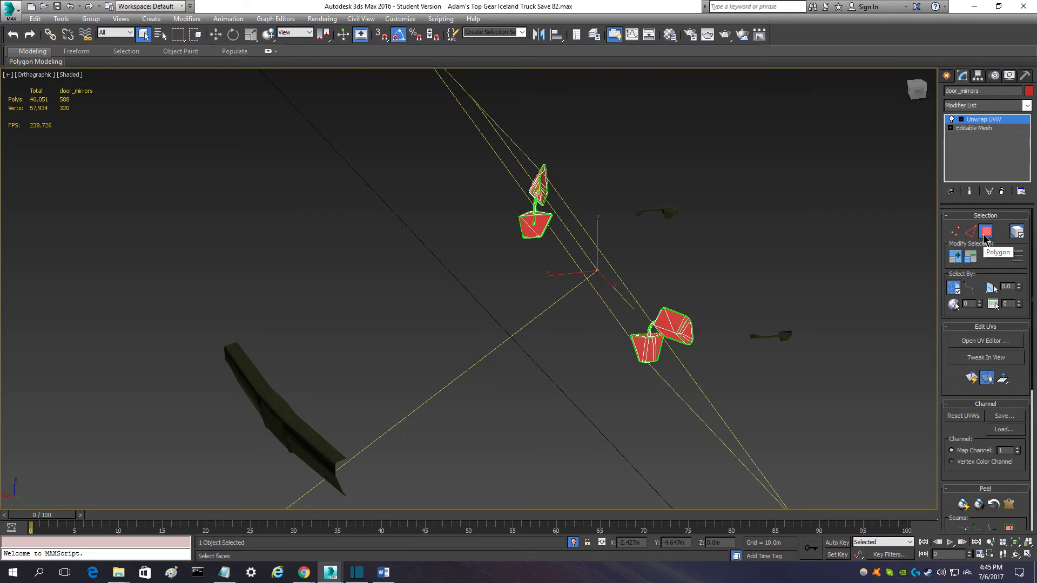
left_click(986, 232)
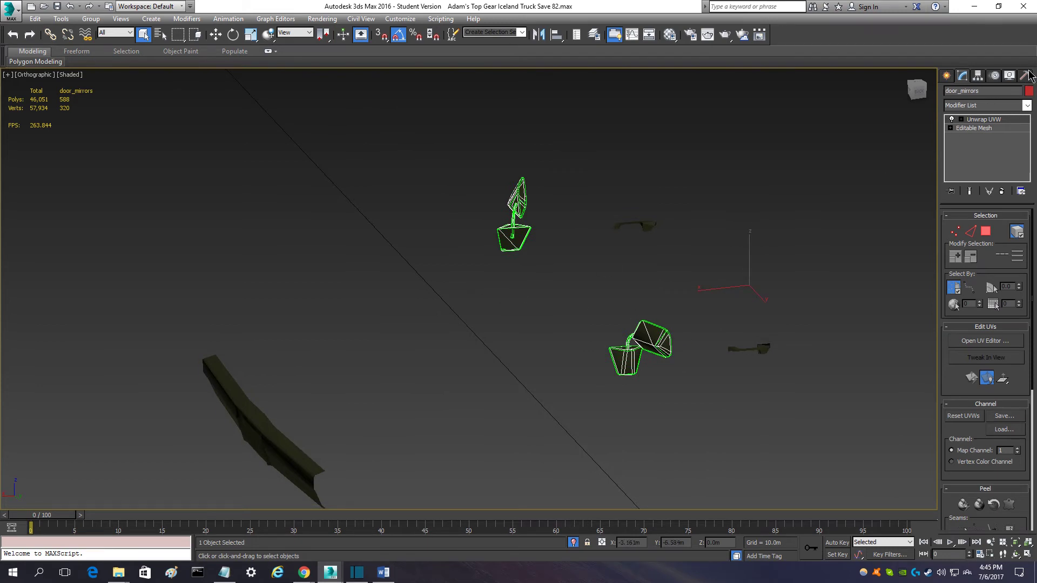
left_click(1010, 75)
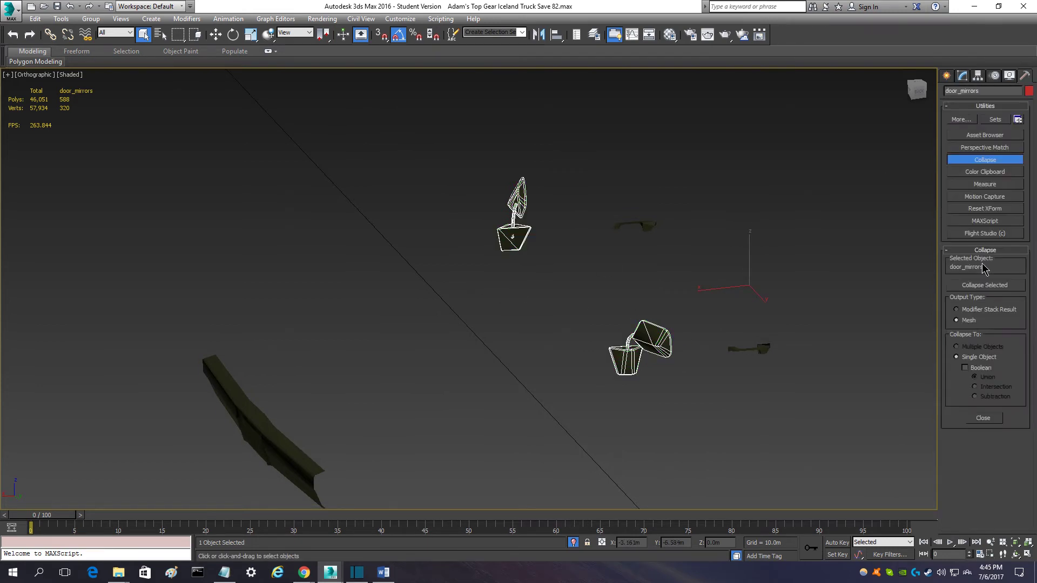
left_click(984, 209)
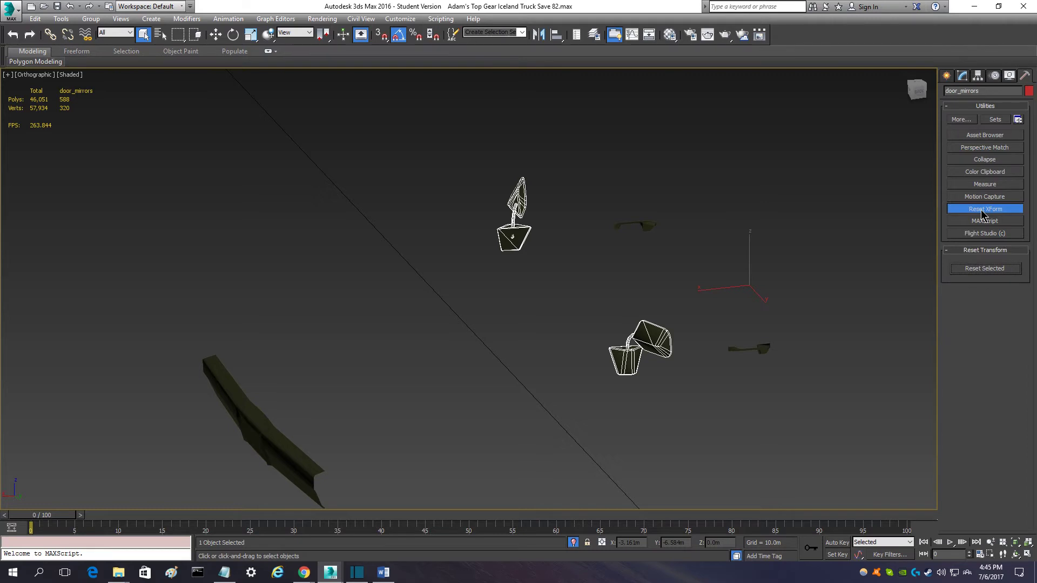
mouse_move(988, 276)
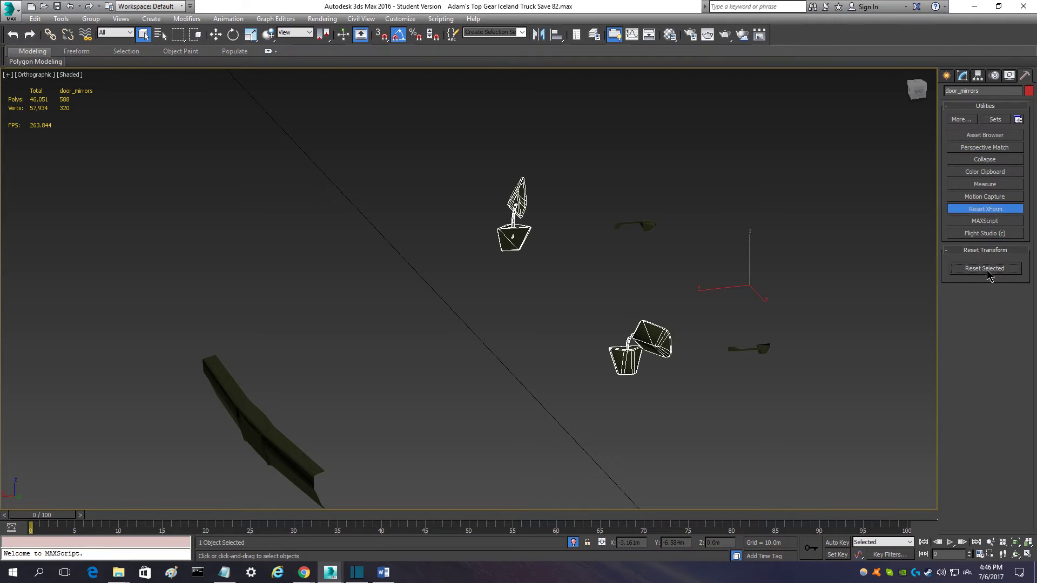
left_click(985, 269)
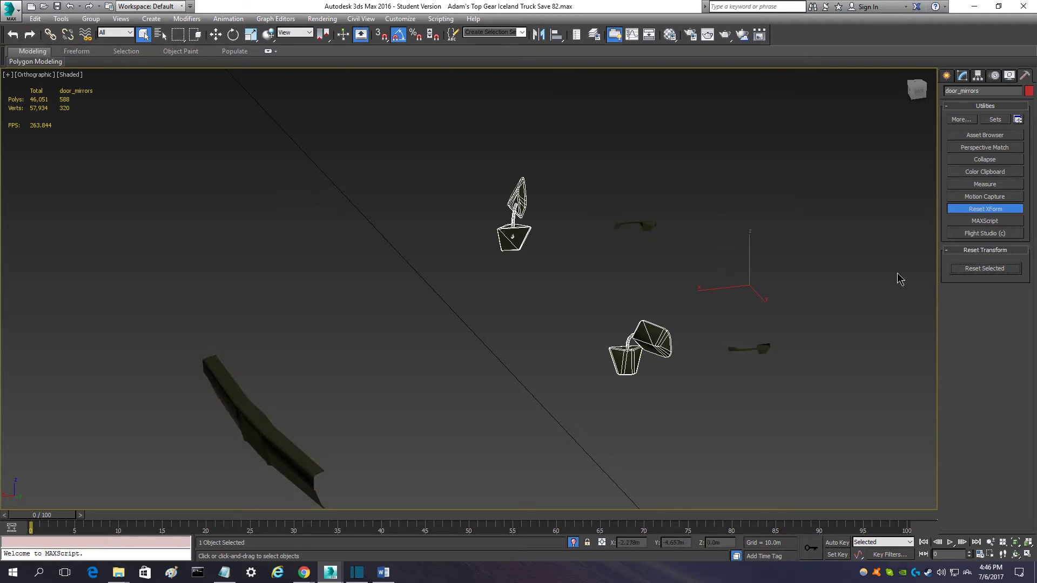
mouse_move(700, 339)
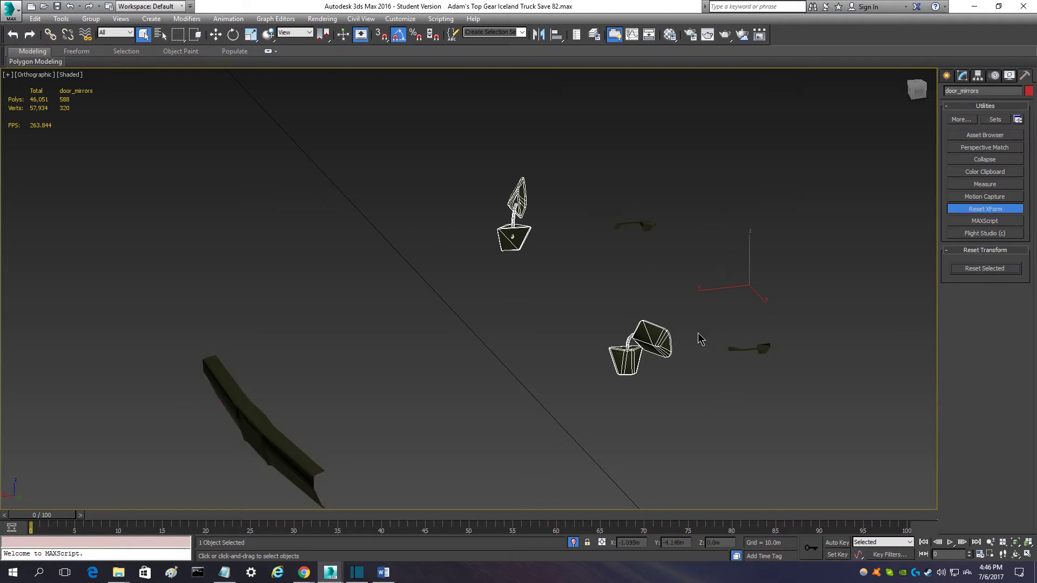
mouse_move(693, 312)
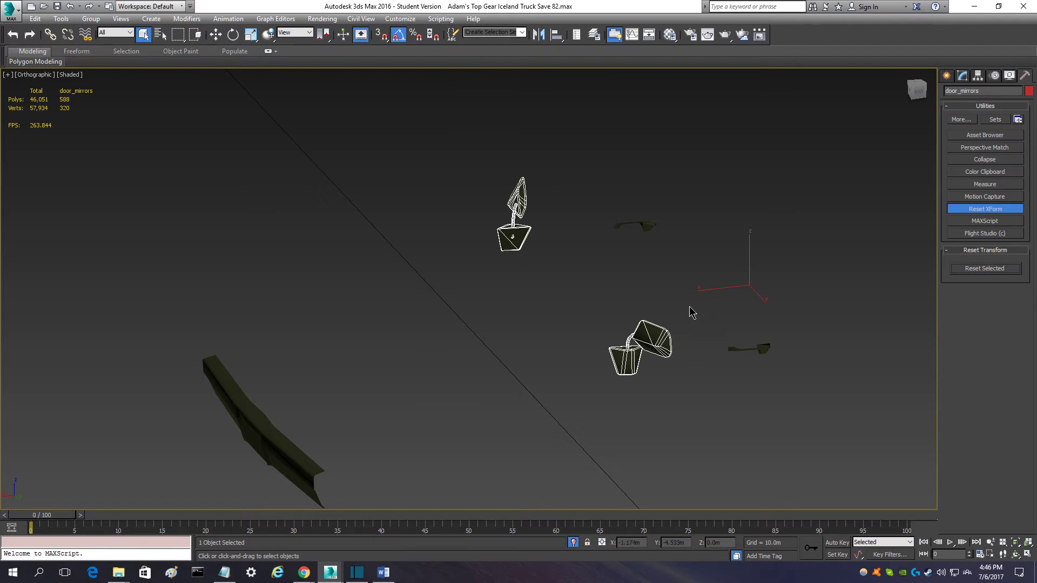
left_click(984, 159)
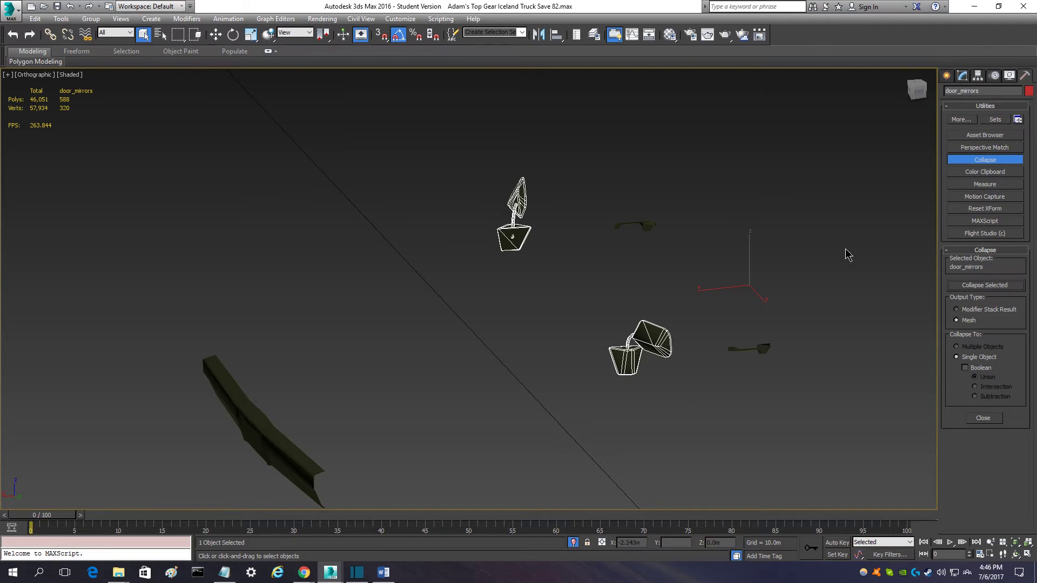
mouse_move(595, 314)
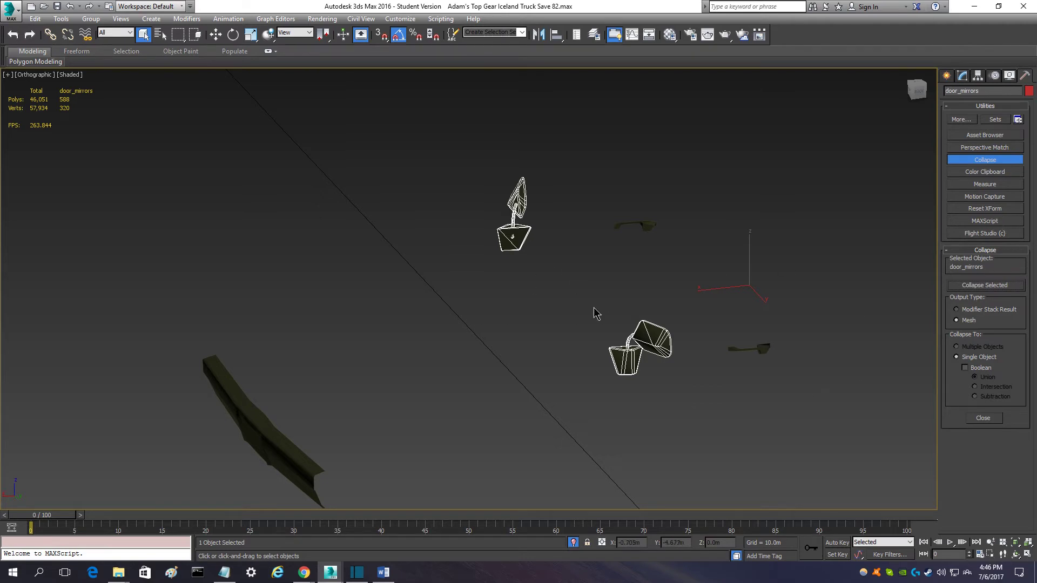
left_click(985, 209)
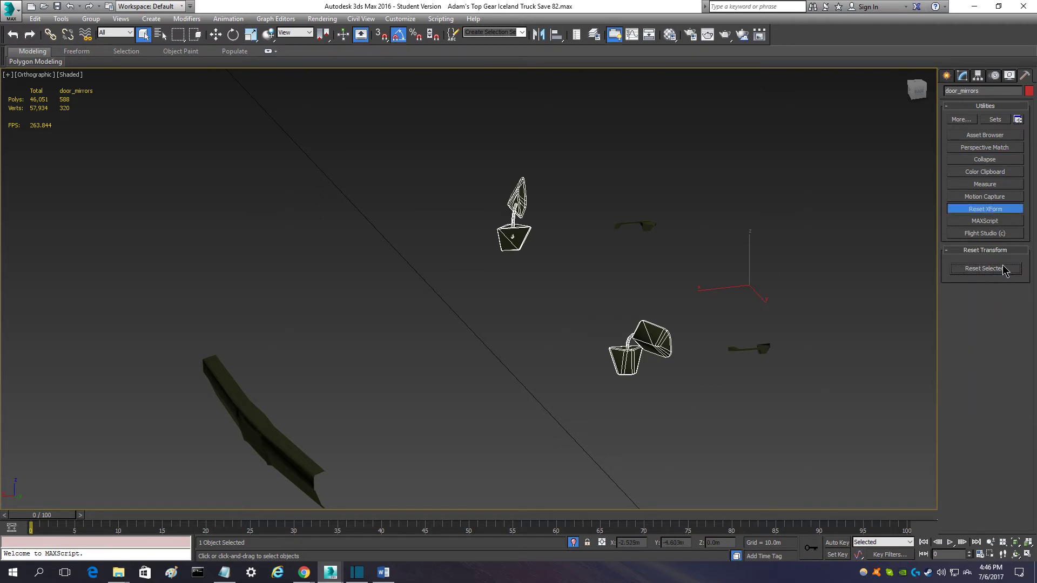
left_click(985, 269)
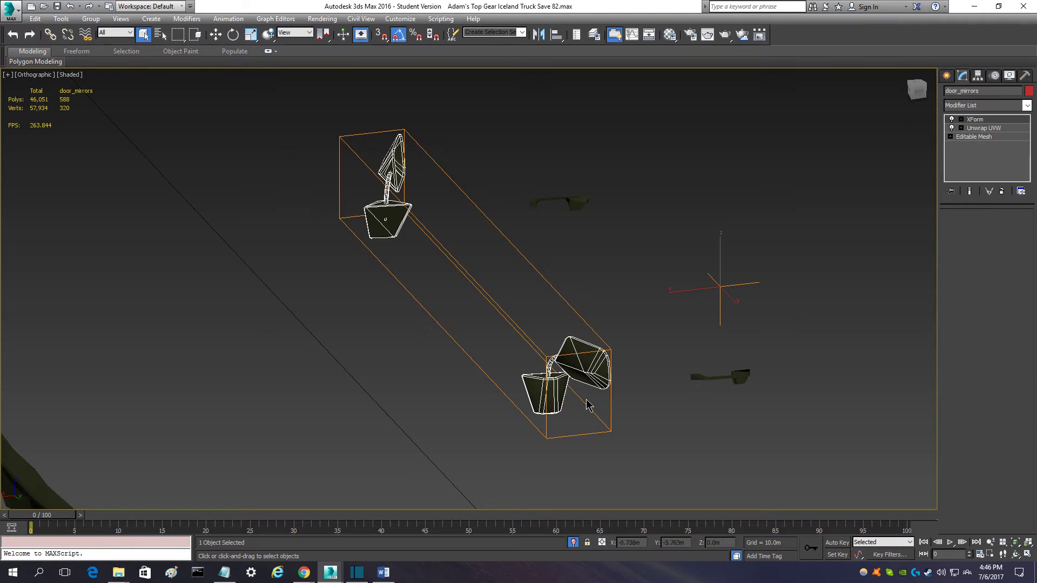
mouse_move(363, 358)
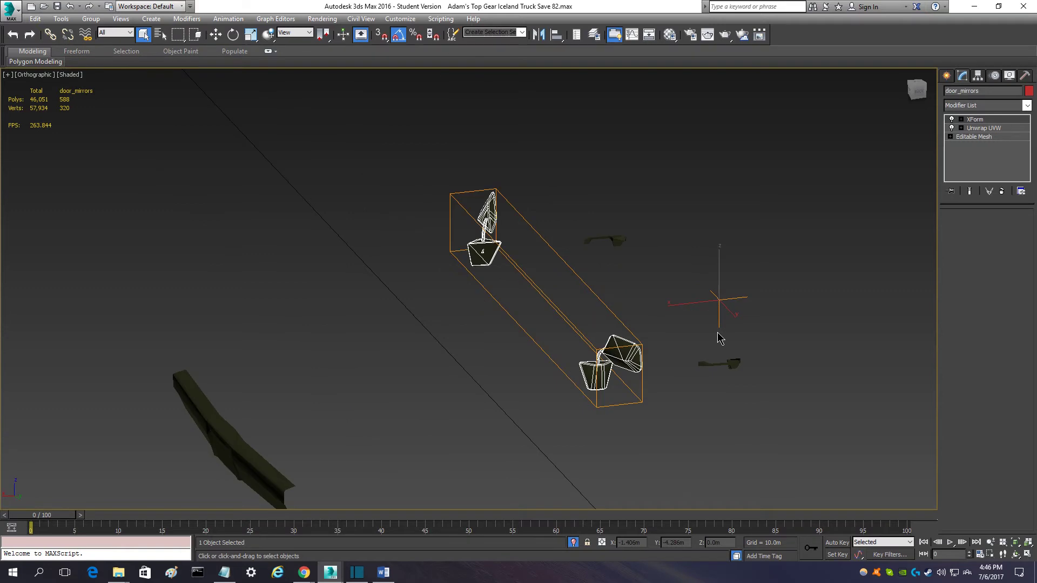
mouse_move(665, 384)
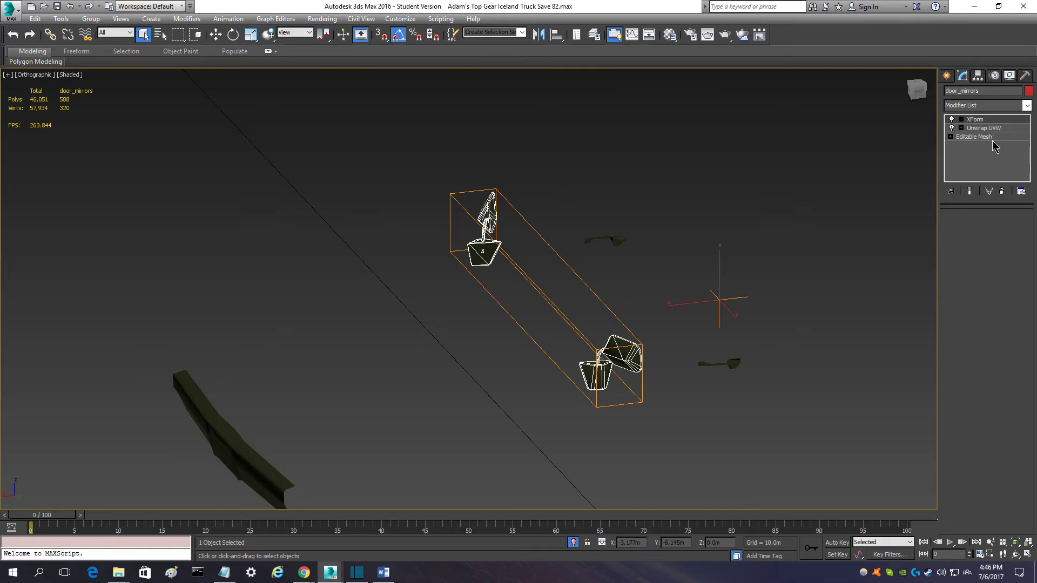
mouse_move(968, 145)
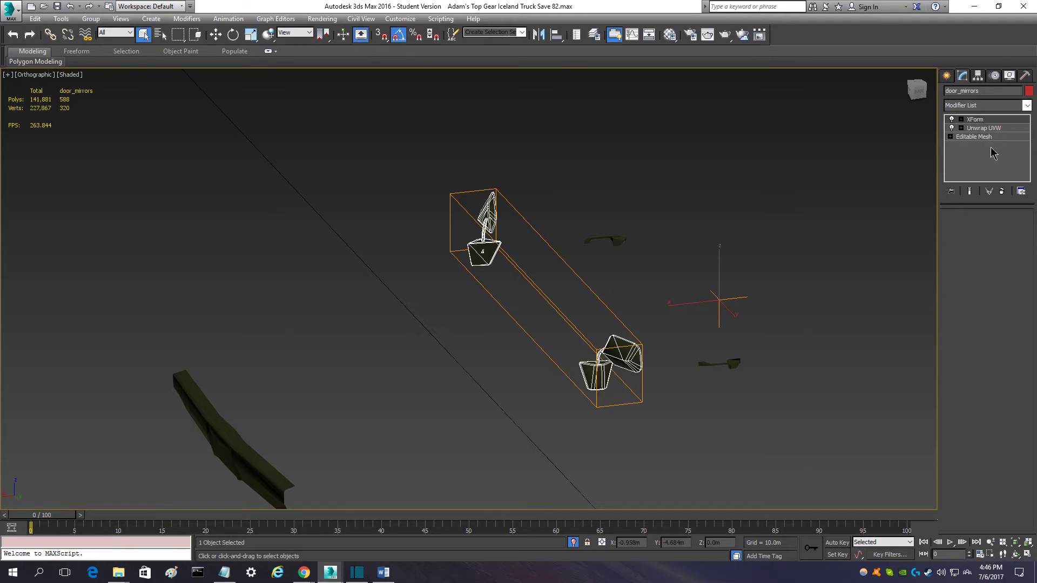
mouse_move(967, 144)
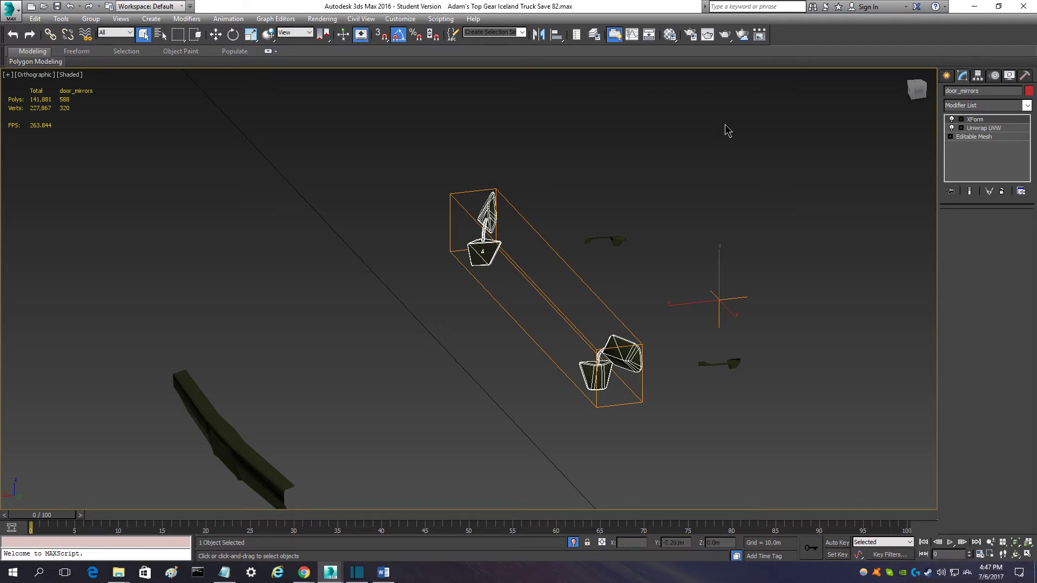
mouse_move(704, 269)
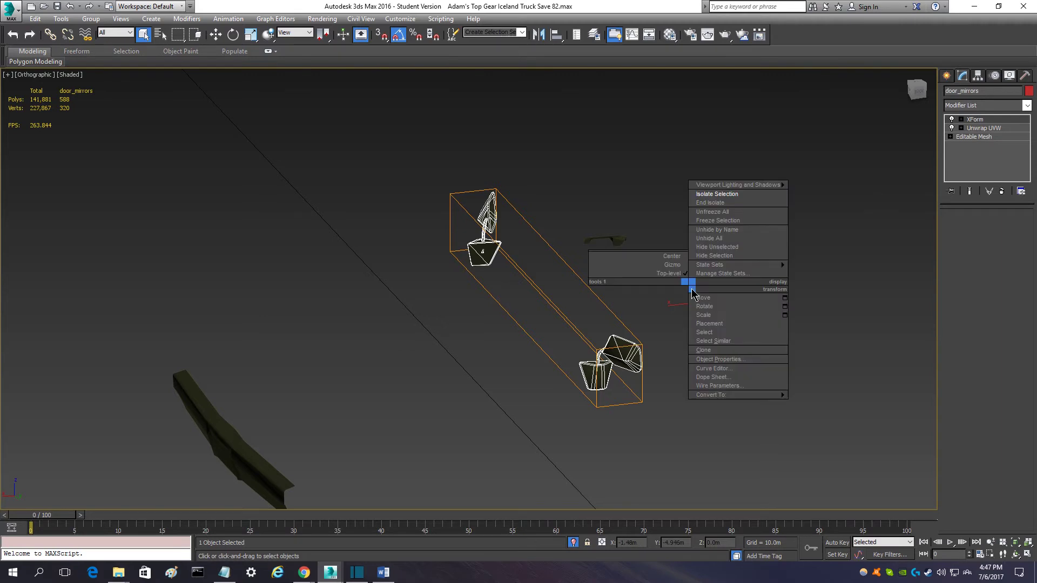
Step: End isolation of door_mirrors and isolate the rear_axle on its own
left_click(710, 202)
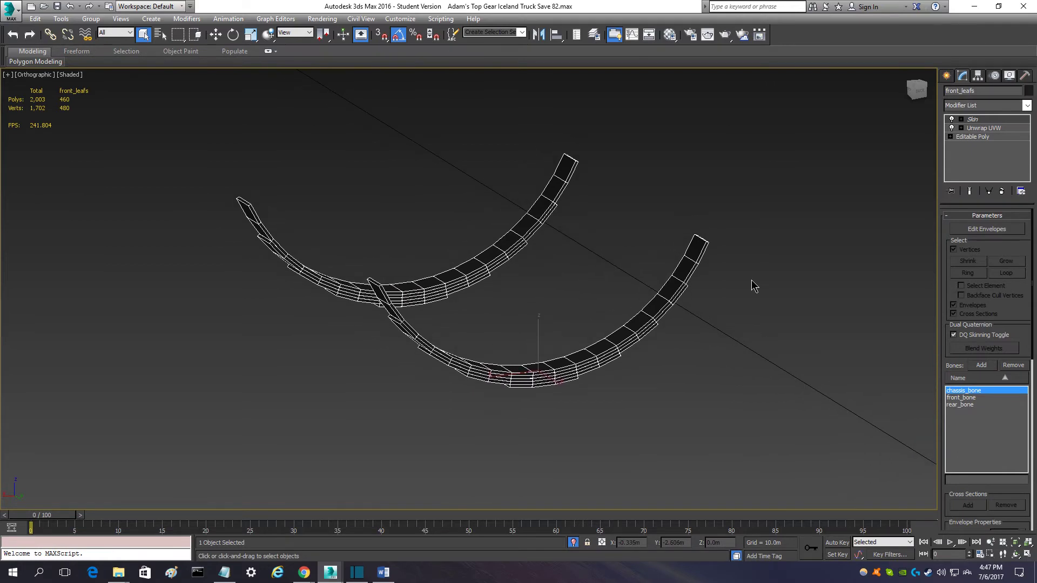
mouse_move(807, 180)
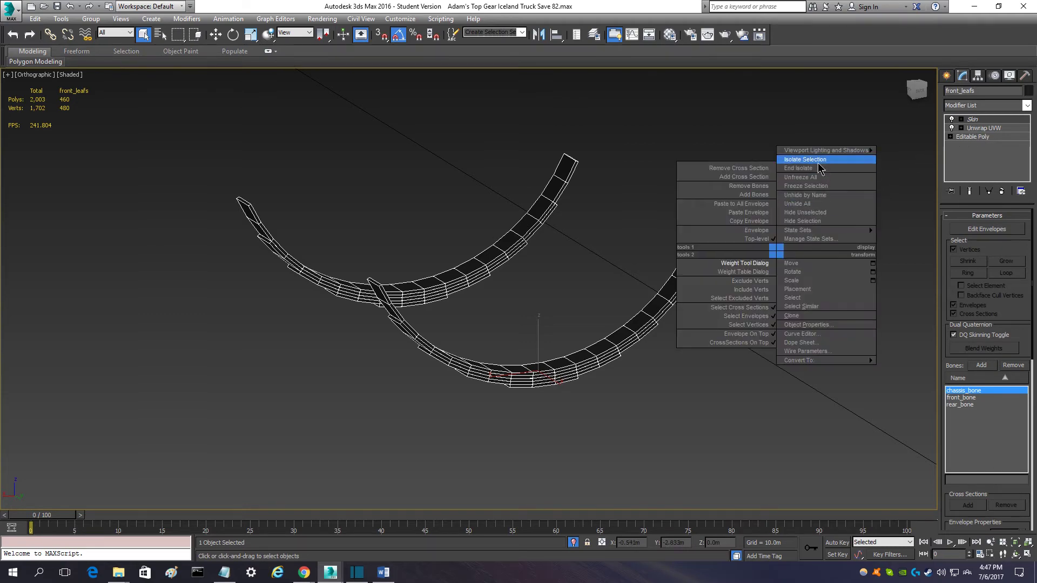
left_click(799, 169)
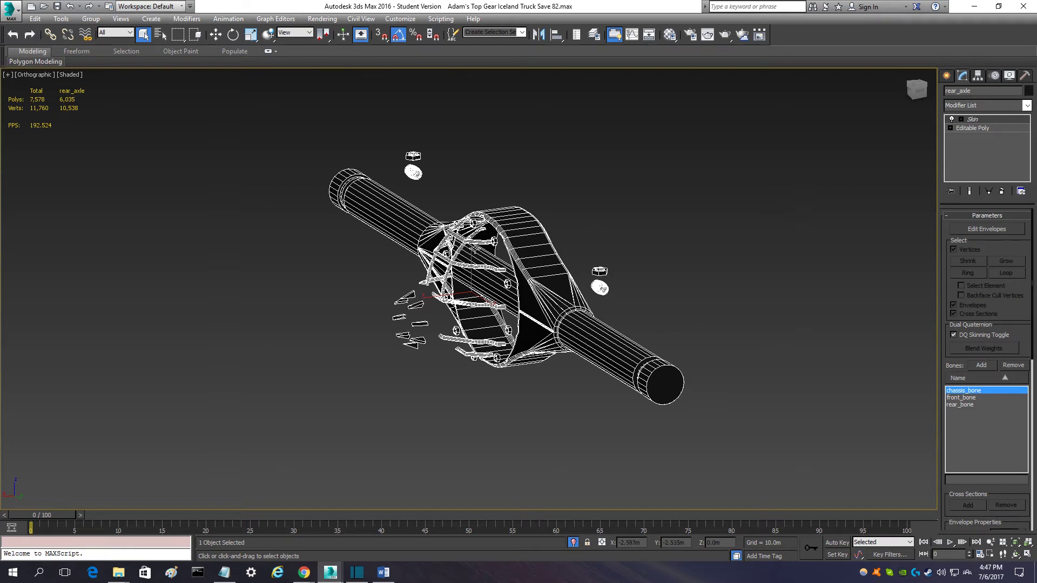
mouse_move(311, 234)
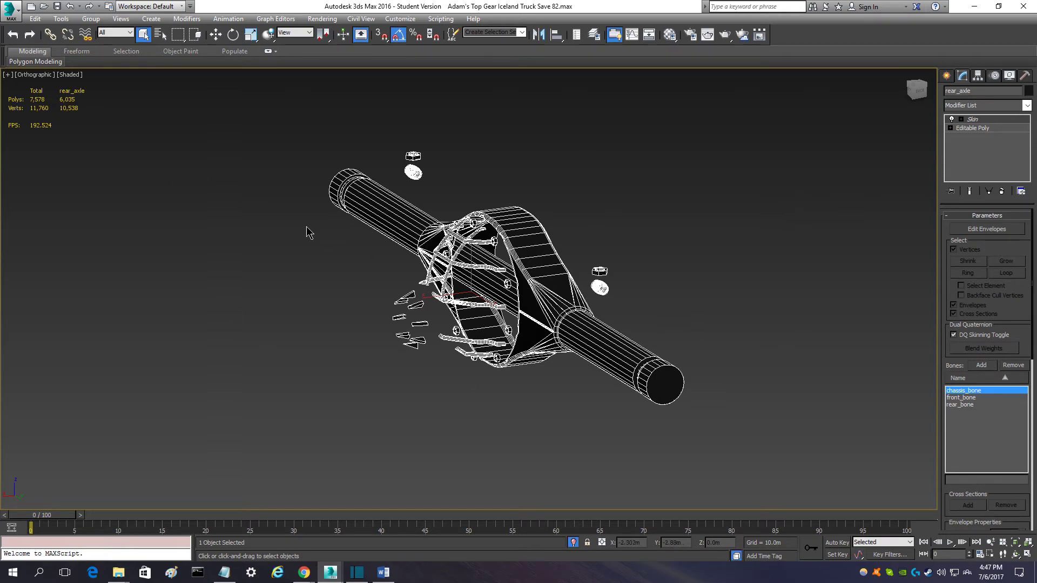
mouse_move(665, 456)
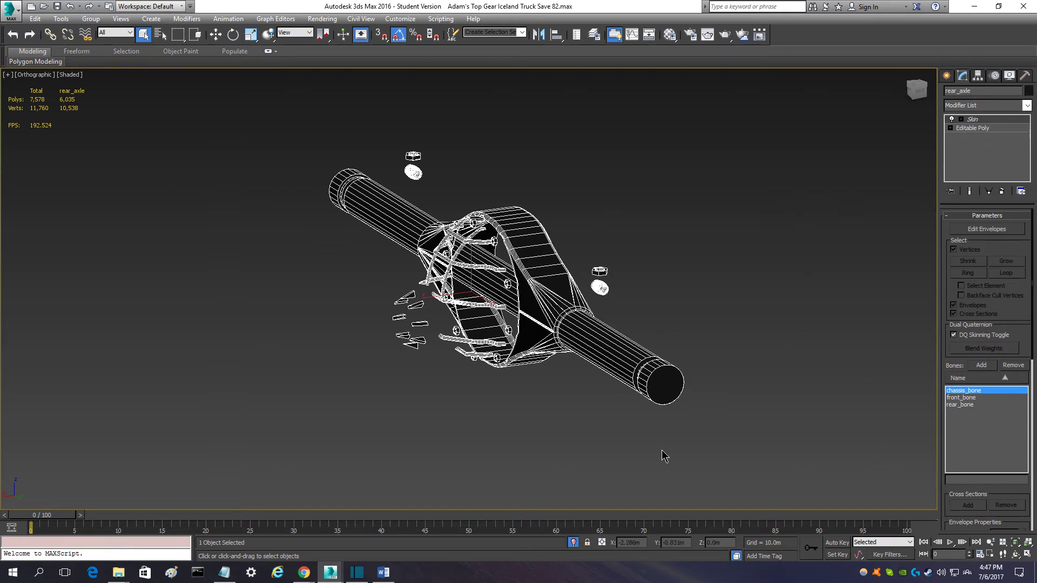
mouse_move(605, 427)
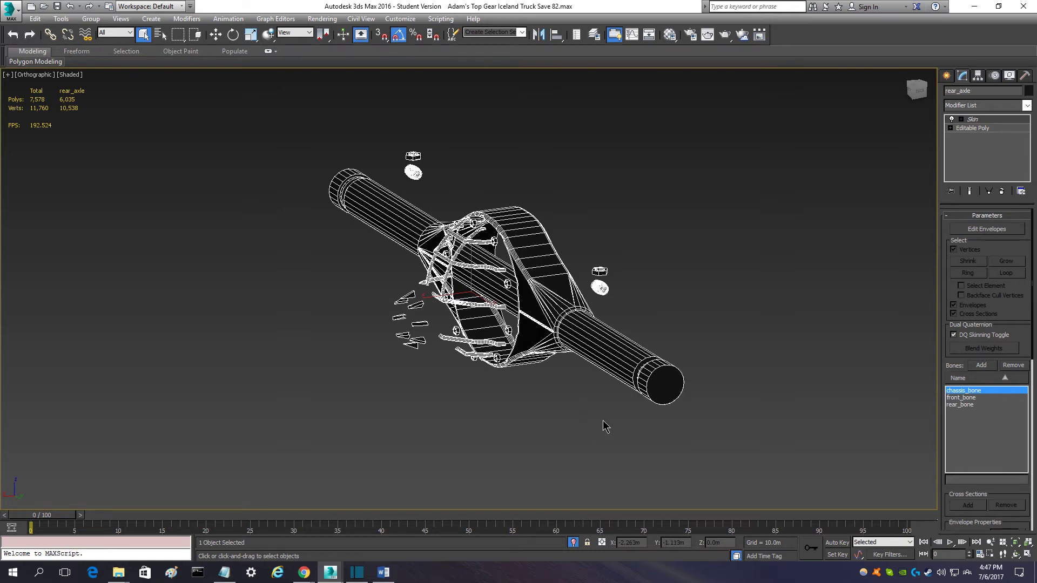
mouse_move(694, 369)
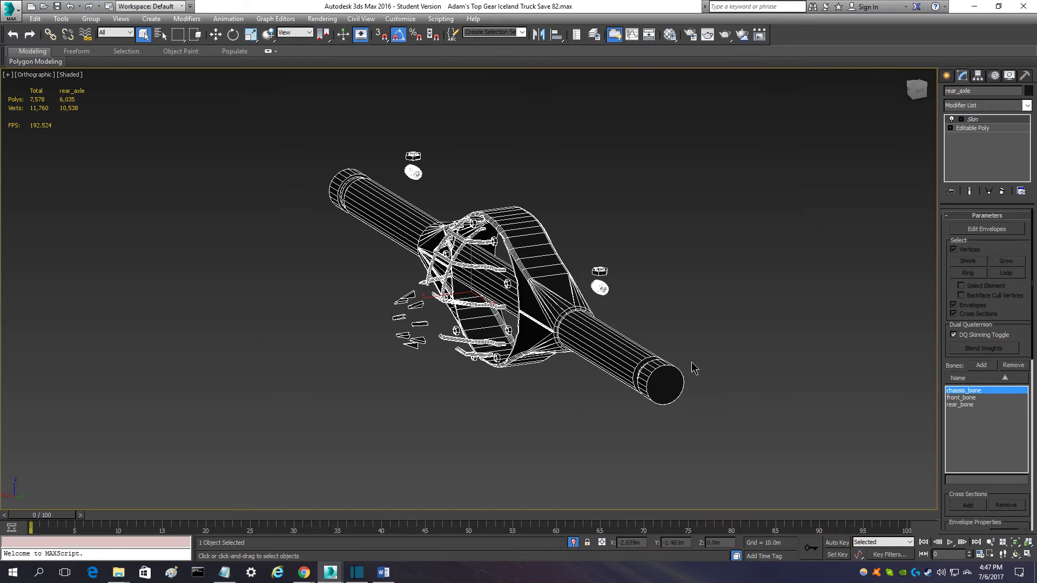
Step: Convert rear_axle to Editable Poly and collapse its stack to a plain mesh via Utilities > Collapse
left_click(974, 128)
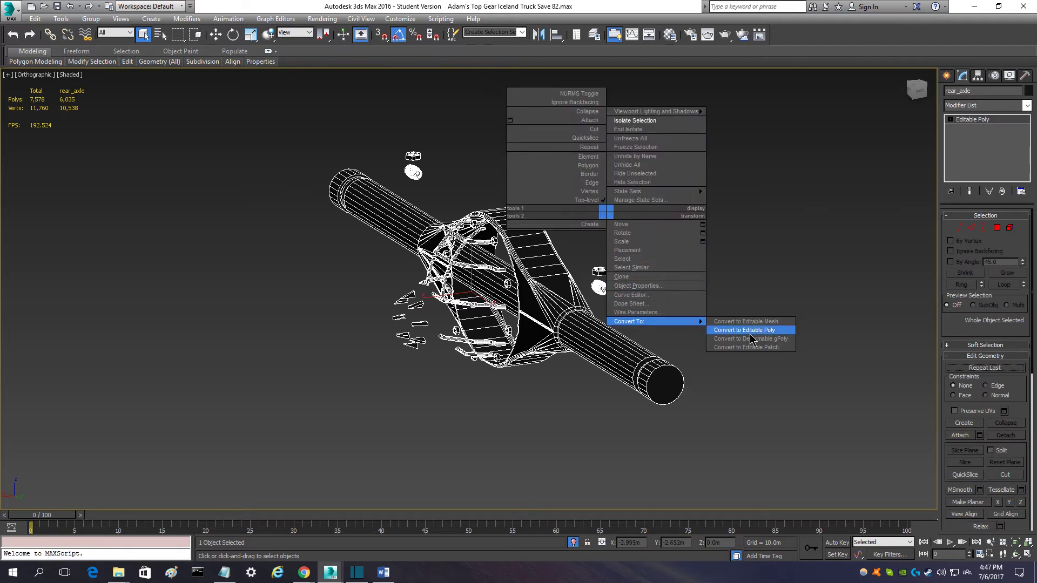
left_click(744, 331)
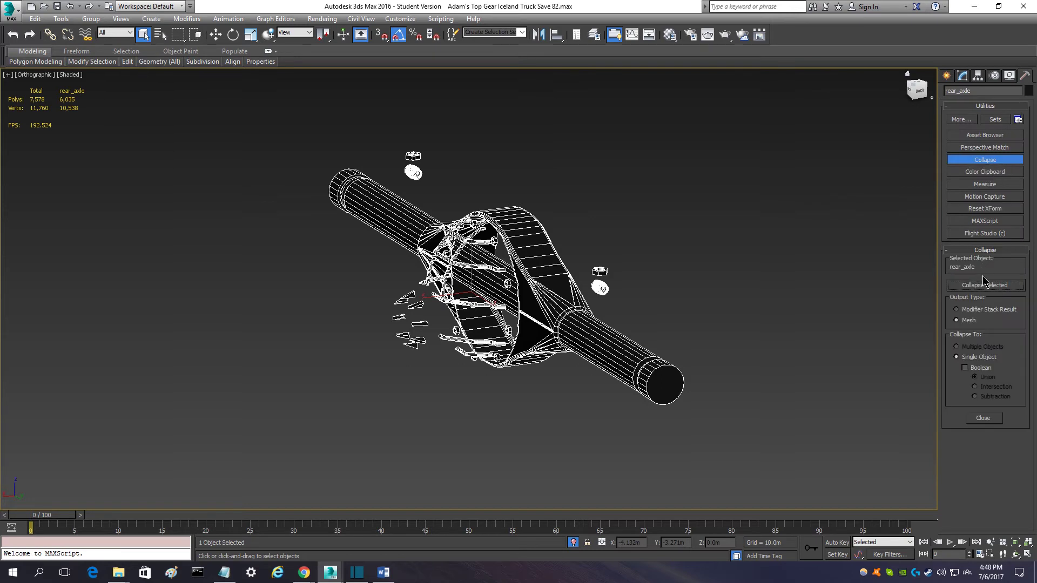
left_click(985, 286)
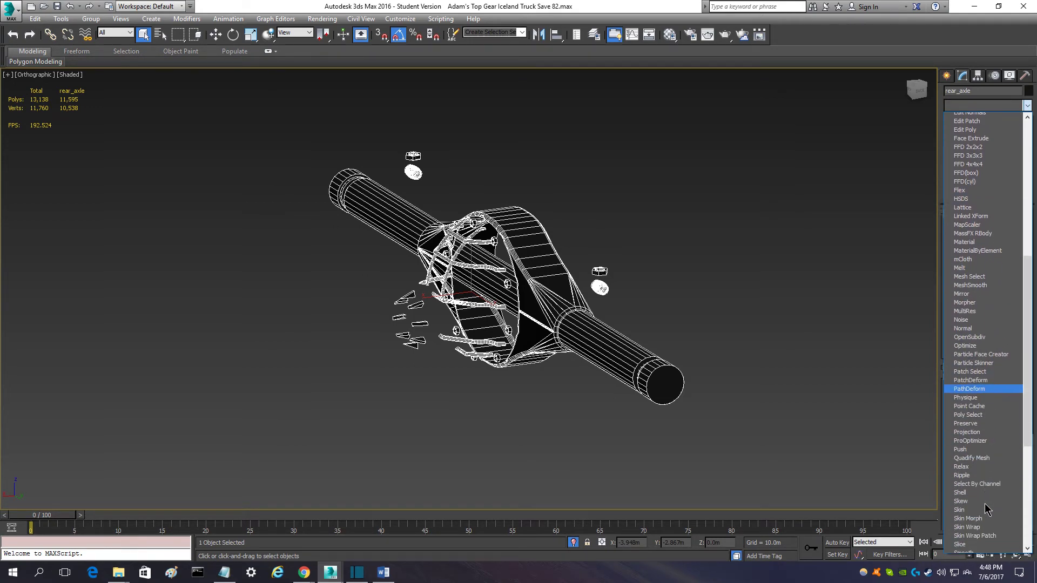
Step: Add a fresh Skin modifier to rear_axle, cancelling the Select Bones picker so no bones are added
left_click(959, 510)
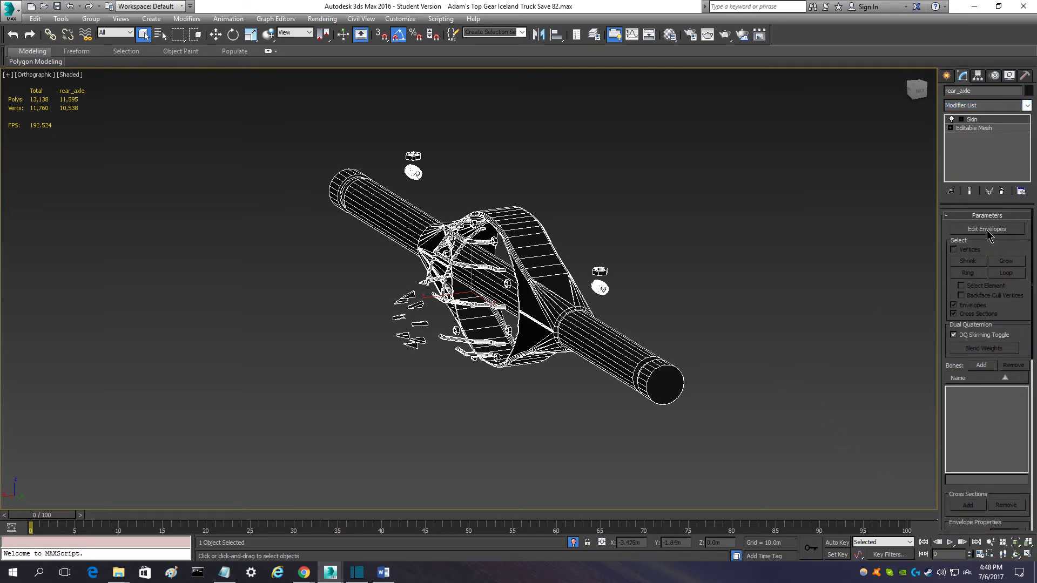
left_click(987, 228)
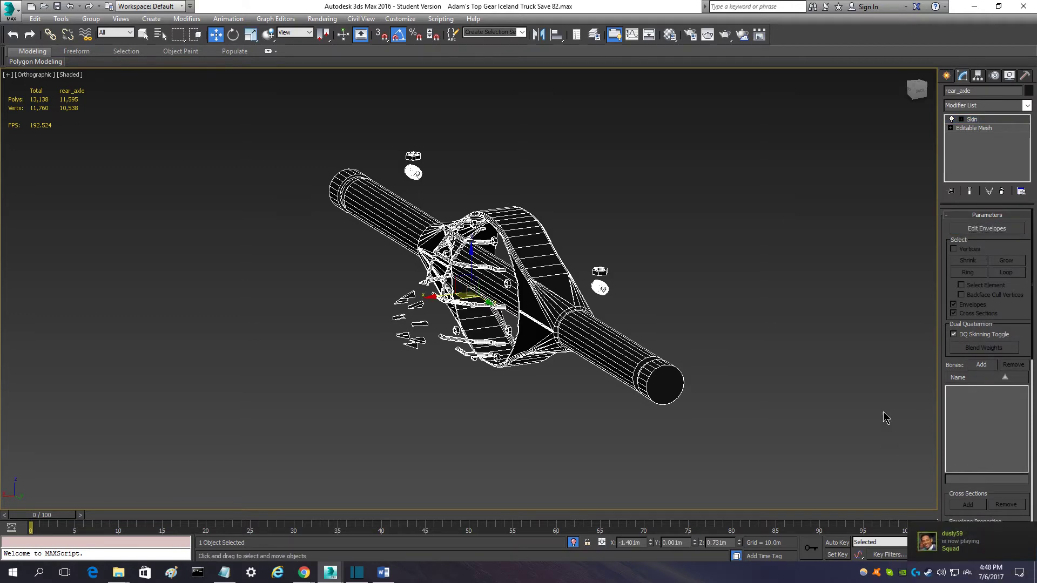
left_click(981, 364)
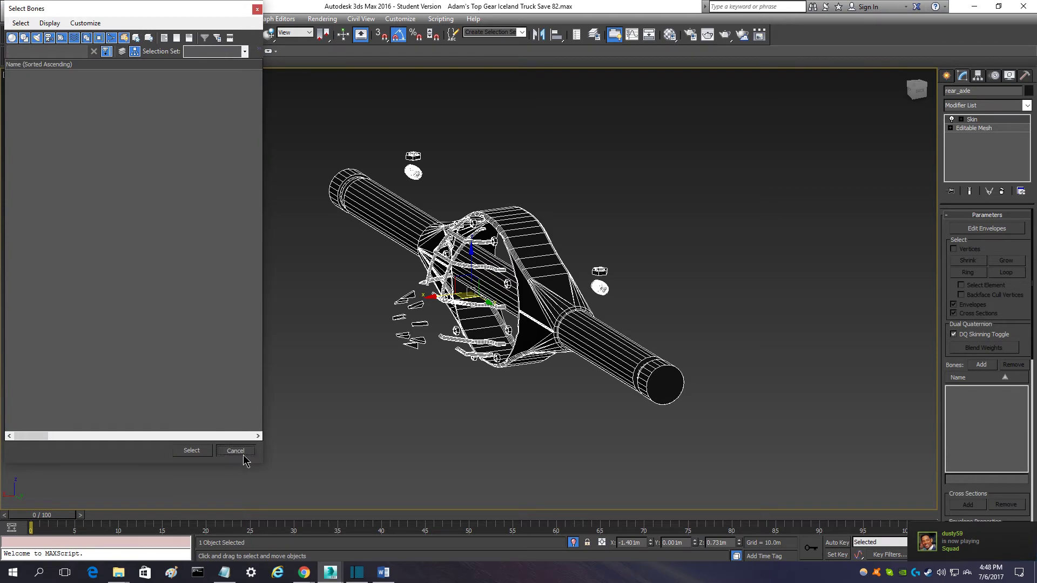
left_click(236, 451)
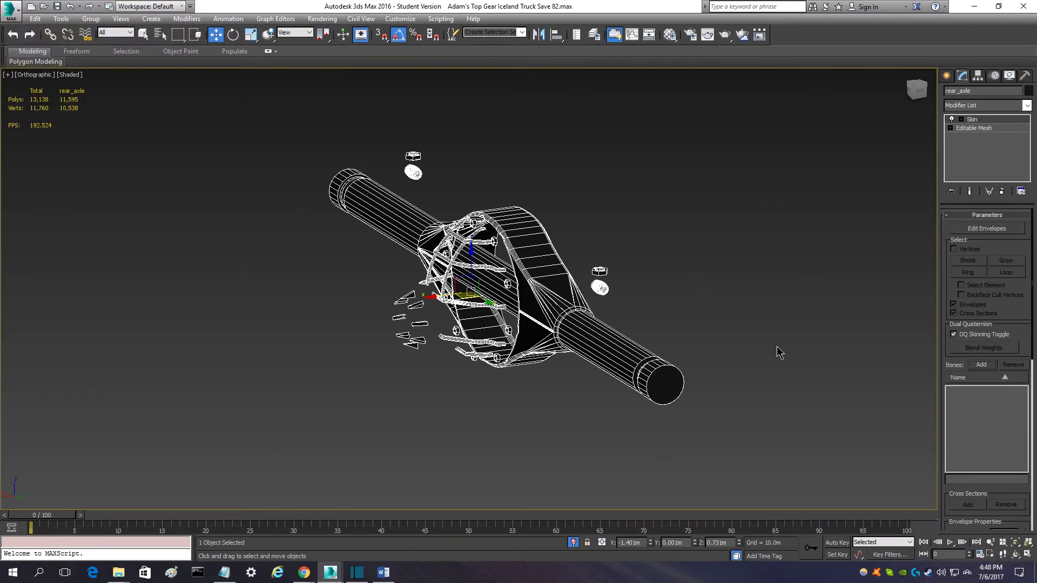
mouse_move(576, 367)
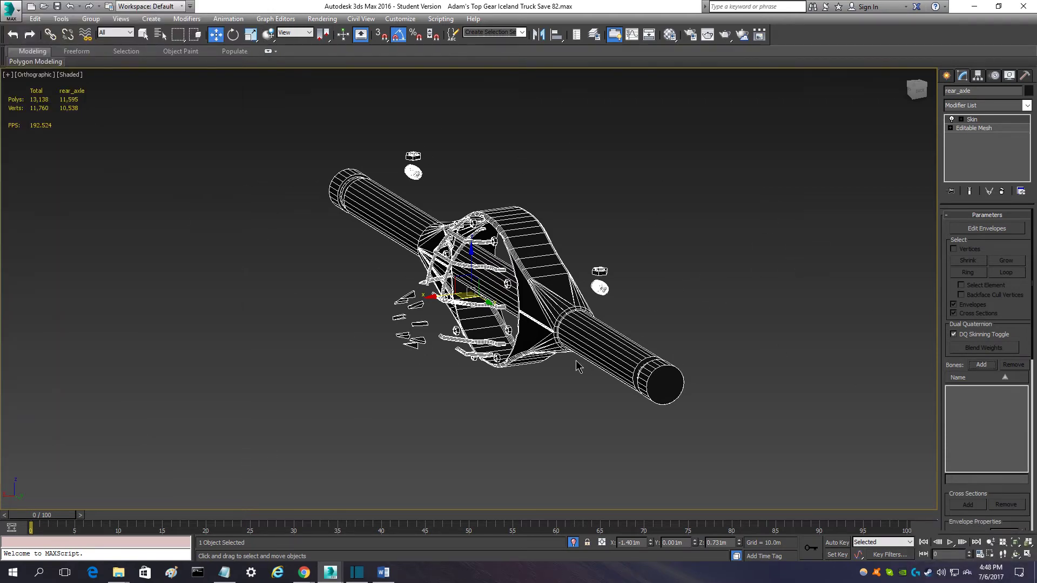
mouse_move(692, 212)
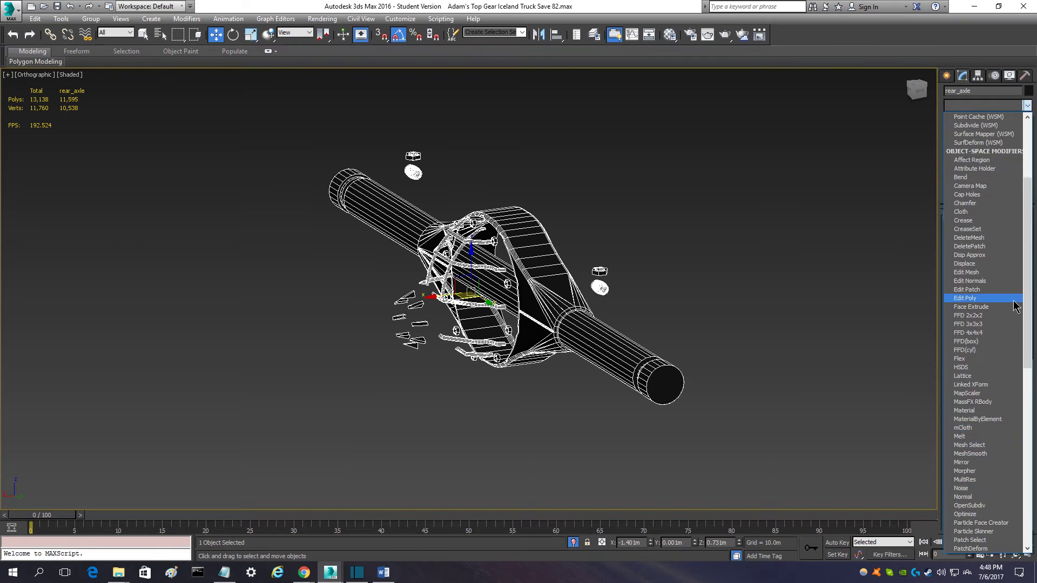
Step: Add Unwrap UVW to rear_axle and apply Flatten Mapping to its faces in the UV editor
scroll("down", 3)
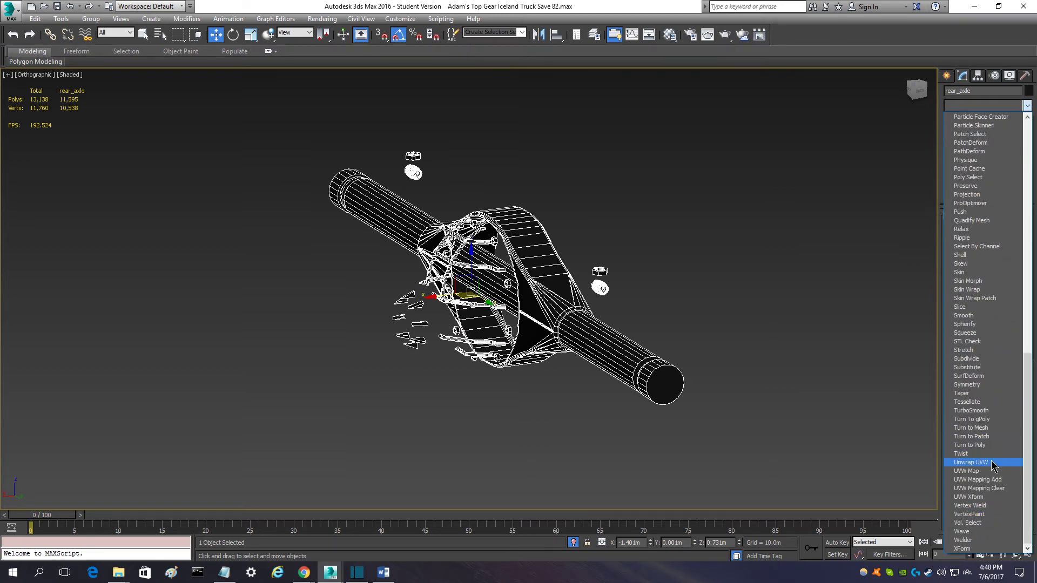
left_click(972, 462)
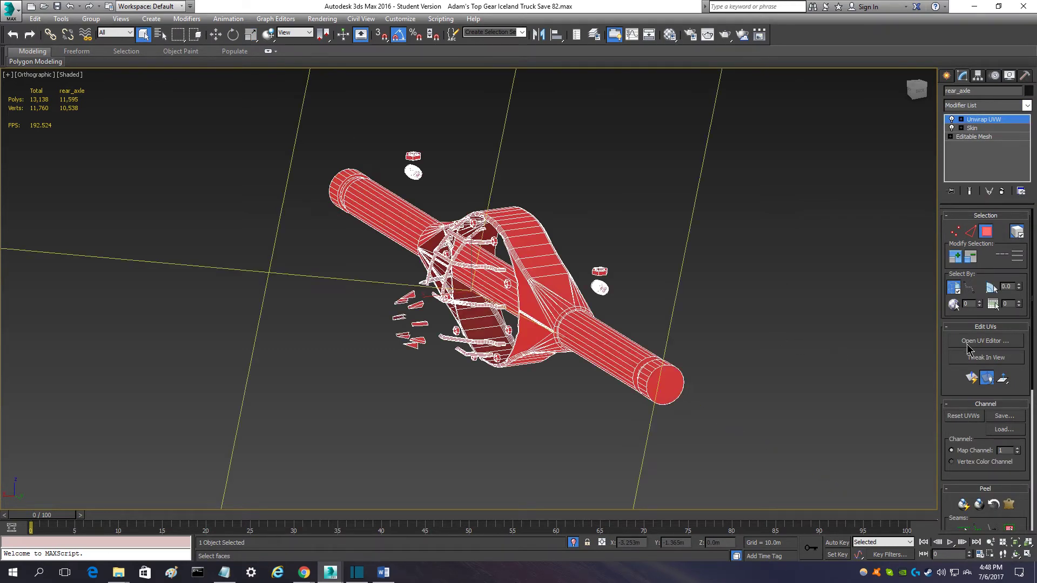
left_click(104, 65)
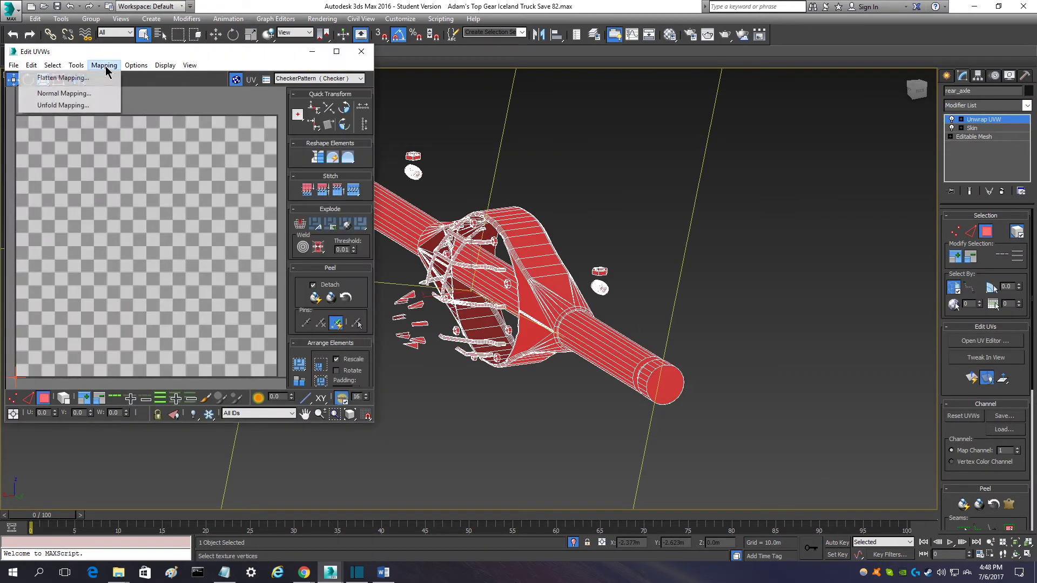
left_click(103, 65)
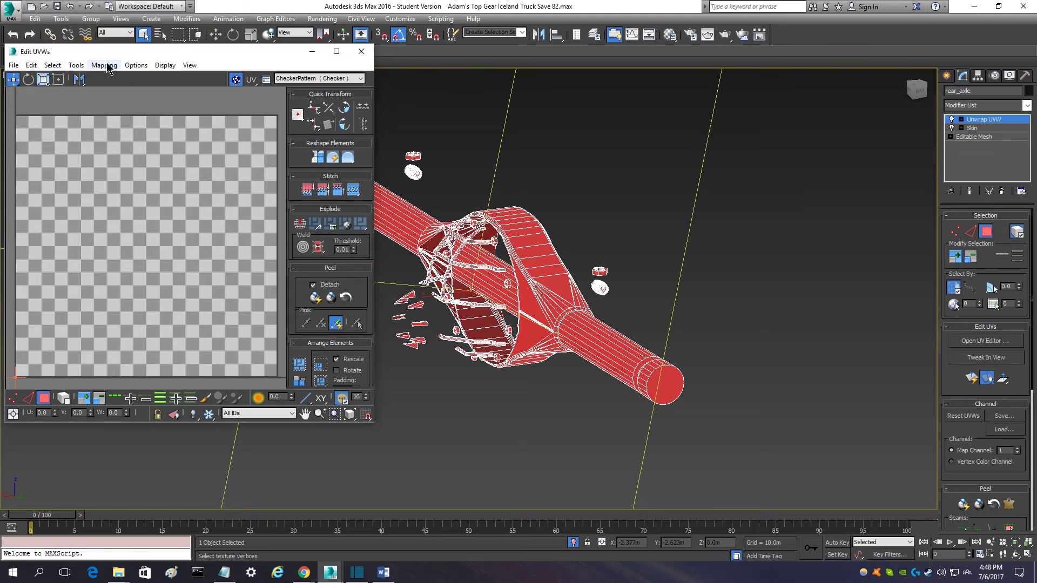
left_click(104, 65)
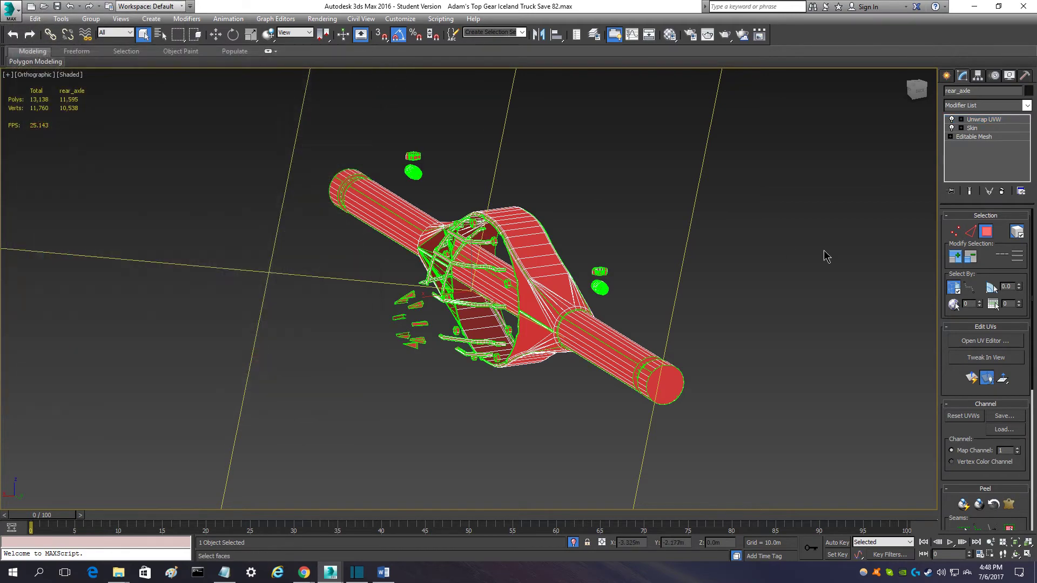
Step: Leave the unwrap's face sub-object level, move Unwrap UVW below Skin, and end isolation of rear_axle
left_click(984, 120)
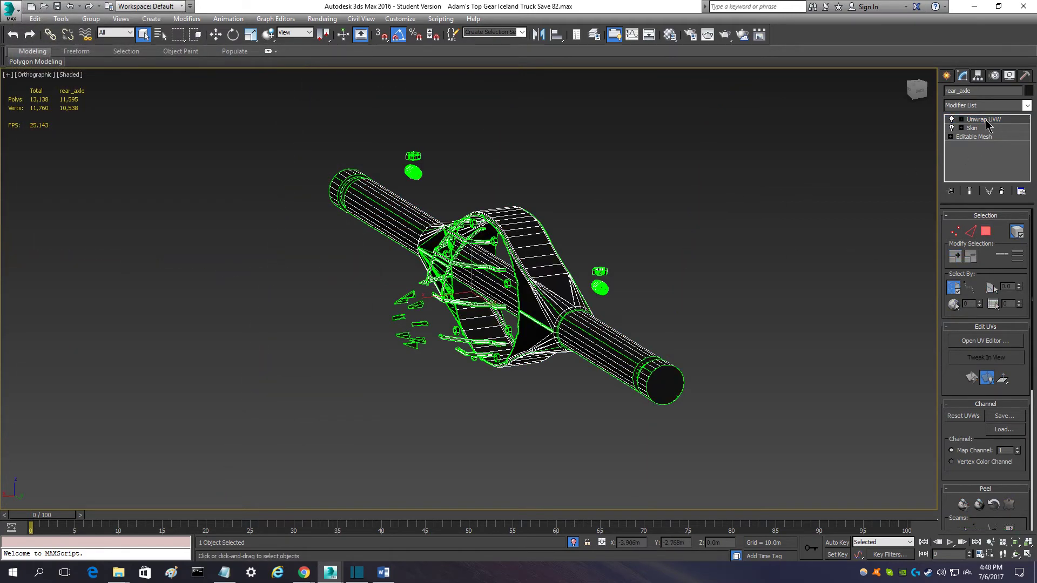
left_click(985, 119)
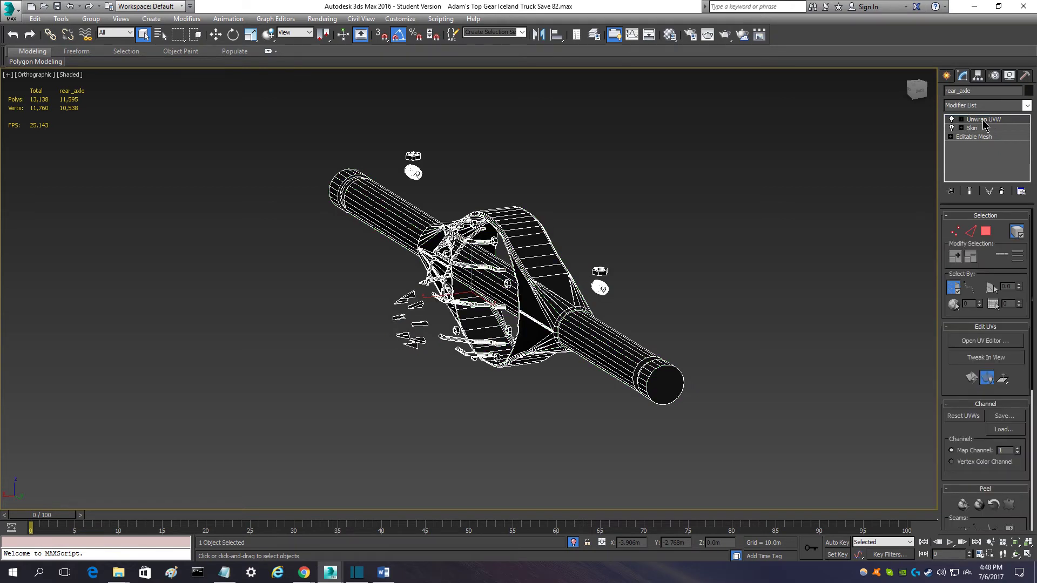
left_click(985, 120)
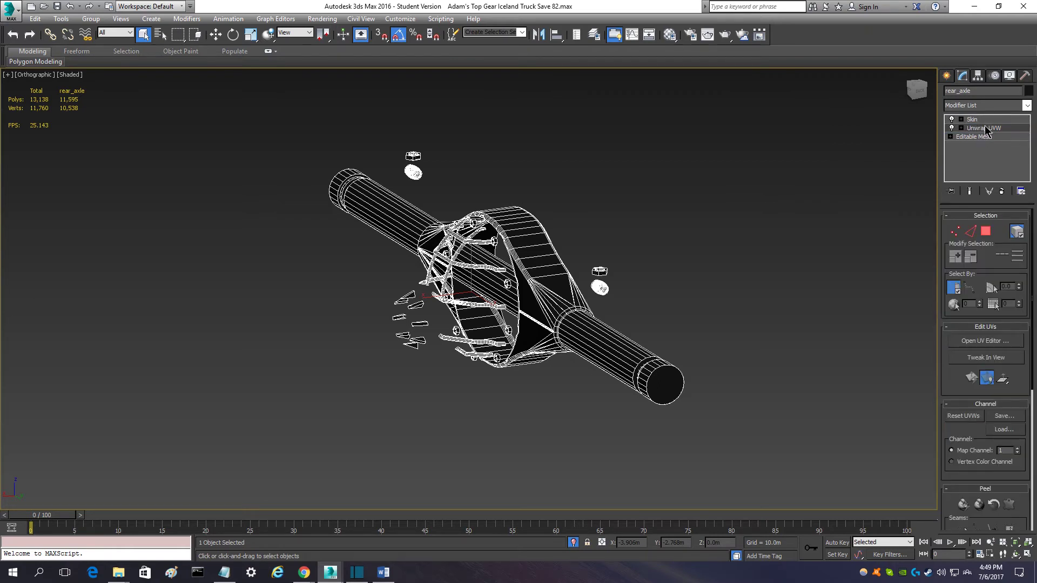
mouse_move(876, 209)
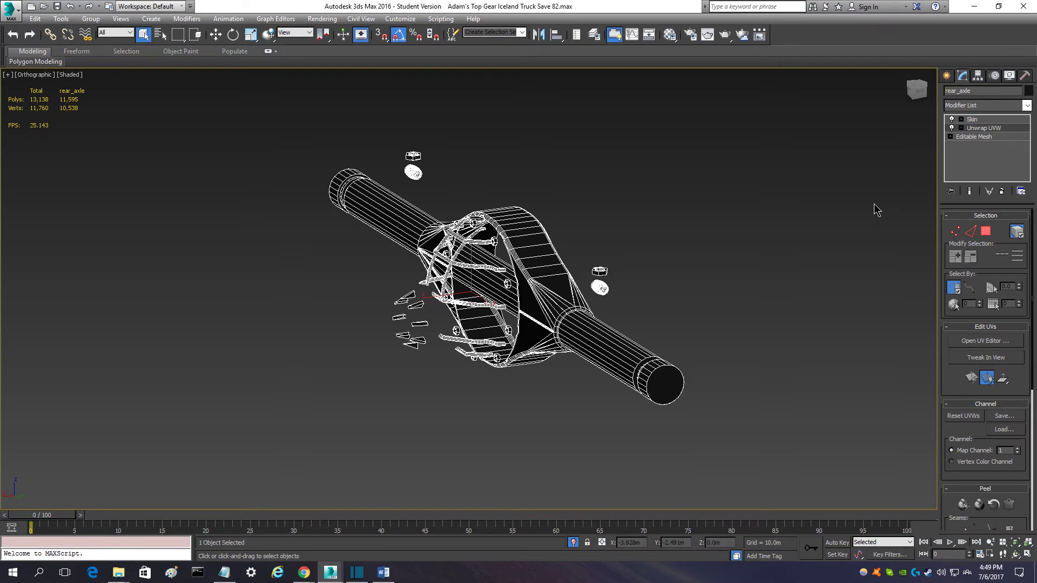
left_click(727, 276)
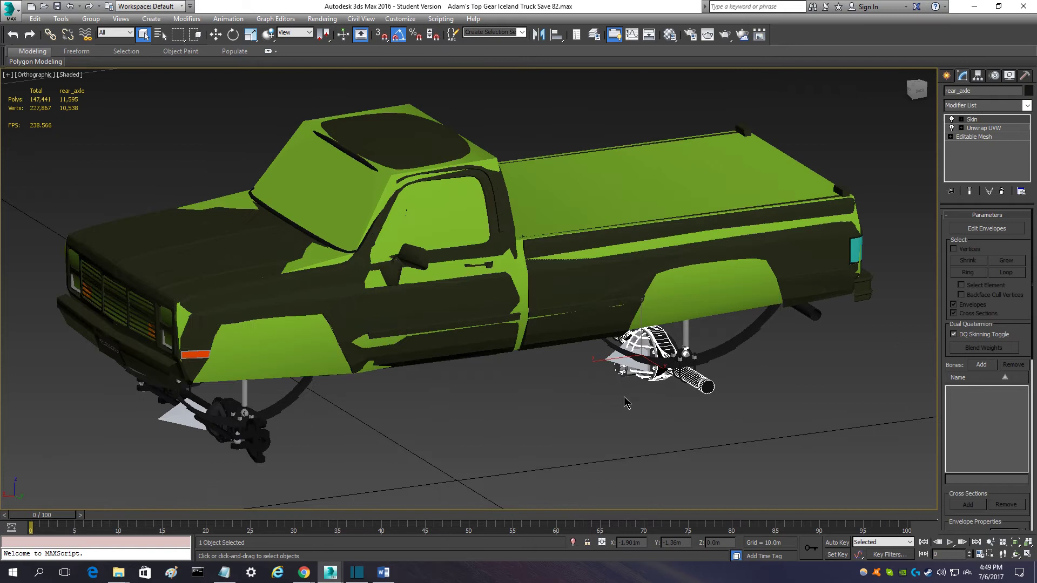
Step: Deselect the axle and select the 92-polygon cdt collision mesh around the truck body
left_click(192, 420)
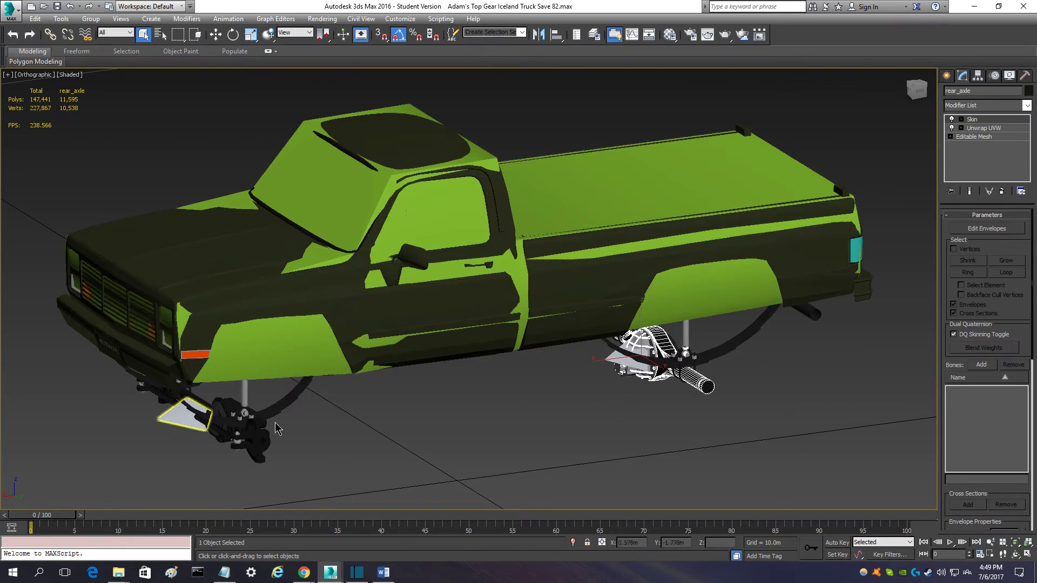
left_click(646, 442)
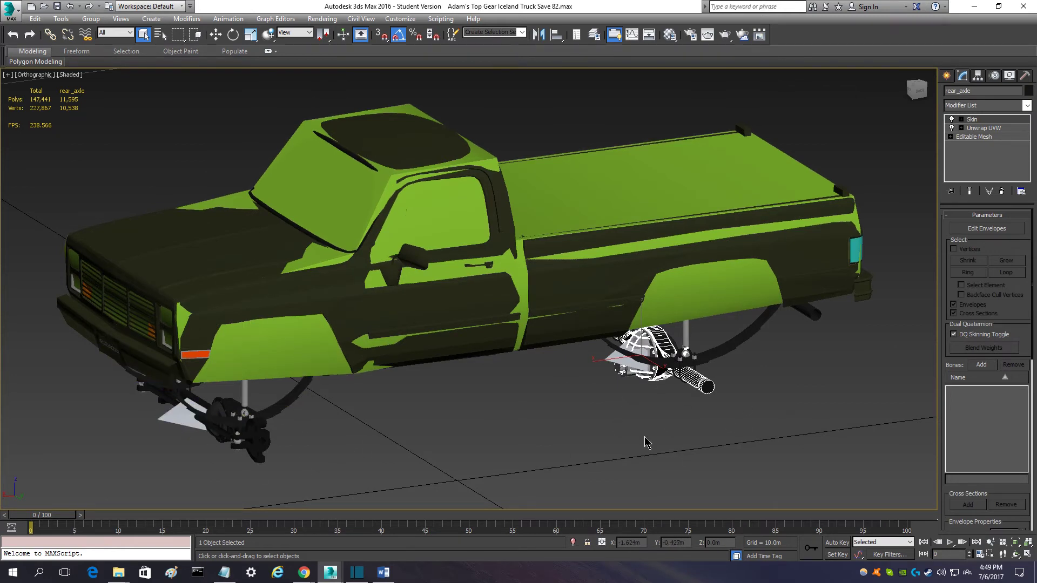
left_click(647, 442)
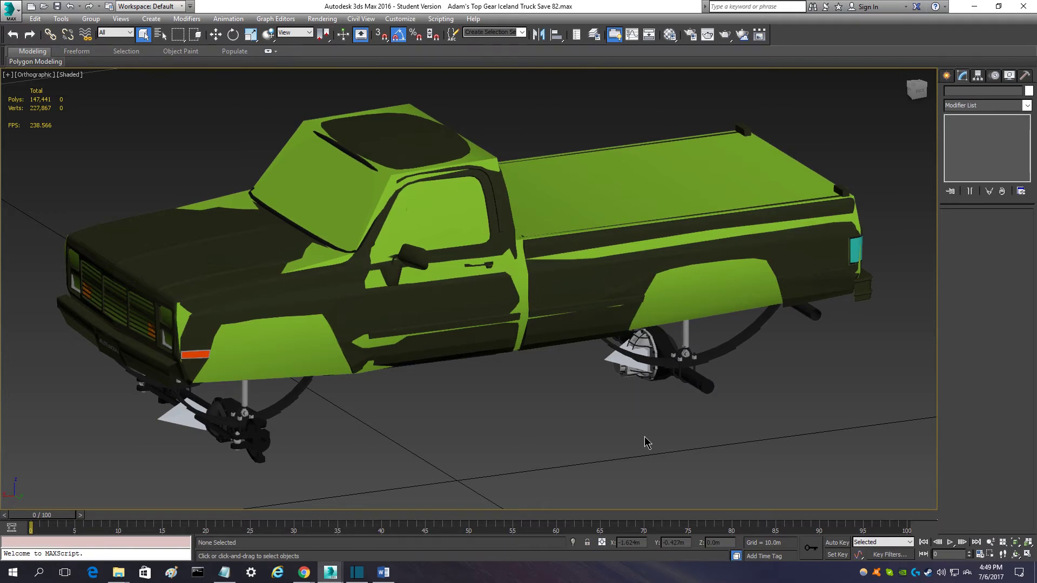
mouse_move(417, 438)
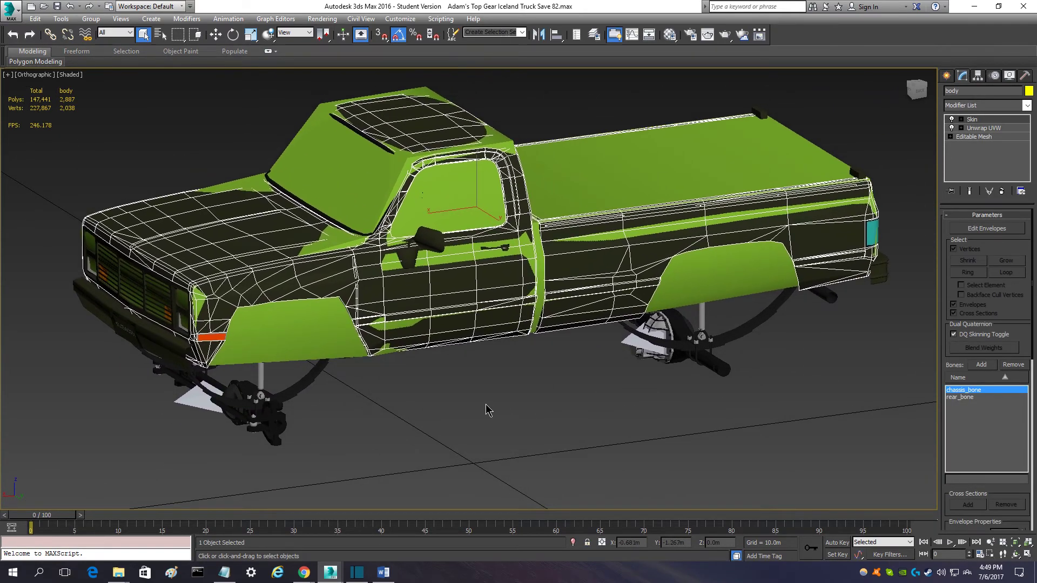
left_click(489, 411)
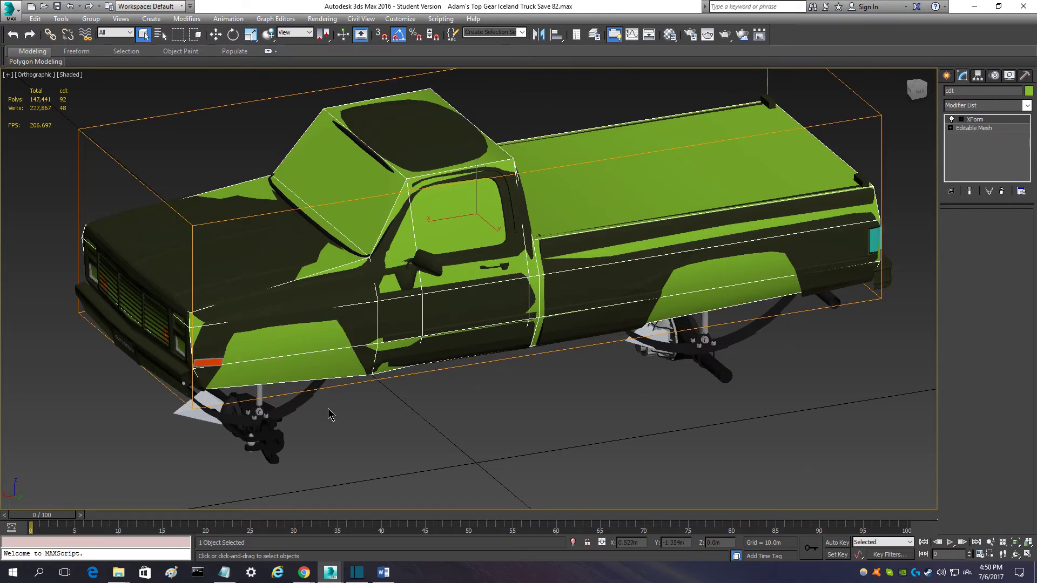
mouse_move(223, 294)
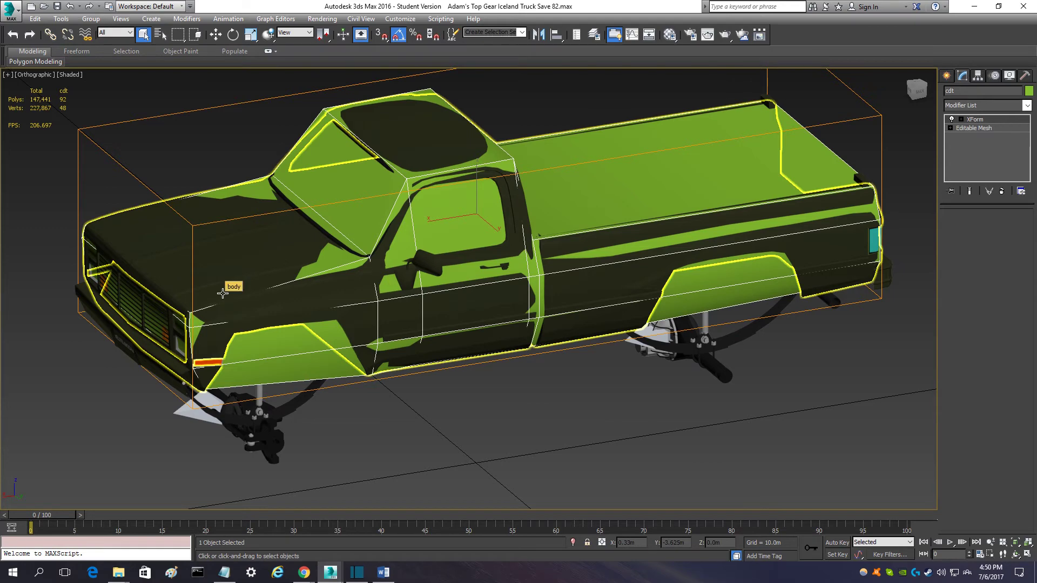
left_click(169, 342)
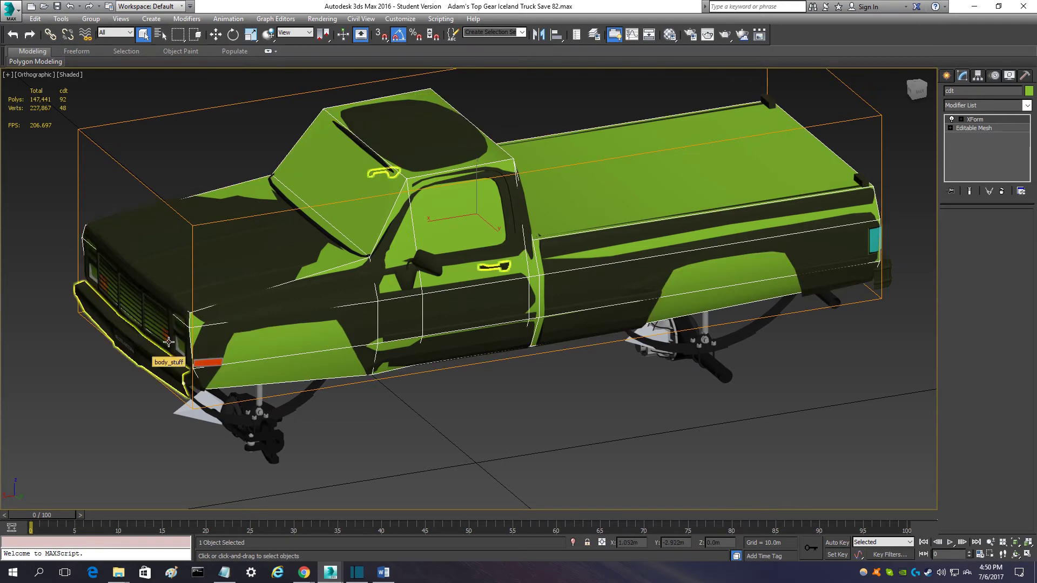
left_click(668, 337)
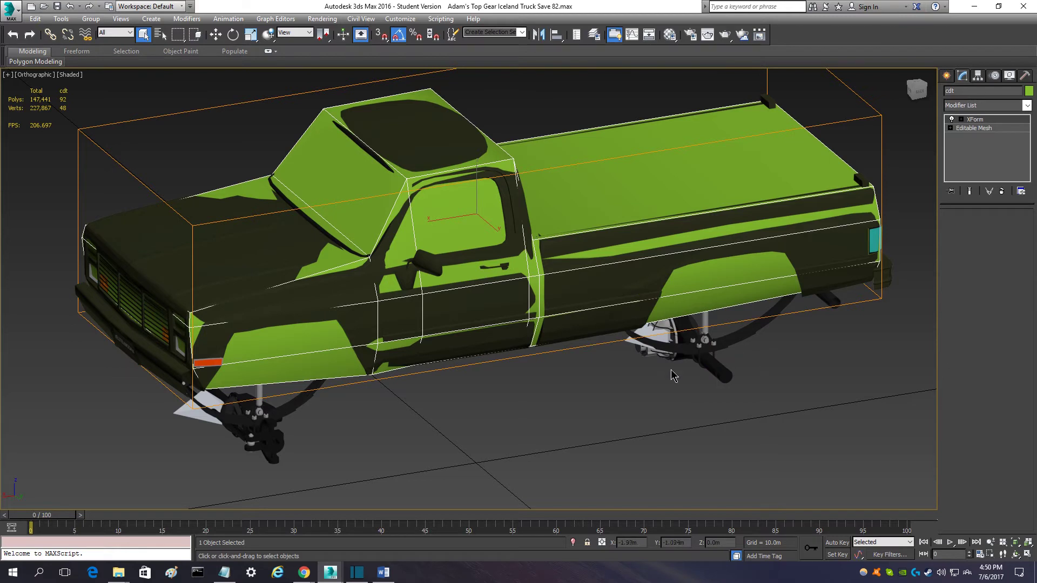
mouse_move(865, 300)
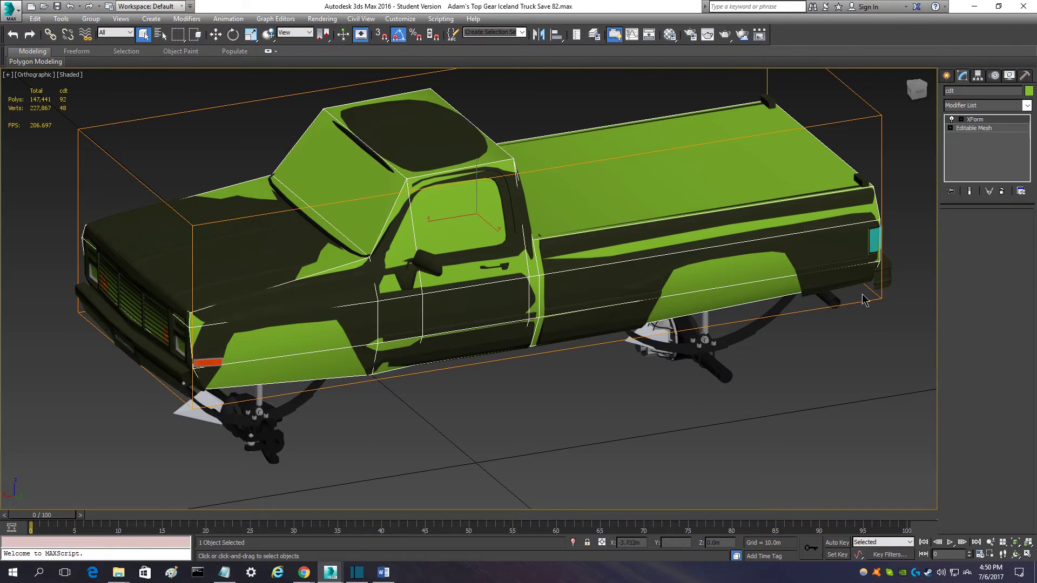
mouse_move(629, 405)
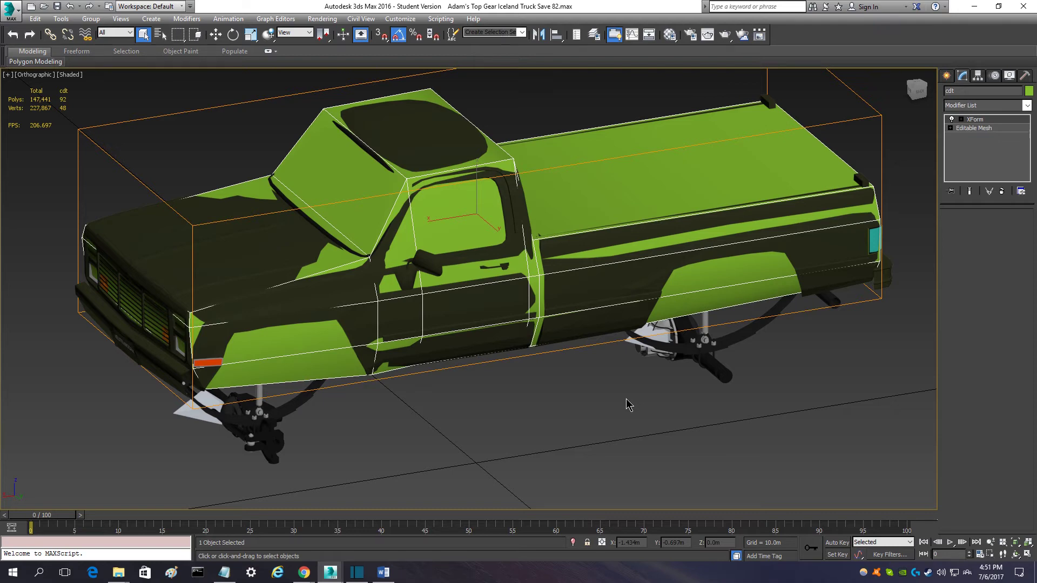
mouse_move(478, 300)
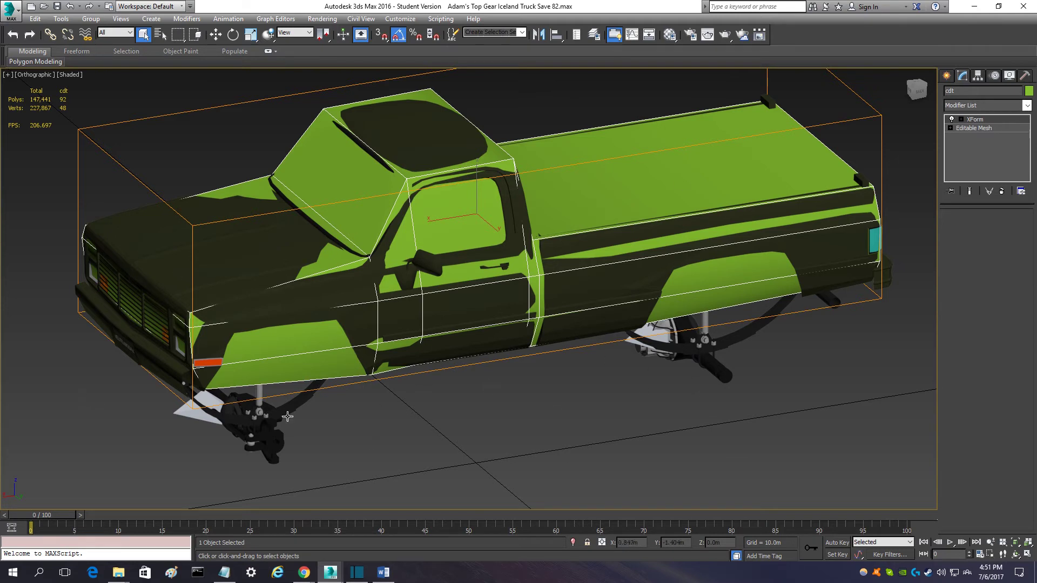
mouse_move(919, 122)
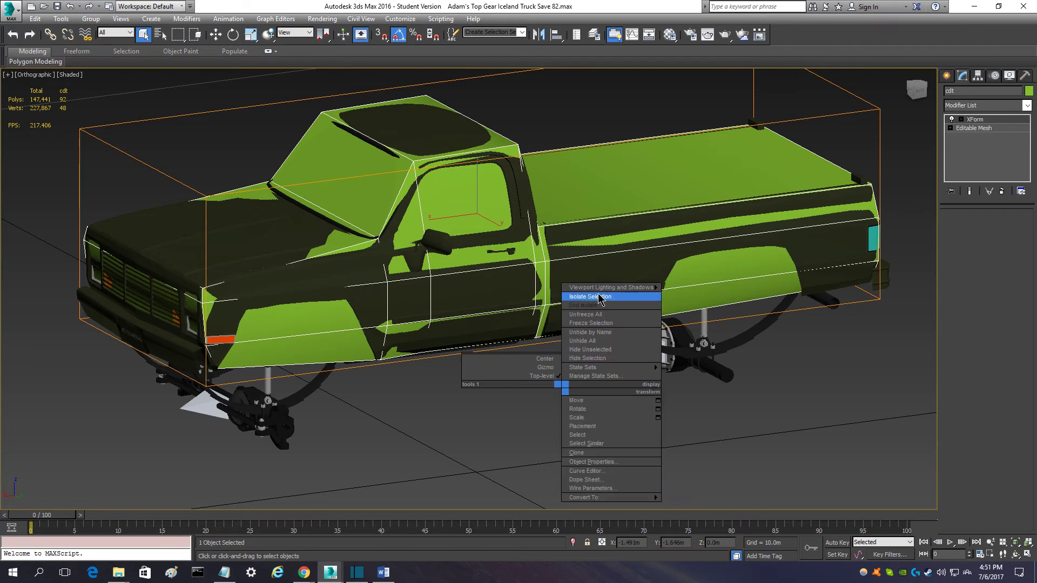
Step: Isolate the selected cdt collision mesh, hiding the rest of the truck
left_click(589, 296)
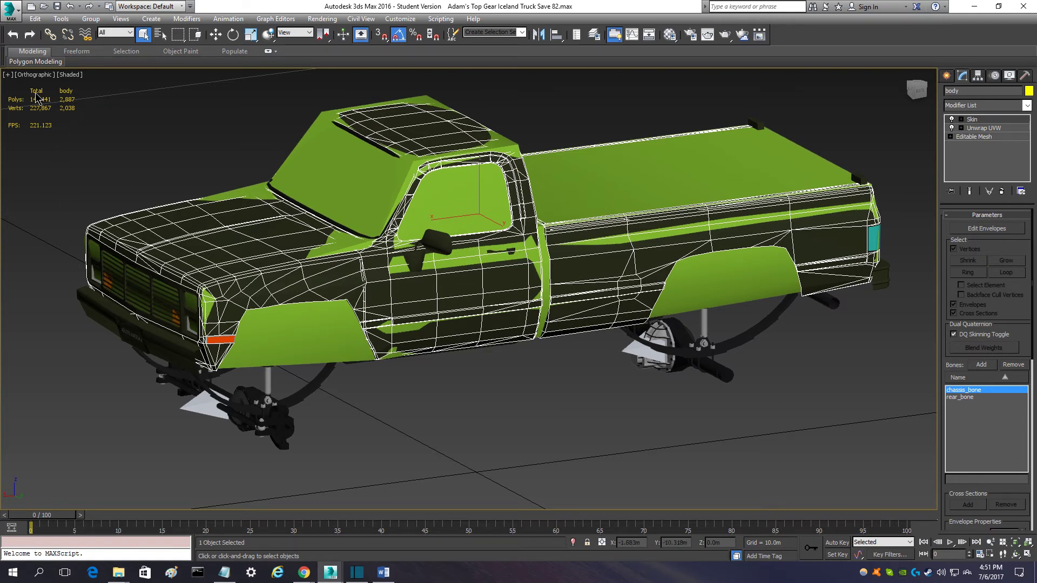
mouse_move(108, 141)
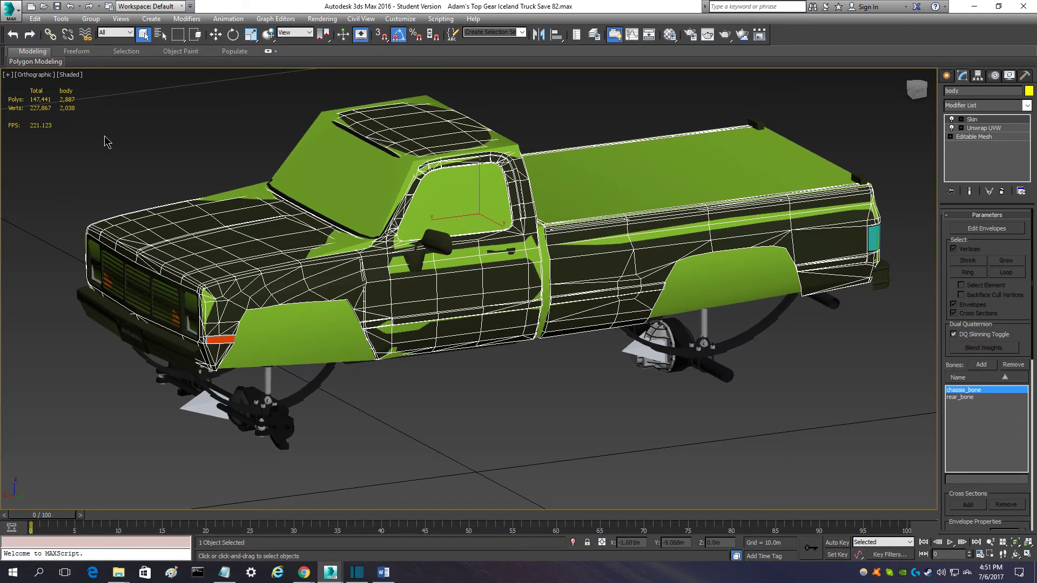
mouse_move(540, 366)
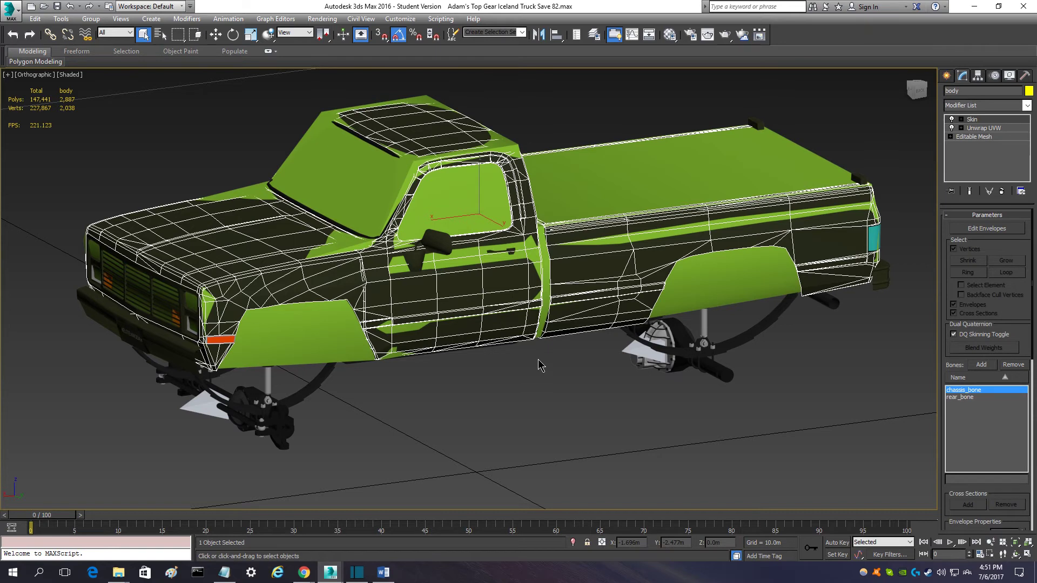
mouse_move(535, 390)
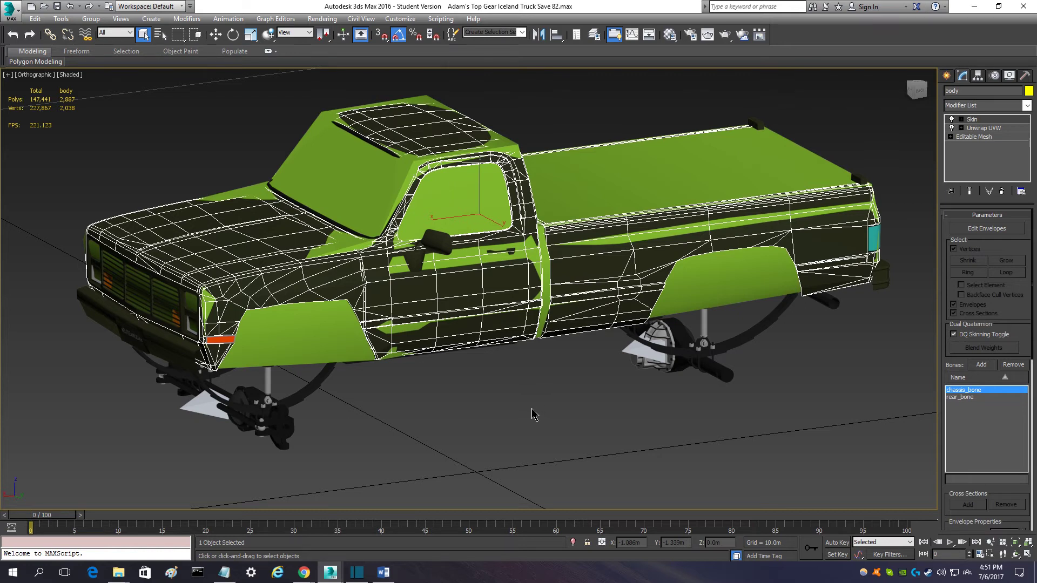
mouse_move(500, 411)
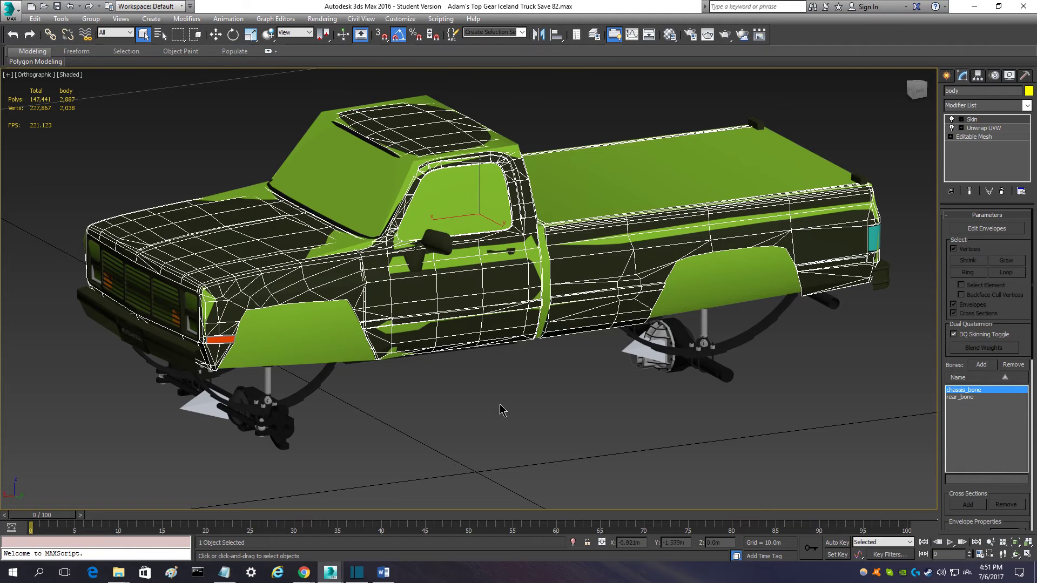
mouse_move(541, 415)
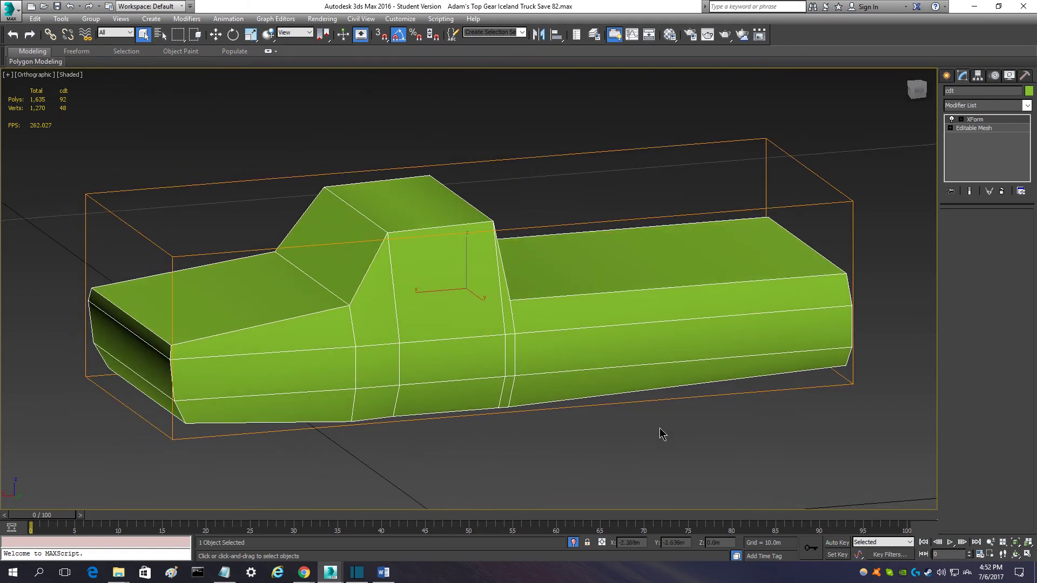
mouse_move(664, 431)
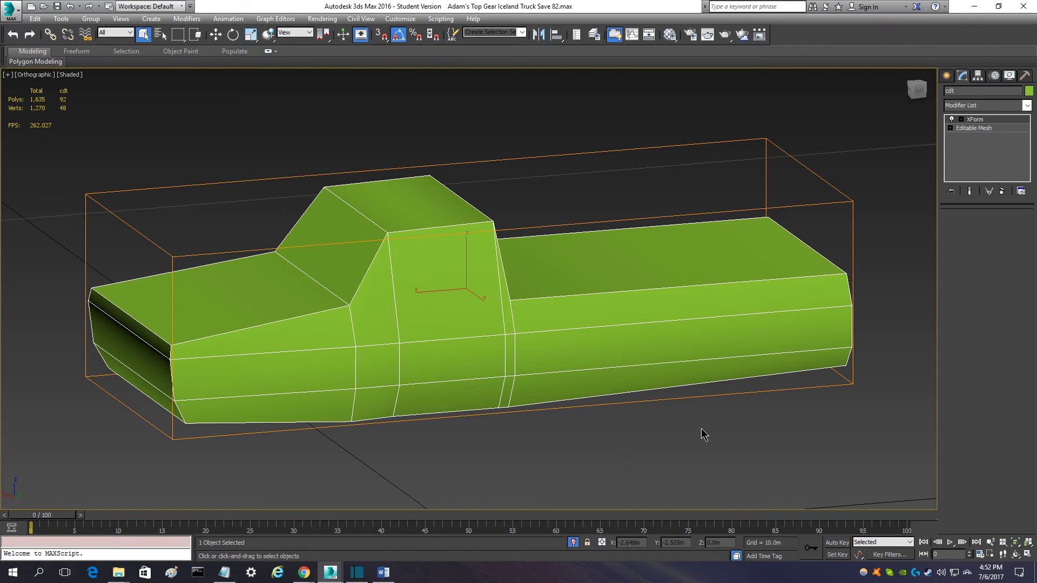
mouse_move(665, 448)
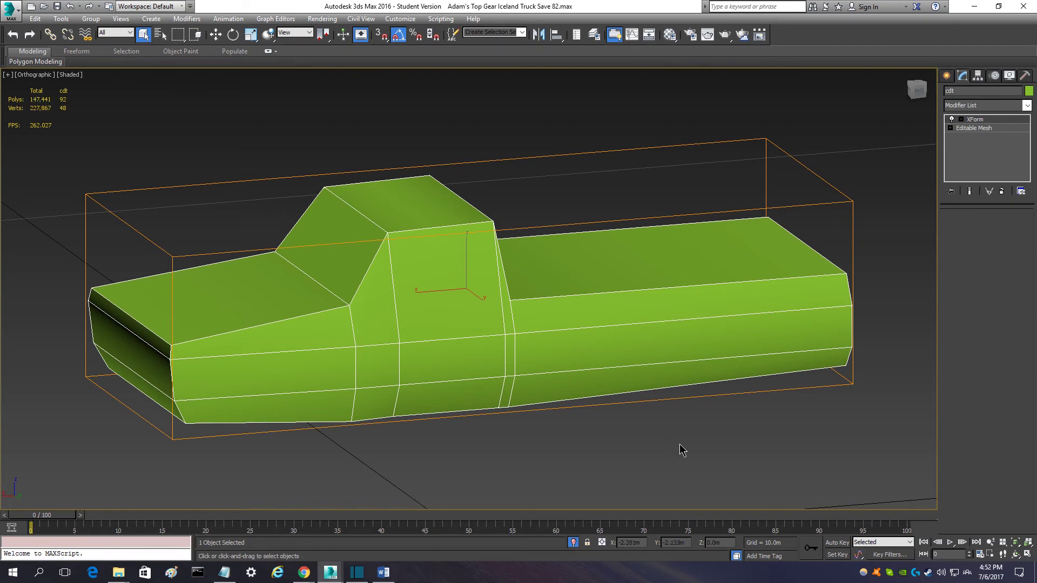
mouse_move(575, 437)
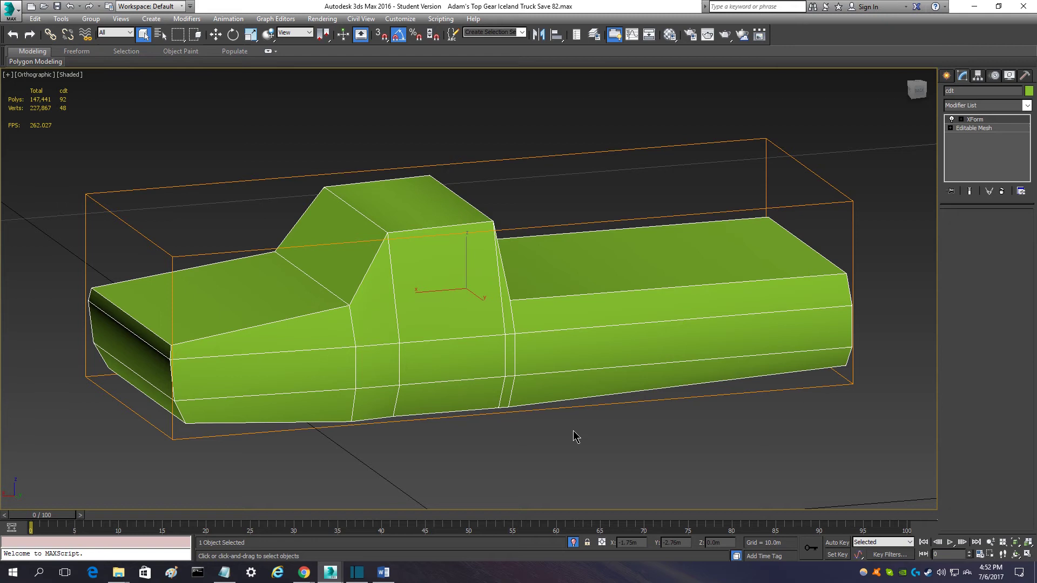
mouse_move(615, 442)
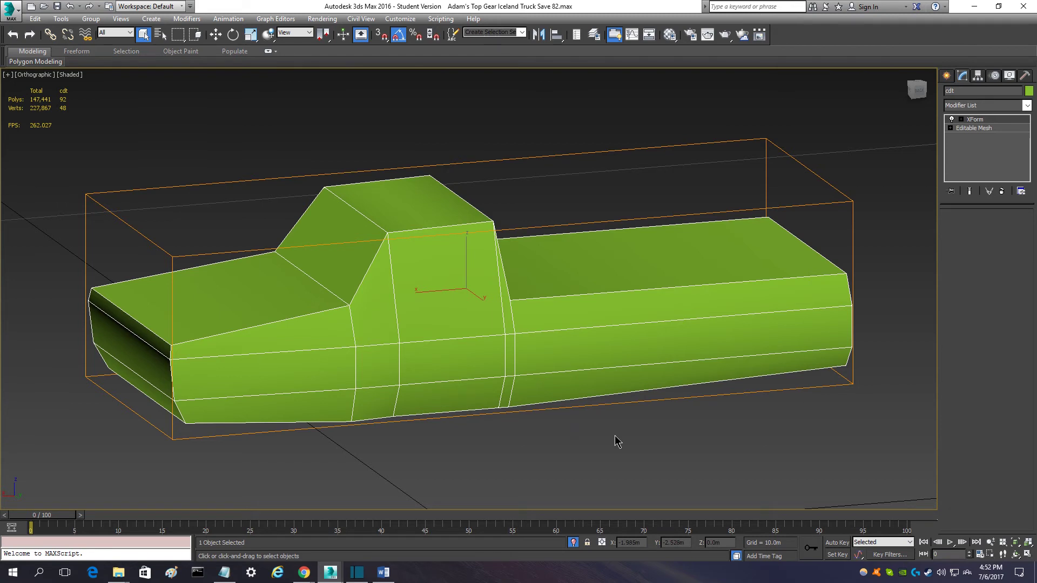
mouse_move(713, 444)
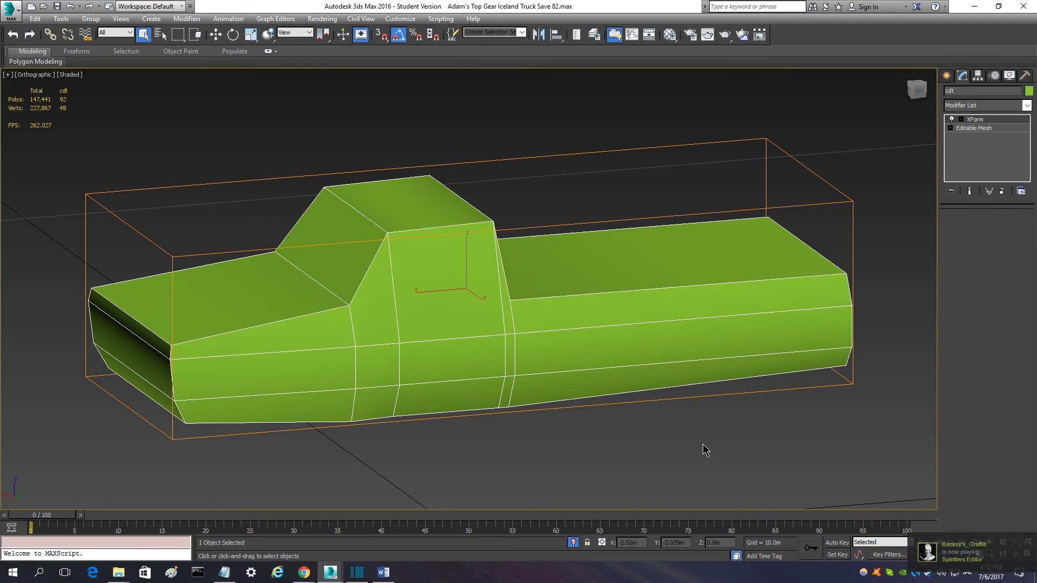
mouse_move(736, 464)
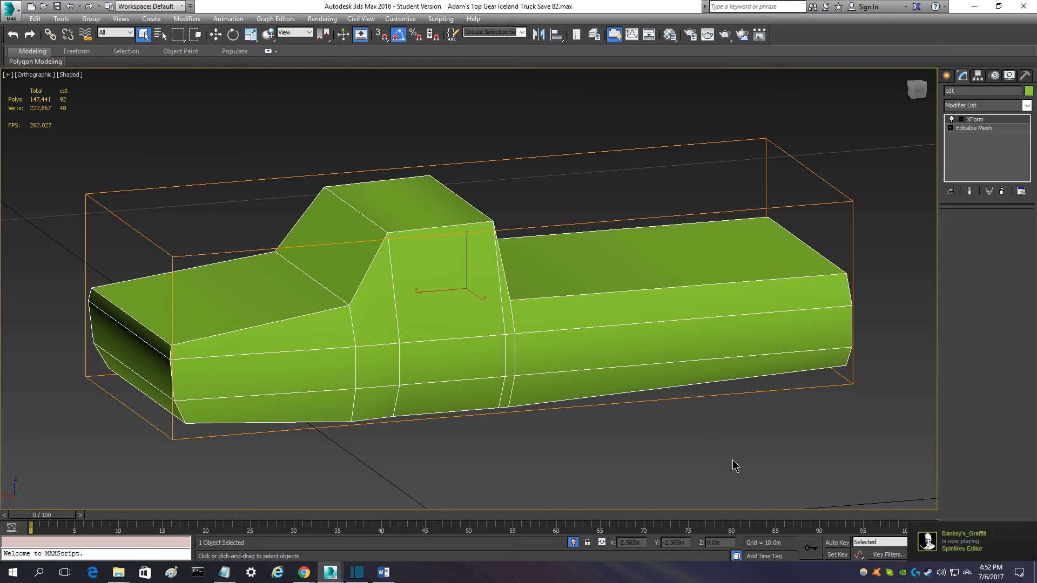
mouse_move(916, 90)
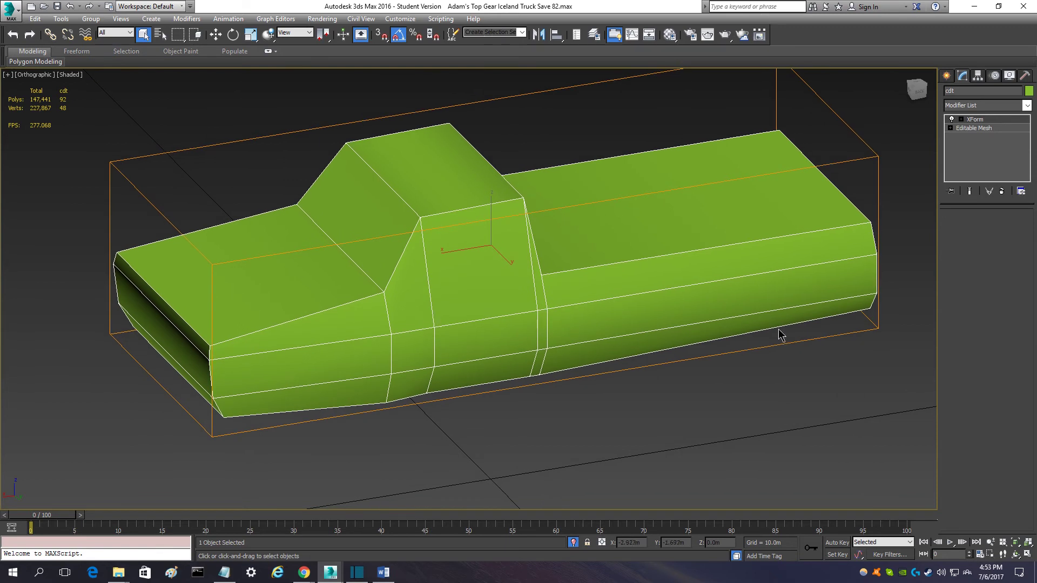
mouse_move(403, 362)
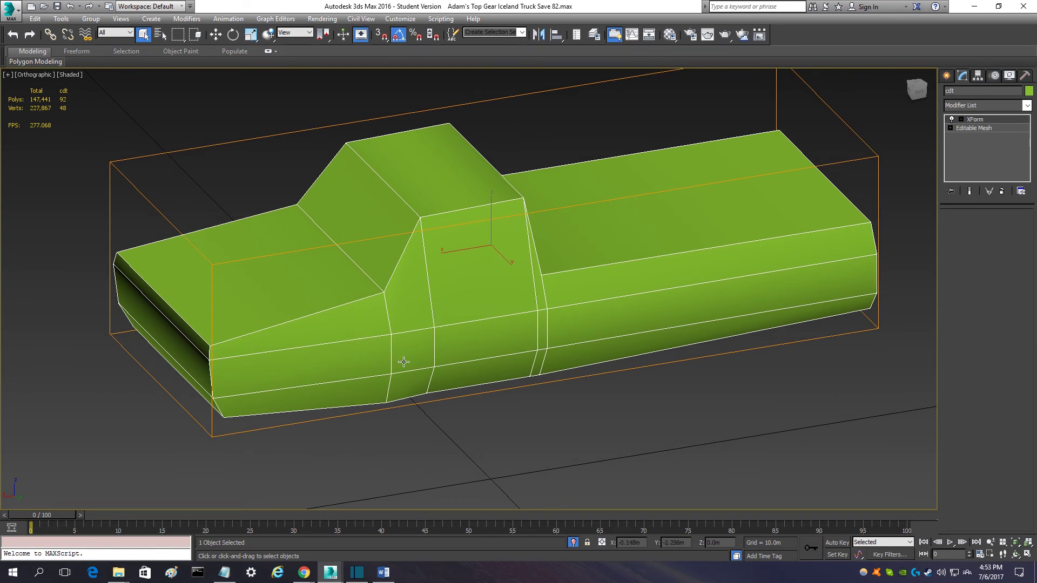
Step: Bring up the Convert To options for the cdt collision mesh
left_click(973, 128)
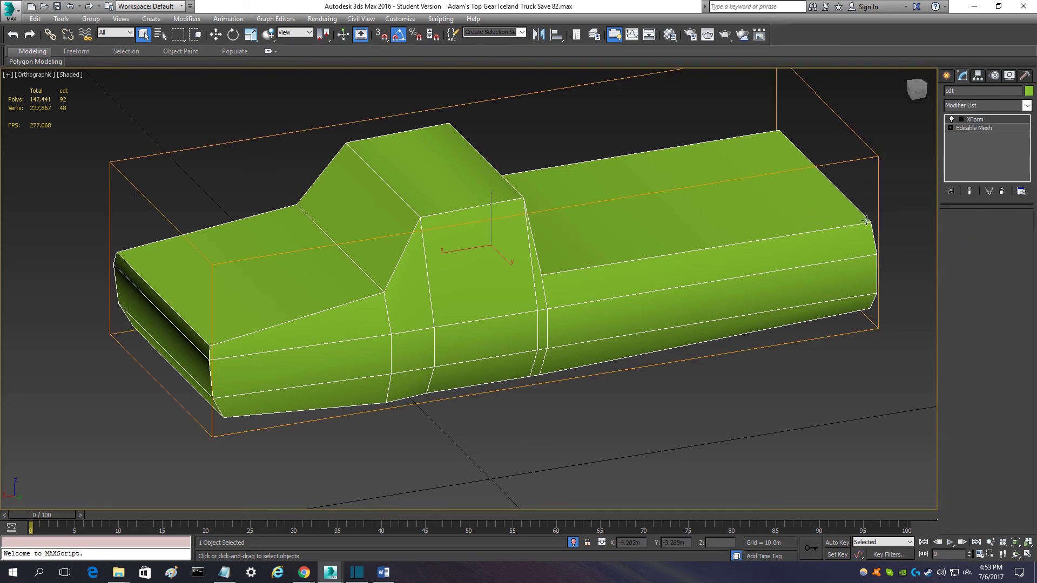
mouse_move(344, 395)
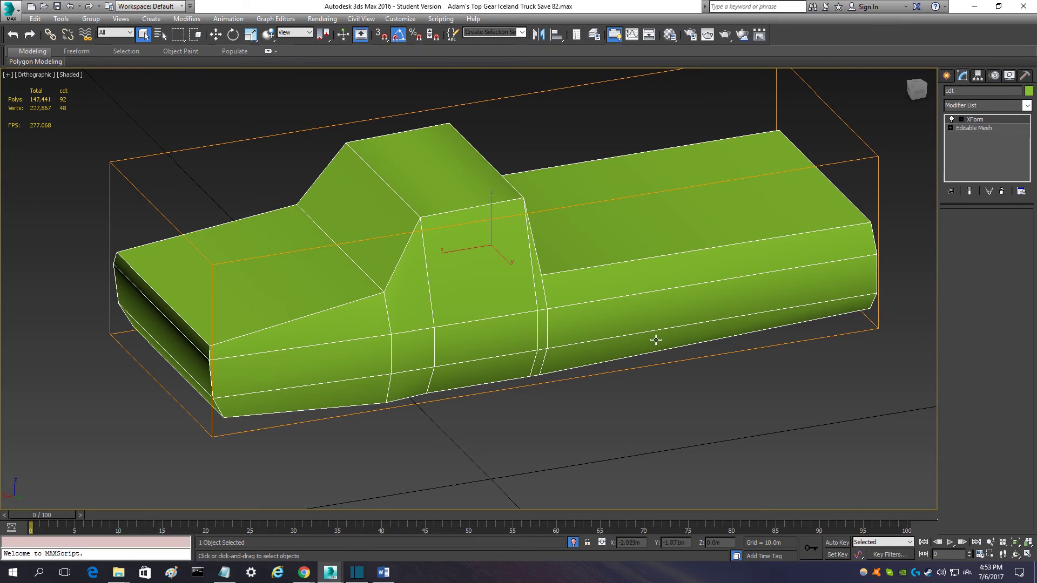
mouse_move(497, 292)
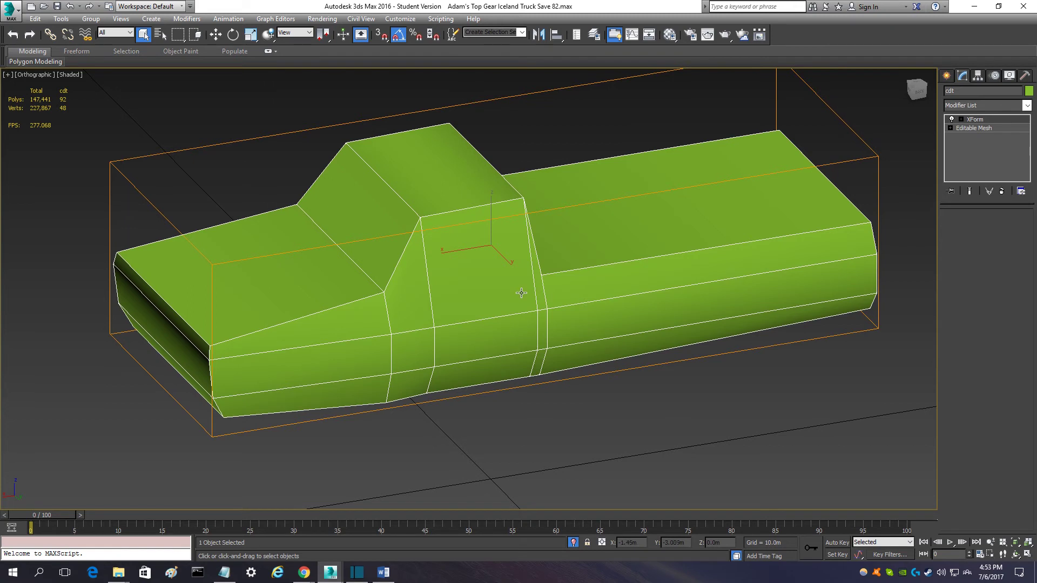
mouse_move(376, 365)
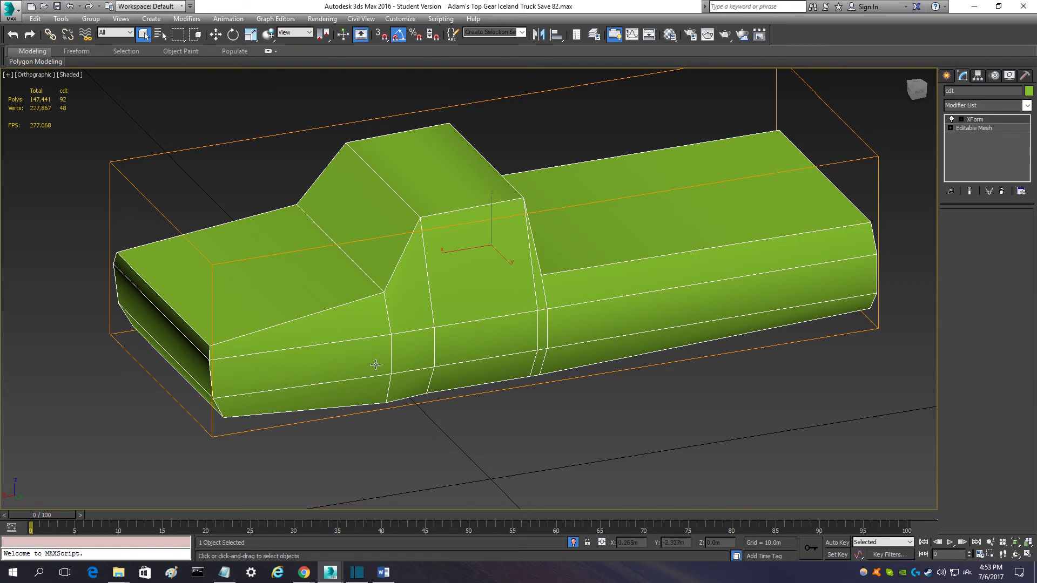
mouse_move(756, 385)
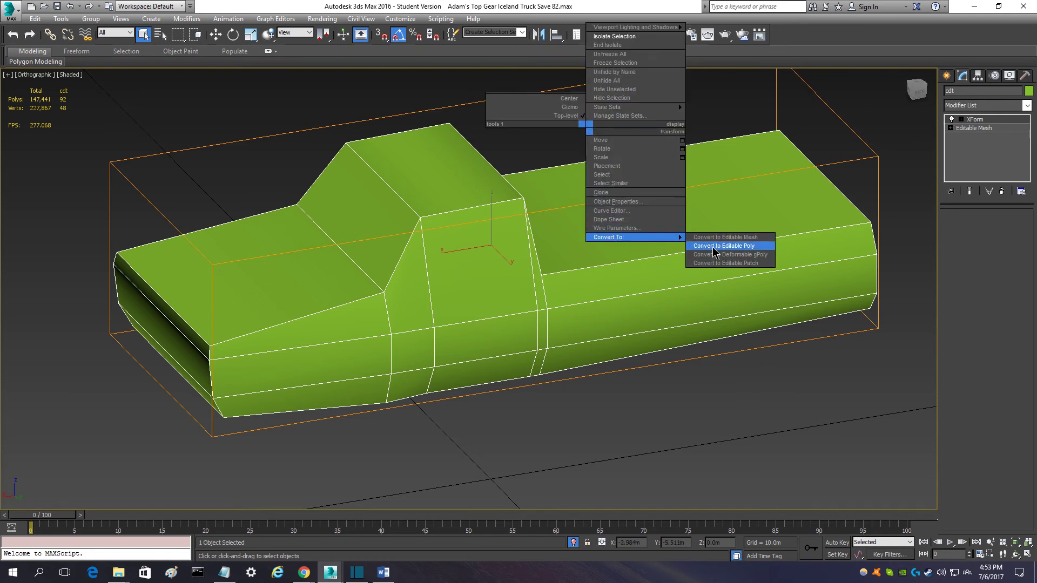
Step: Convert cdt to Editable Poly and detach the bed as Object001 and the front as Object002, leaving the cab
left_click(722, 245)
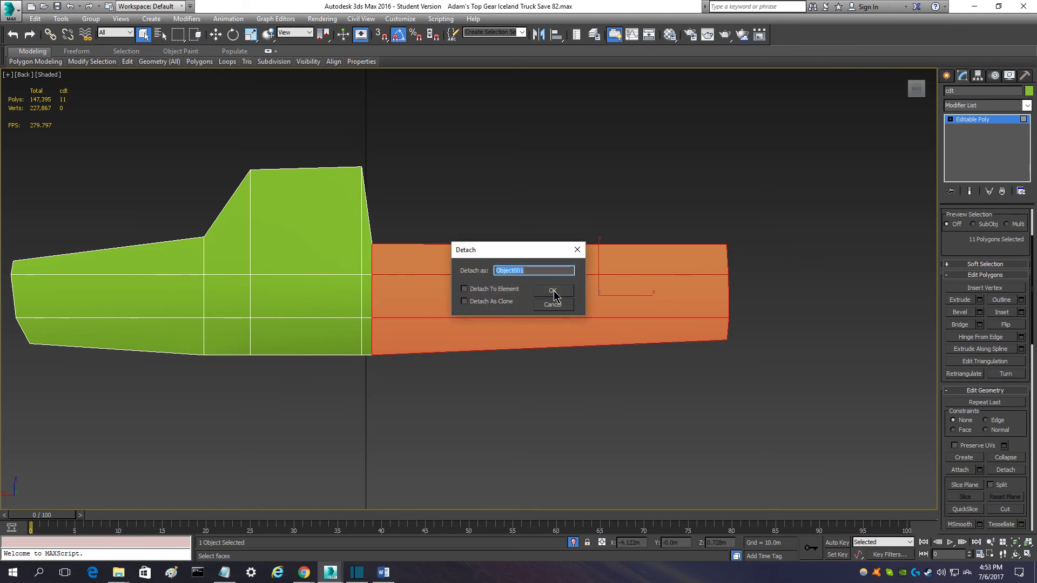
left_click(551, 291)
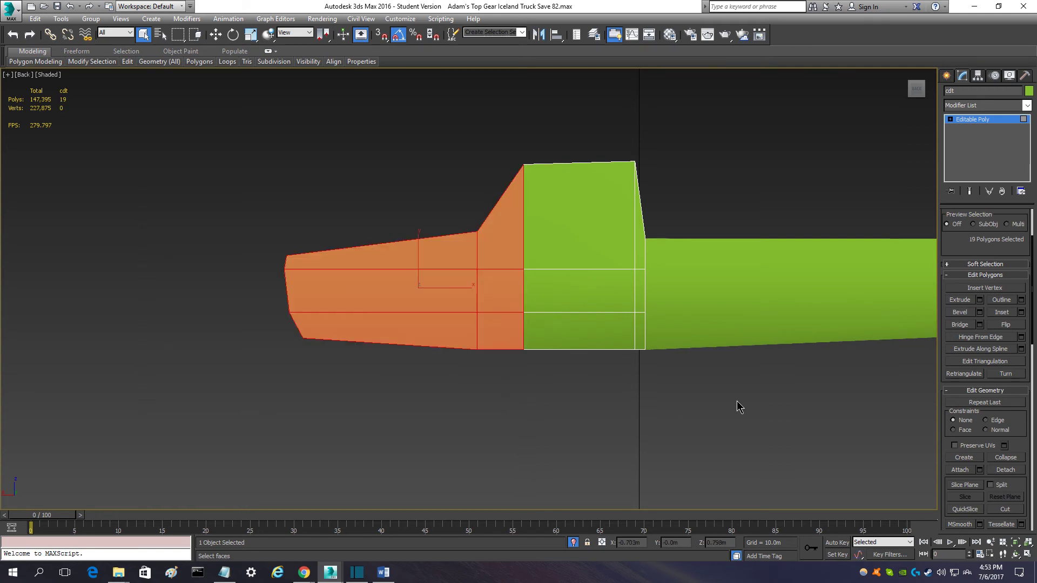
left_click(1005, 470)
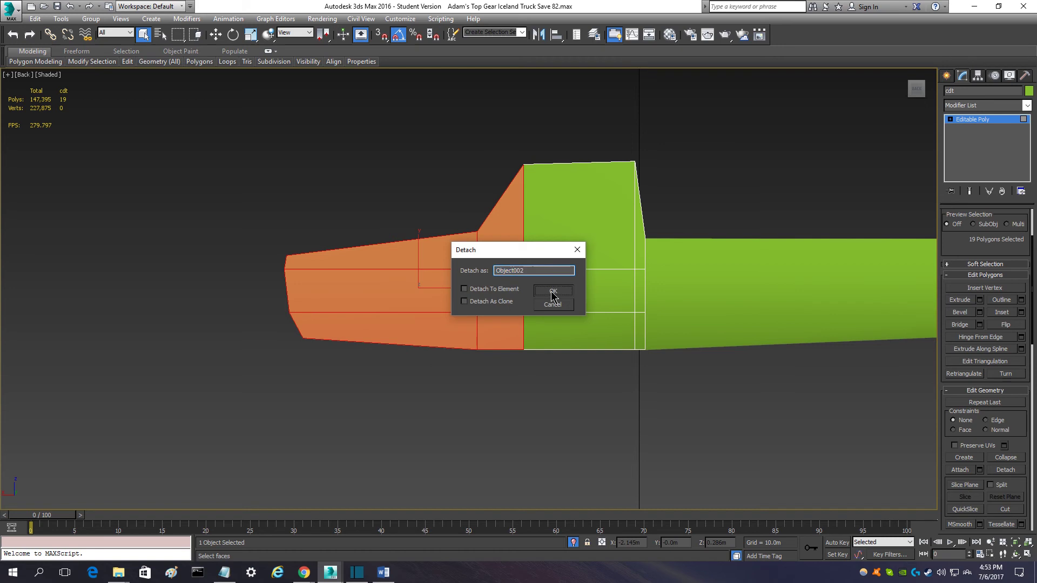
left_click(553, 293)
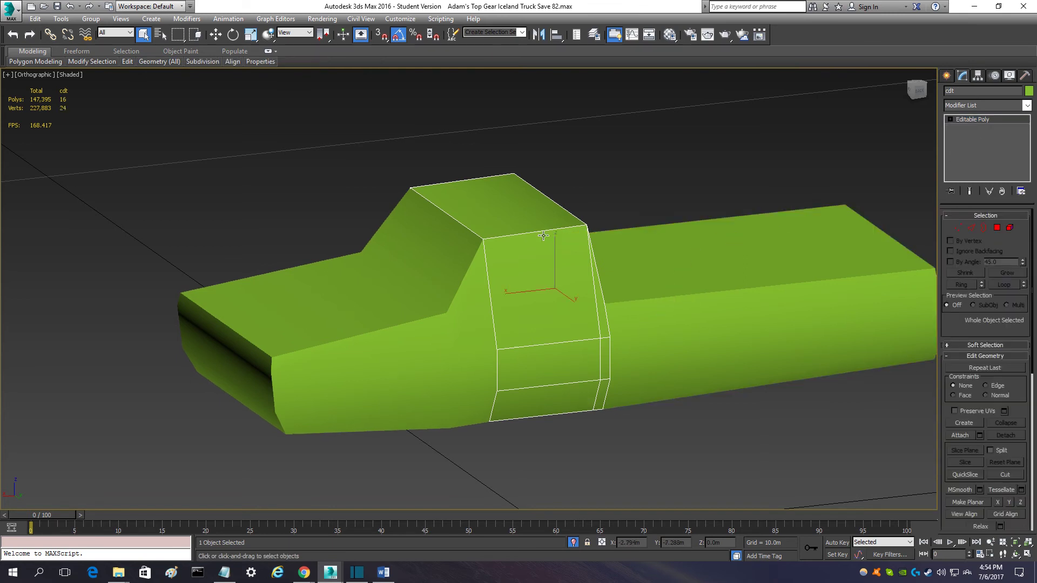
mouse_move(611, 162)
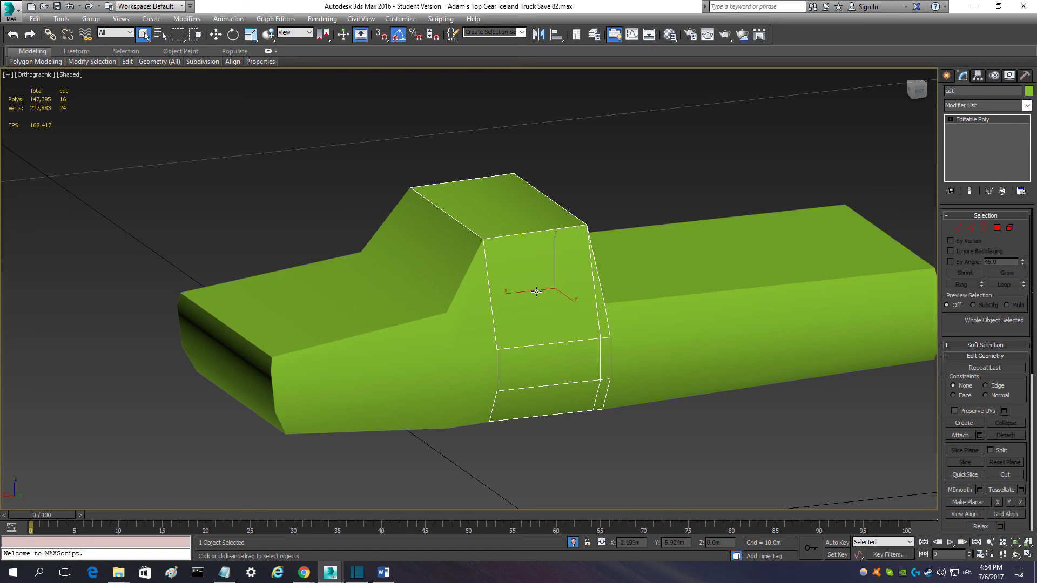
mouse_move(615, 462)
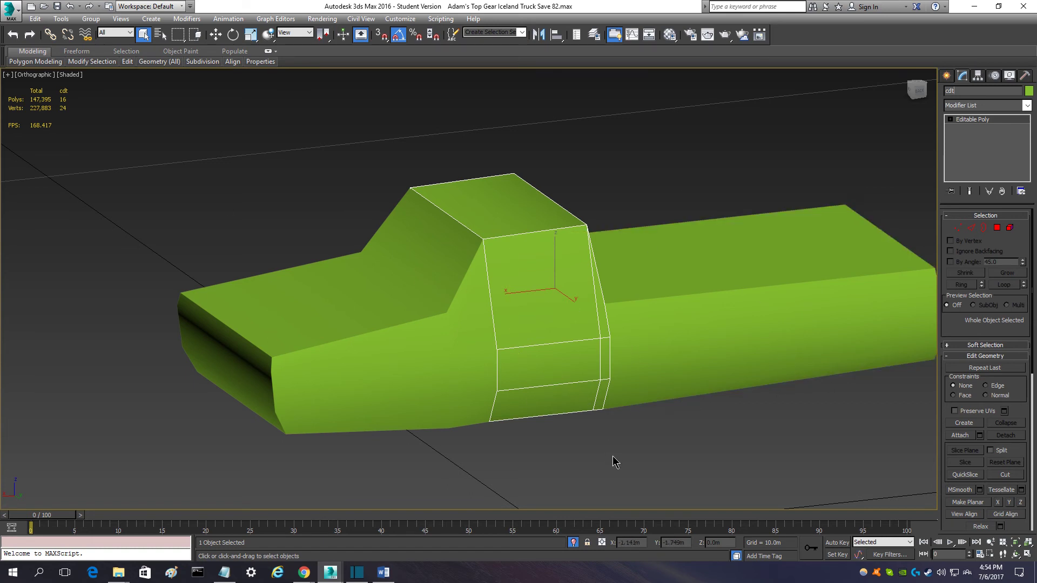
mouse_move(850, 161)
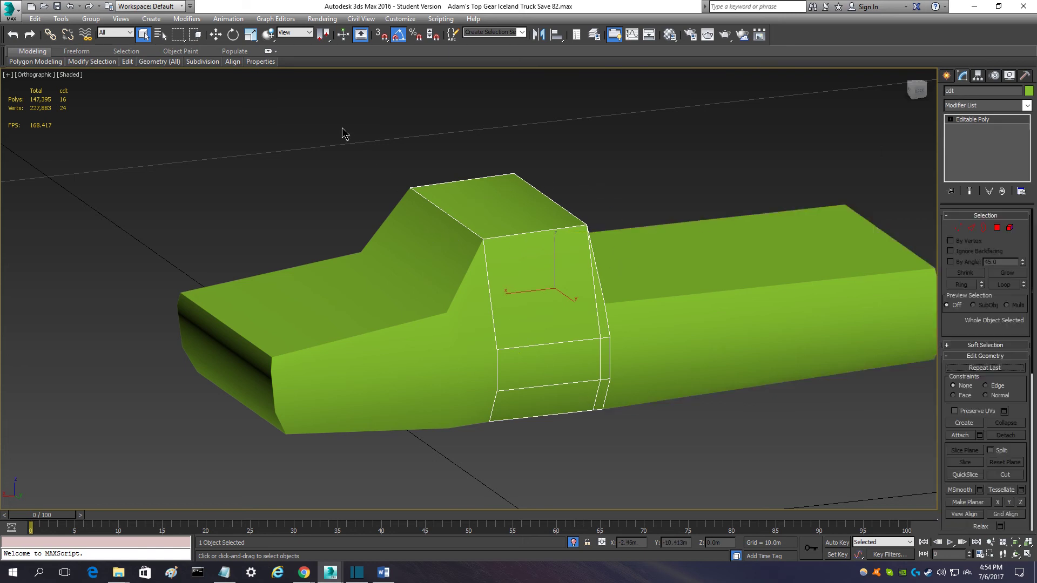
mouse_move(554, 344)
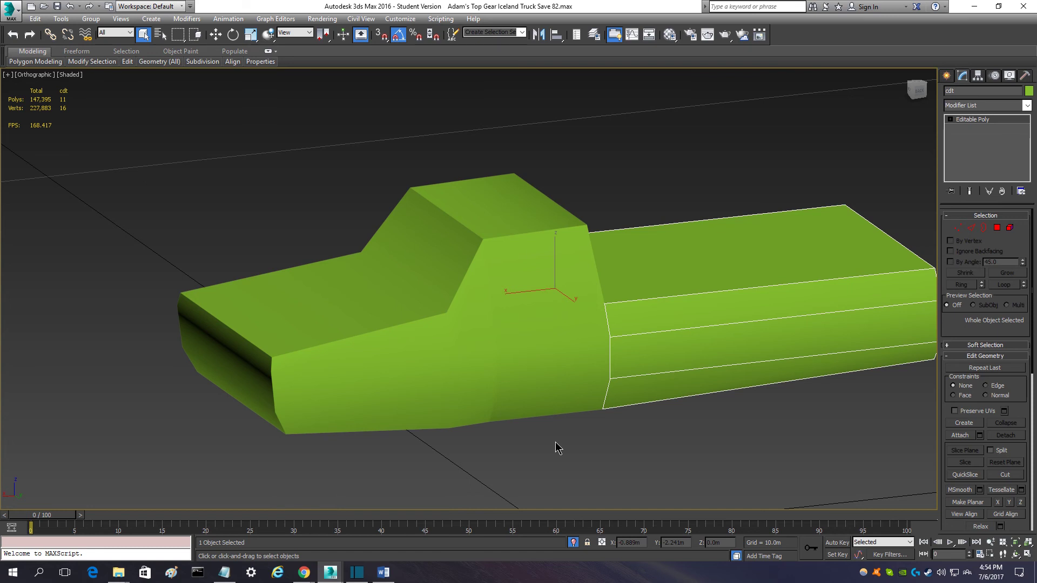
mouse_move(920, 218)
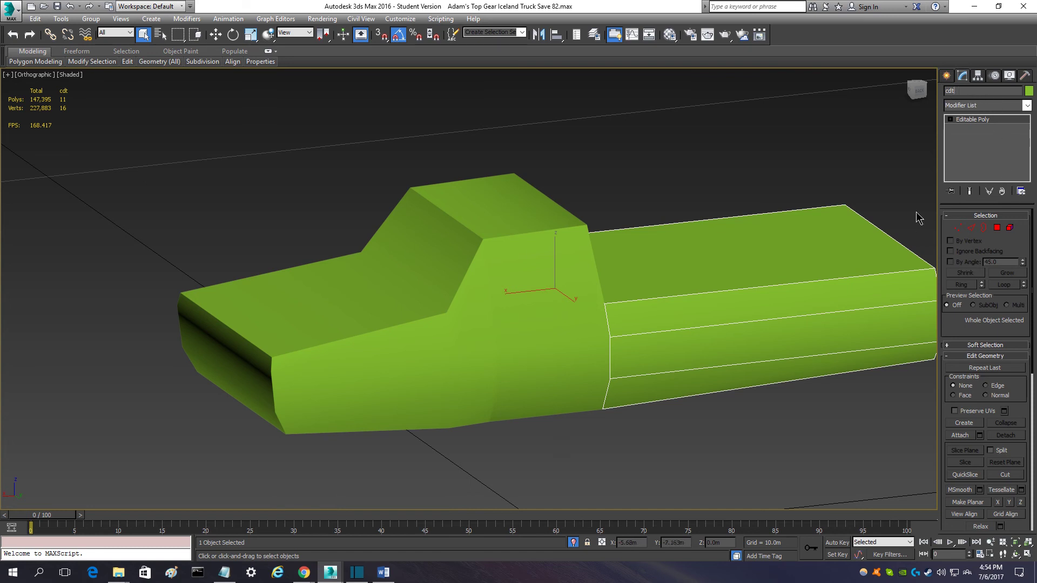
mouse_move(801, 448)
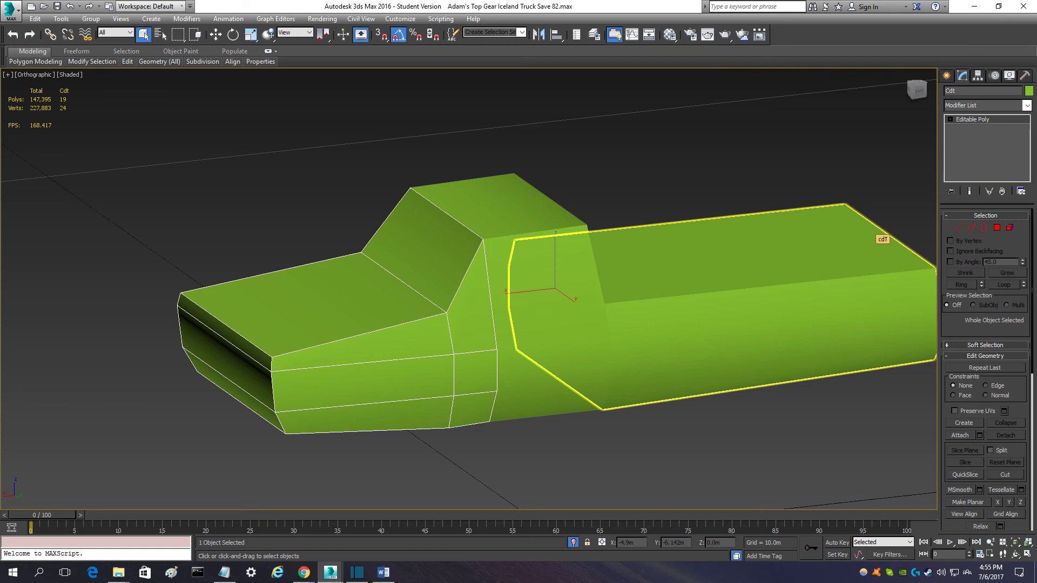
mouse_move(860, 255)
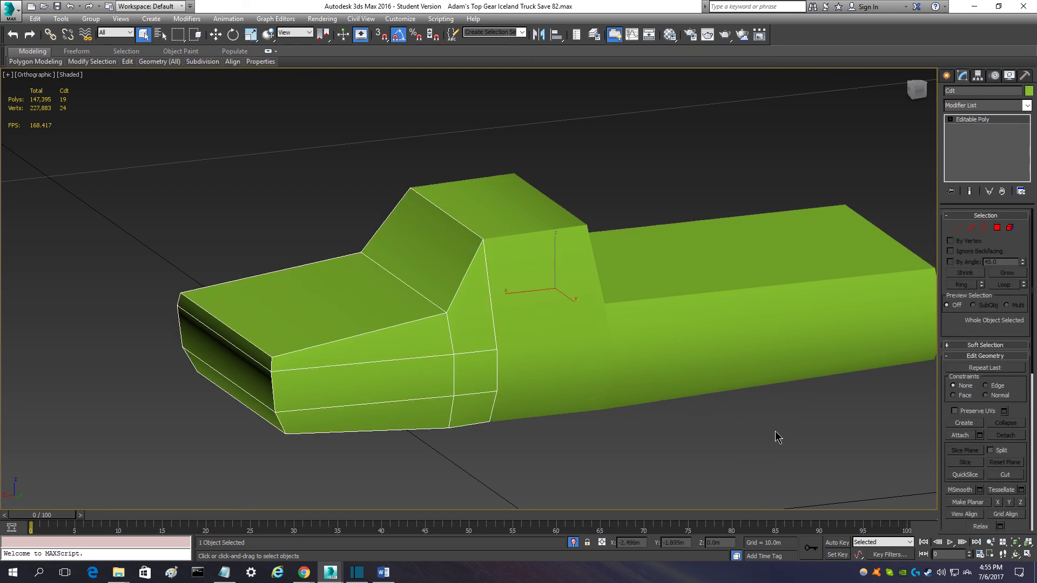
Step: Select the bed collision piece to rename it with a cdt-variant name
left_click(572, 349)
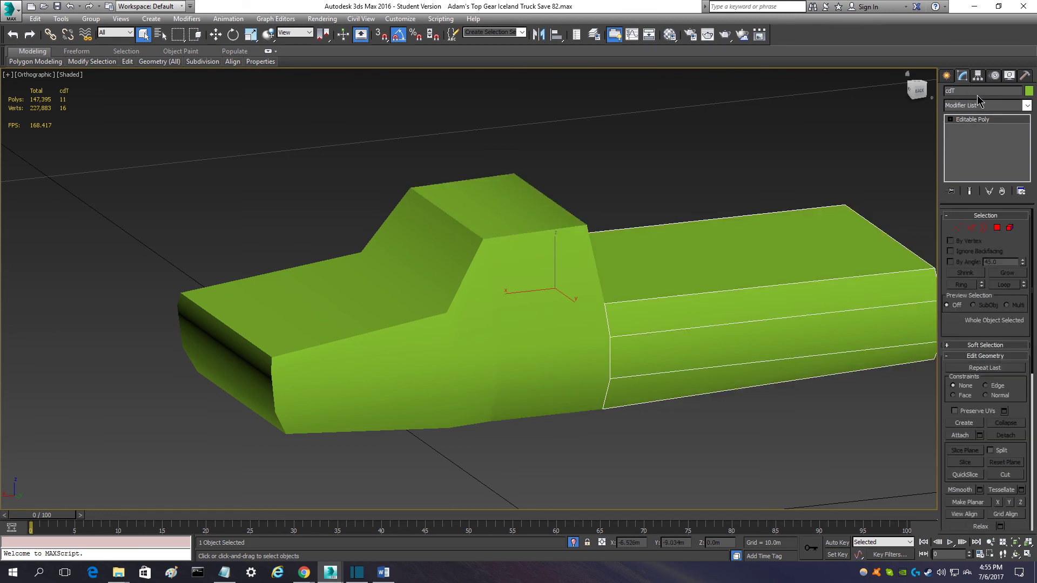
Step: Reset XForm and collapse the front and cab collision pieces into plain Editable Meshes, then deselect them
left_click(741, 433)
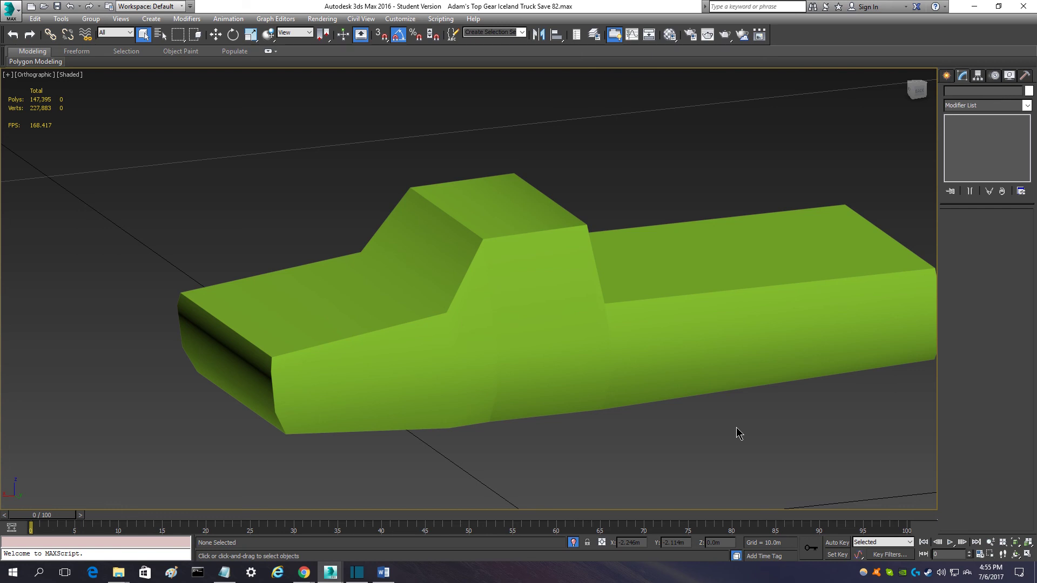
mouse_move(719, 428)
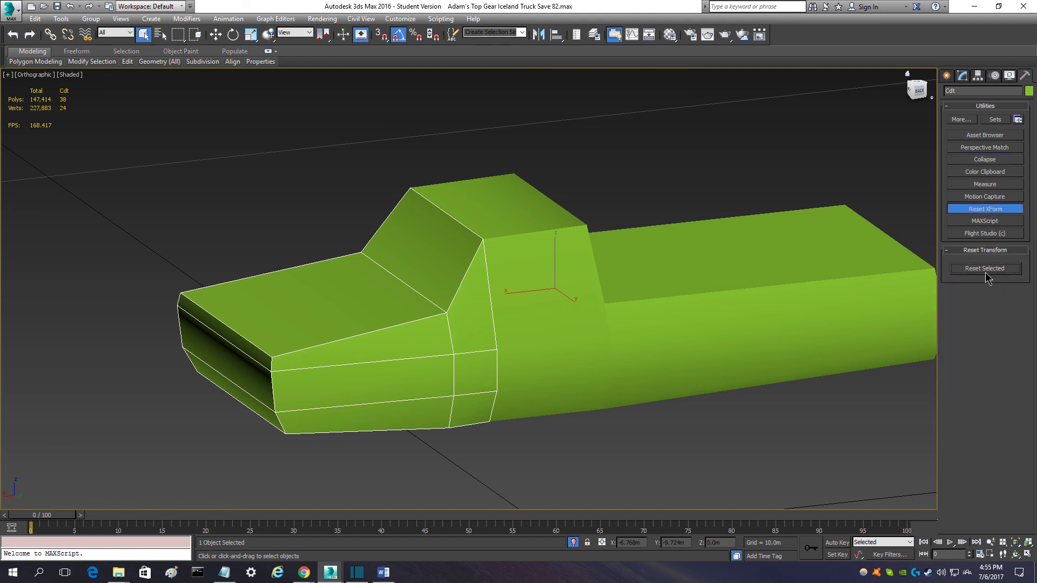
left_click(985, 269)
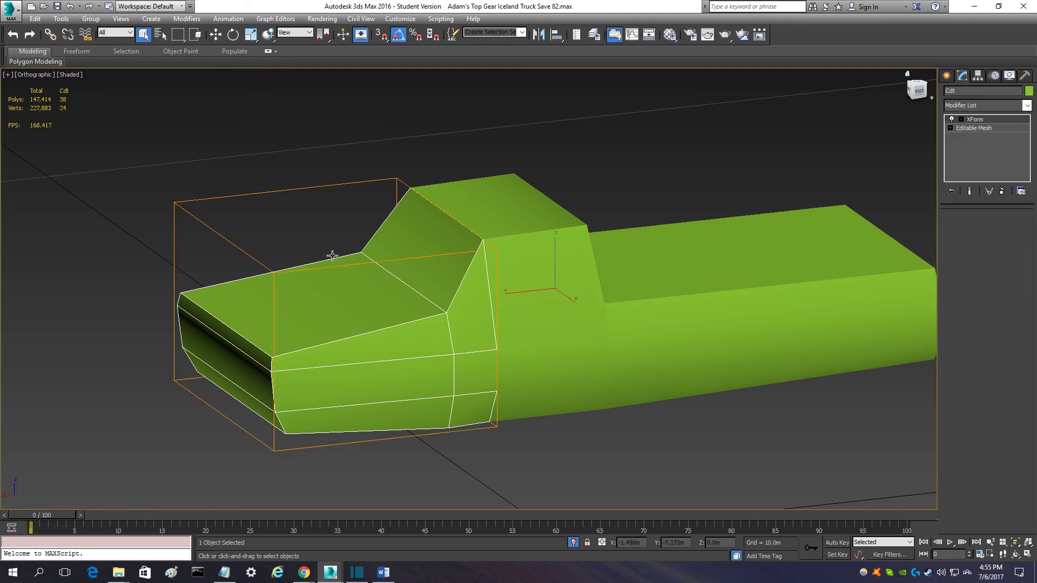
mouse_move(440, 309)
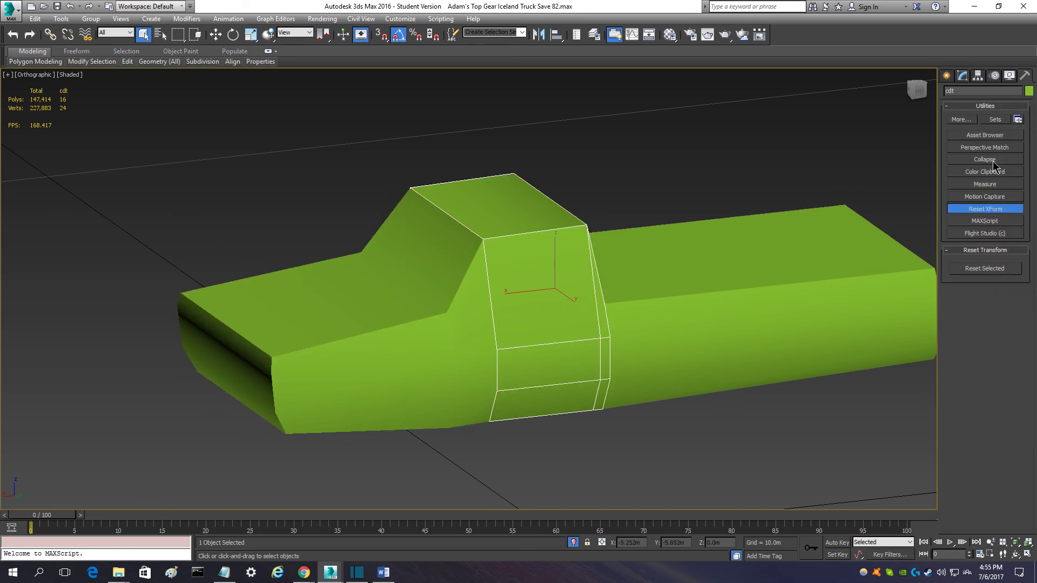
left_click(984, 159)
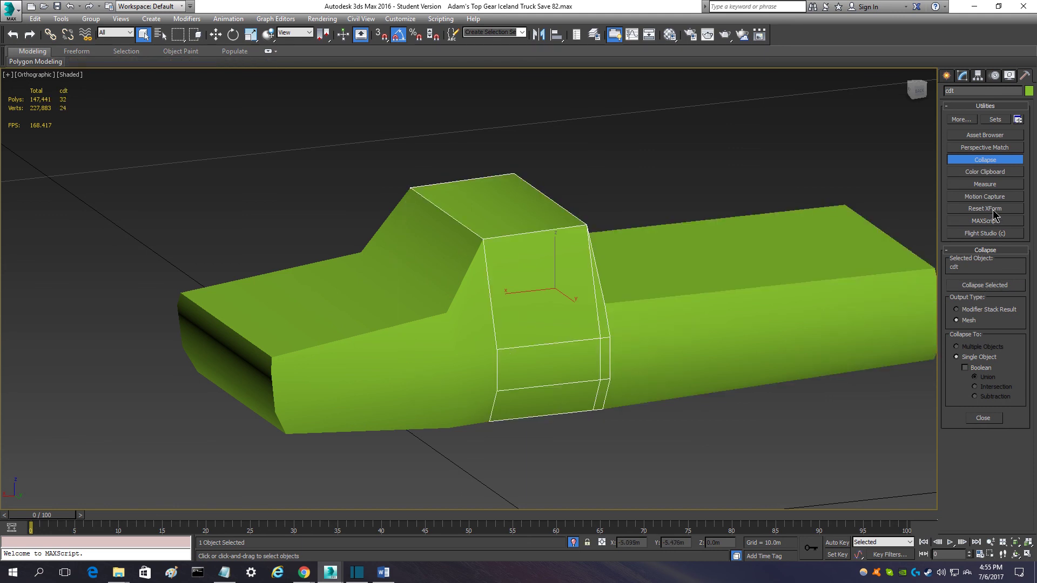
left_click(984, 209)
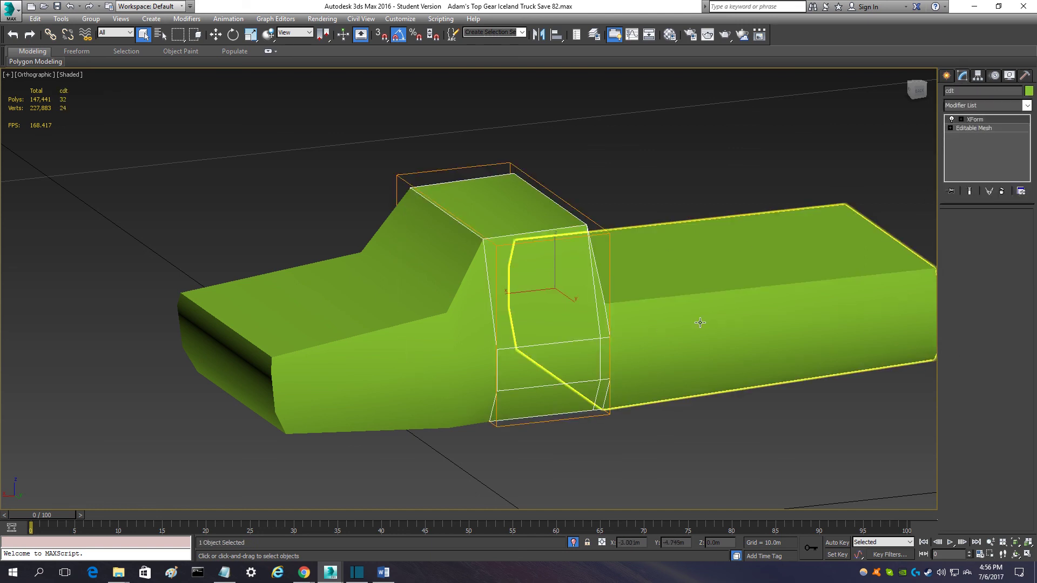
left_click(555, 328)
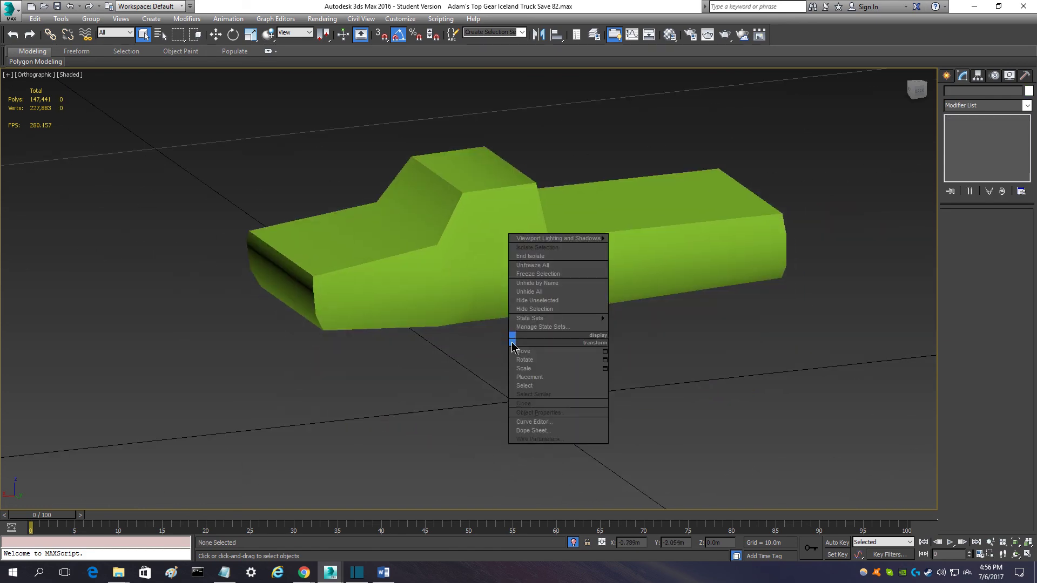
Step: Unhide all truck parts via the quad menu and select the rear_bone object
left_click(528, 291)
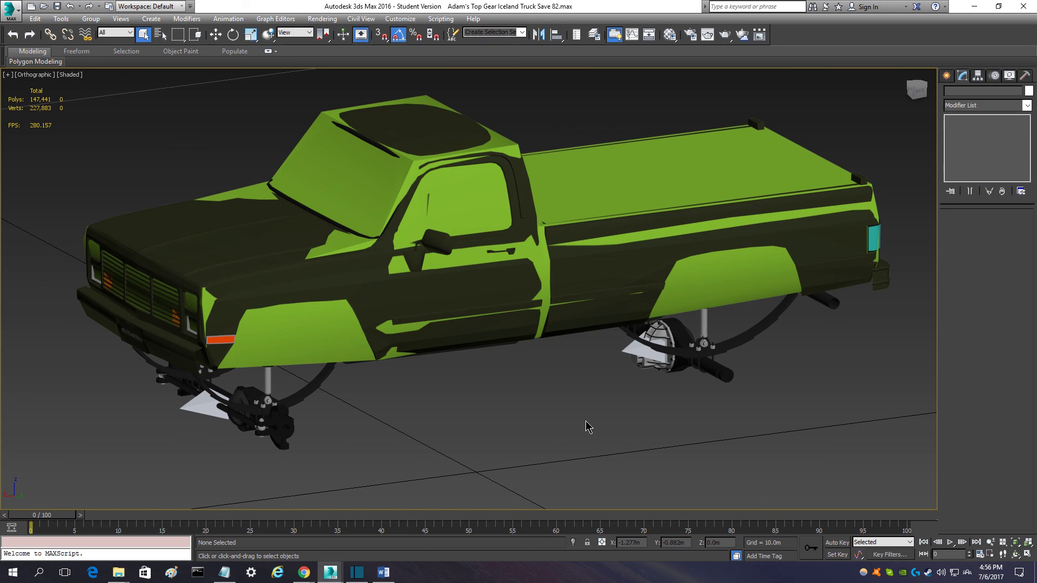
mouse_move(534, 409)
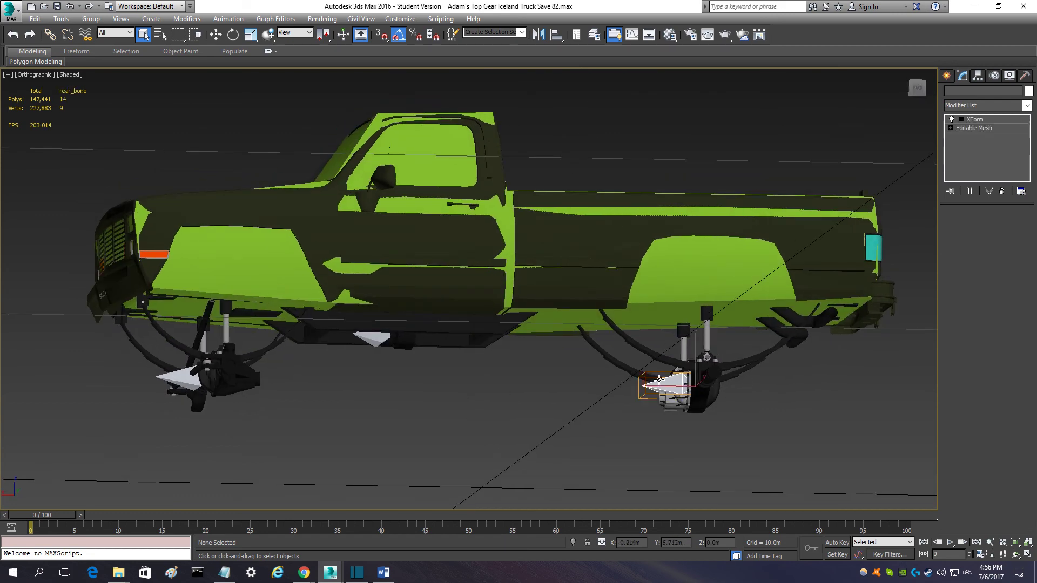
left_click(658, 379)
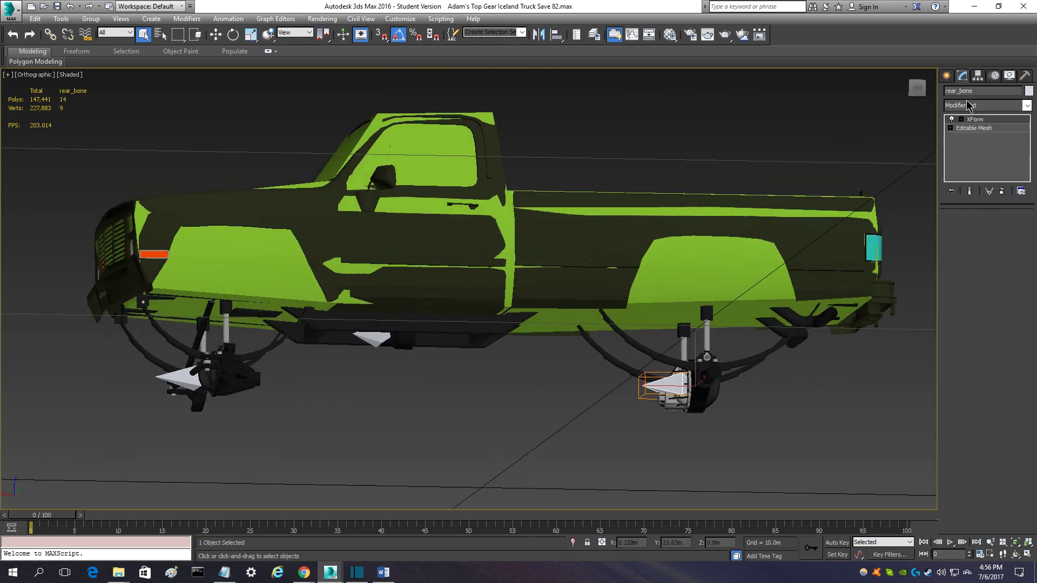